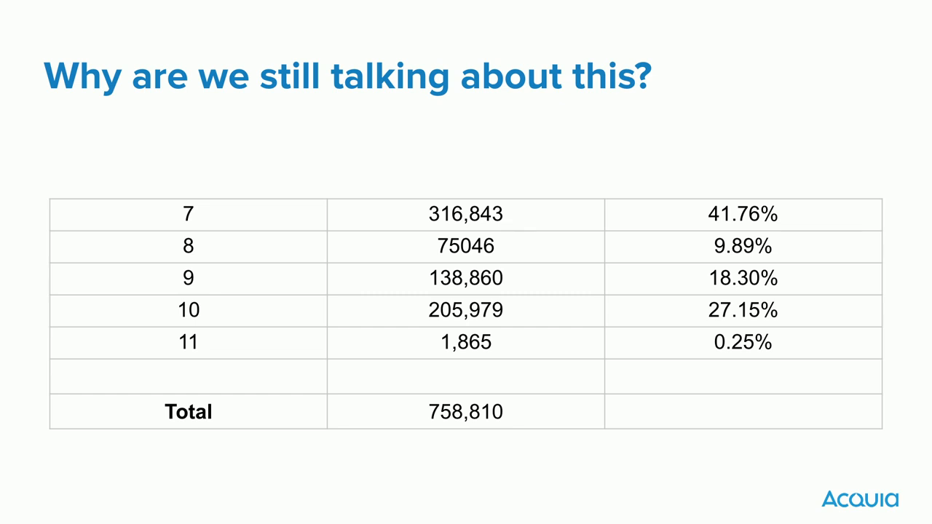
pyautogui.moveTo(649, 84)
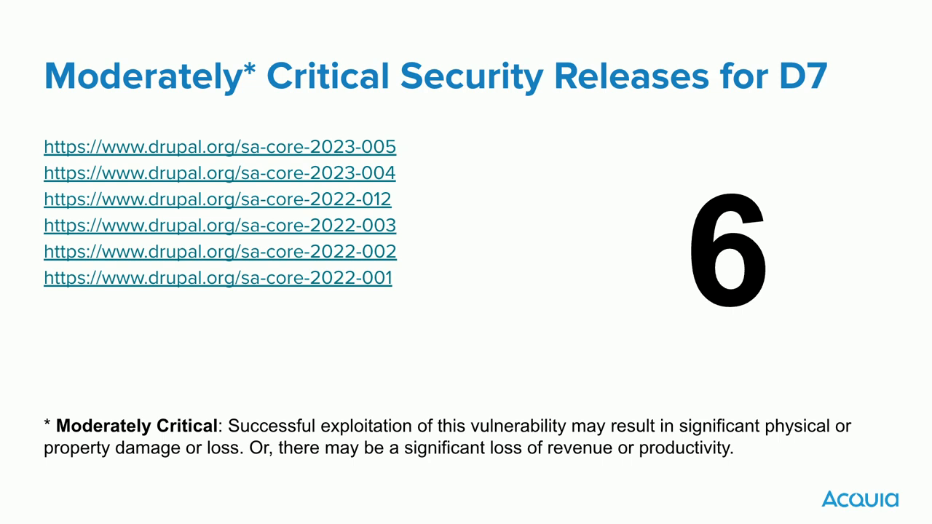
# Step: Review the Drupal 7 source site's content types overview and then its full content list
pyautogui.press('right')
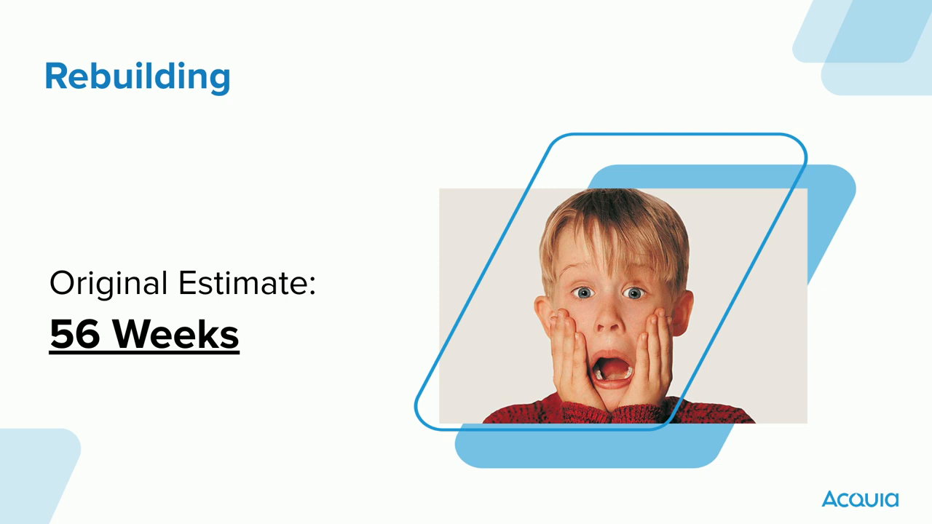
pyautogui.press('Right')
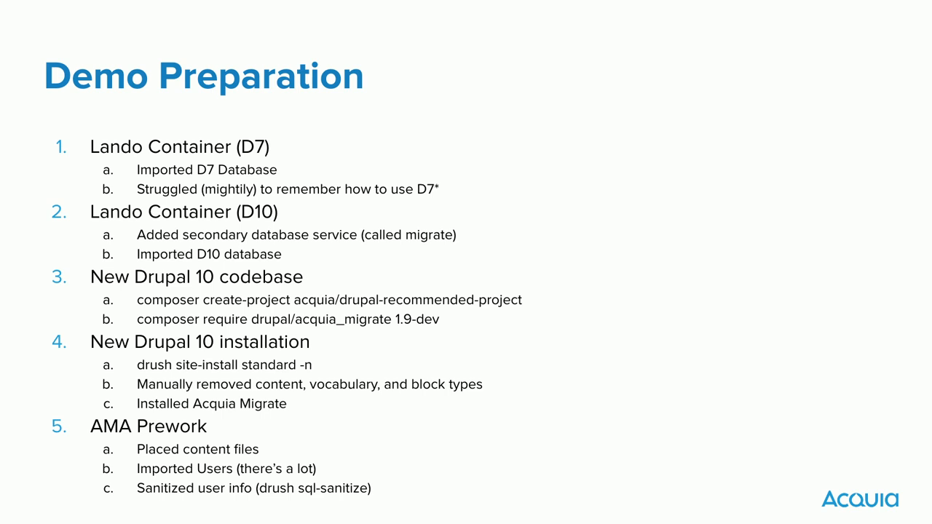
pyautogui.press('Escape')
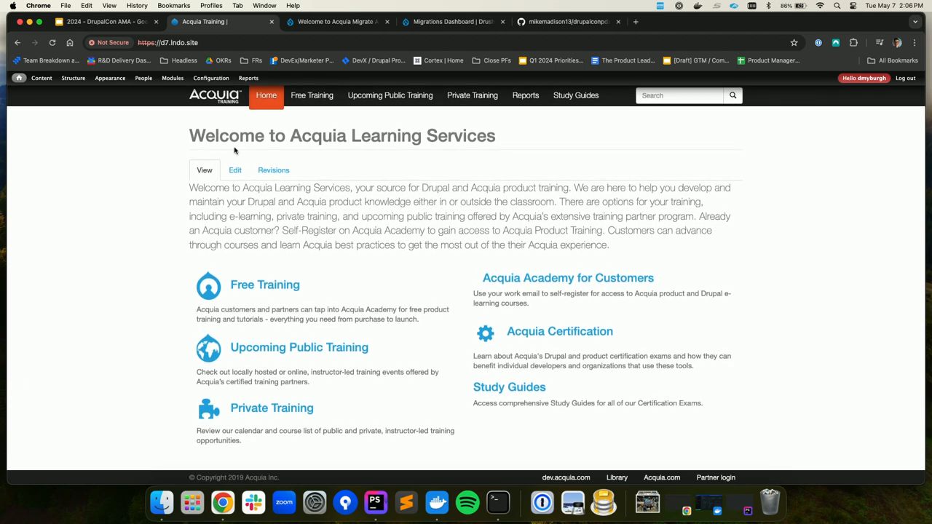
pyautogui.click(73, 78)
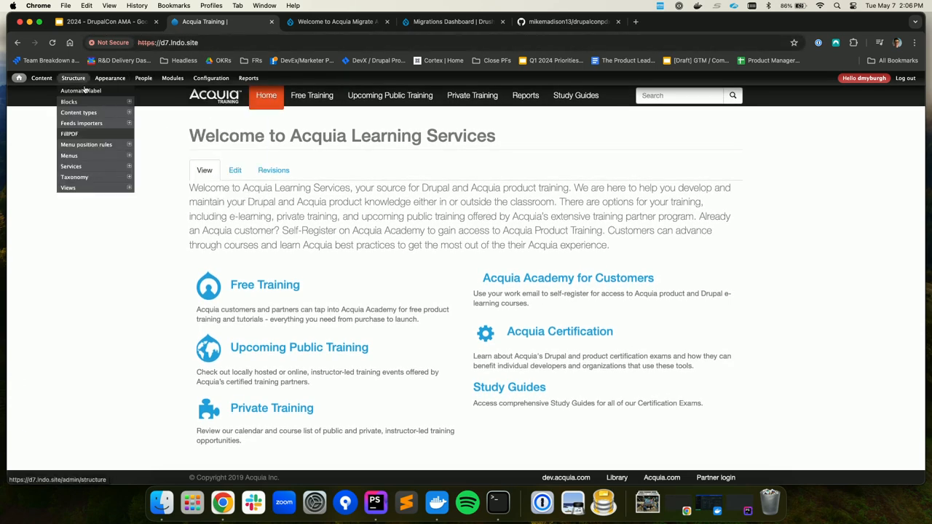
pyautogui.click(78, 112)
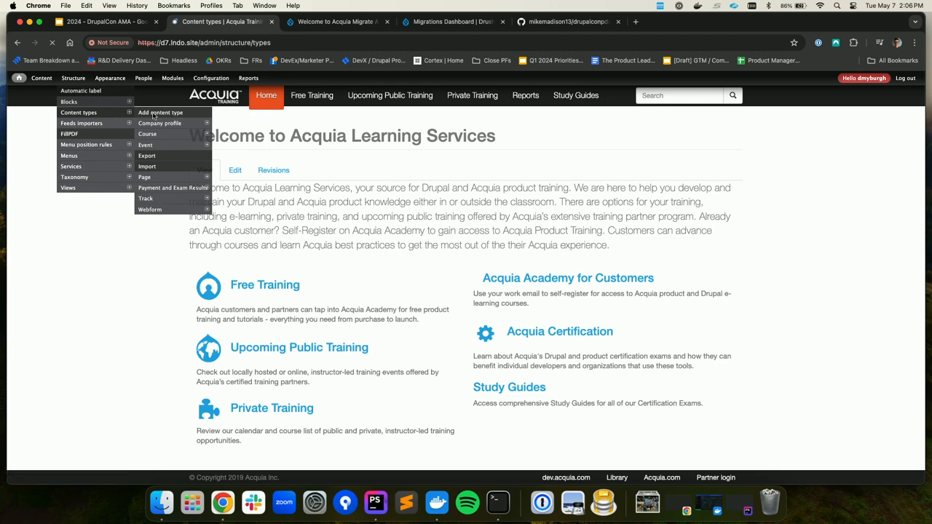
pyautogui.click(79, 112)
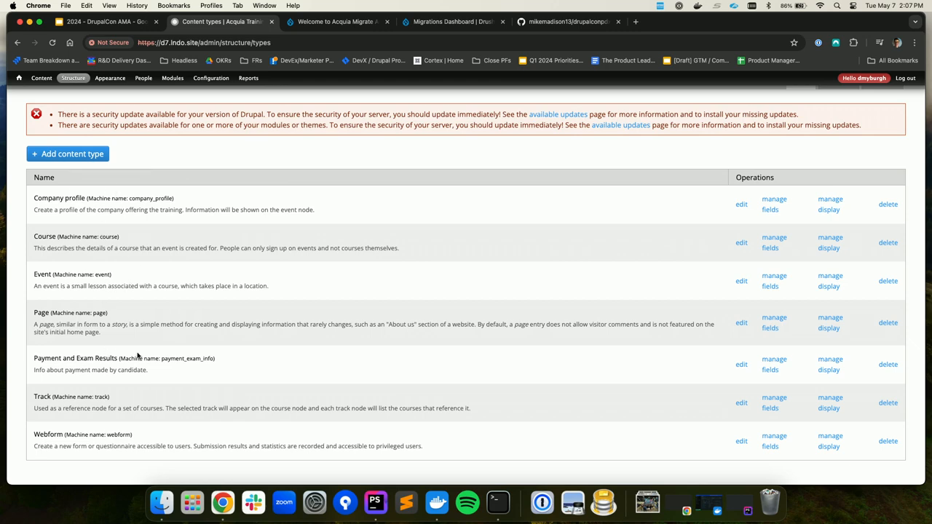
pyautogui.moveTo(111, 102)
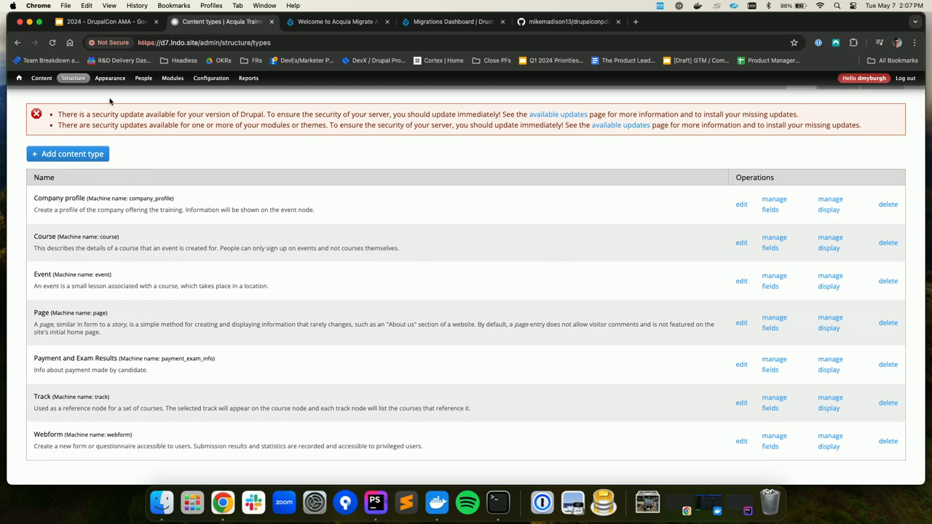
pyautogui.click(41, 78)
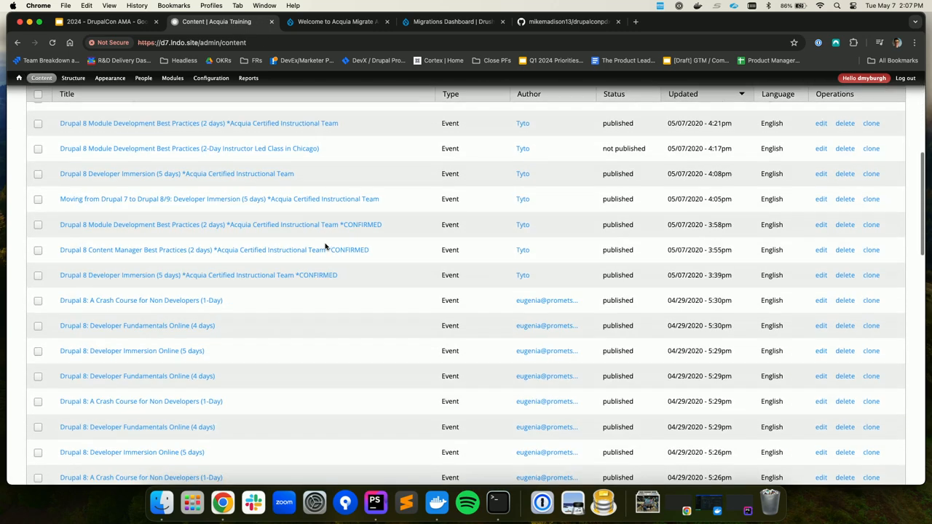
pyautogui.scroll(-3)
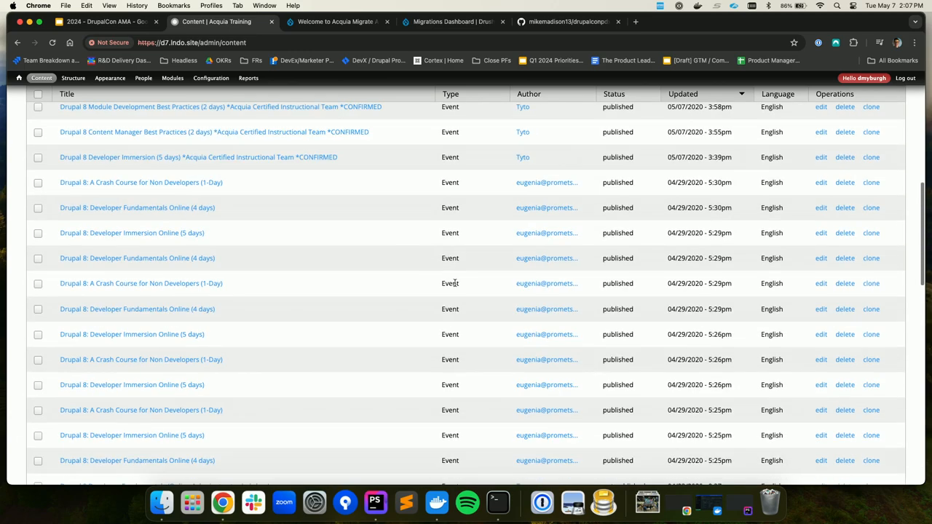
# Step: Bring up the Drupal 7 block layout and look through blocks assigned to Help, Content and Footer regions
pyautogui.click(73, 79)
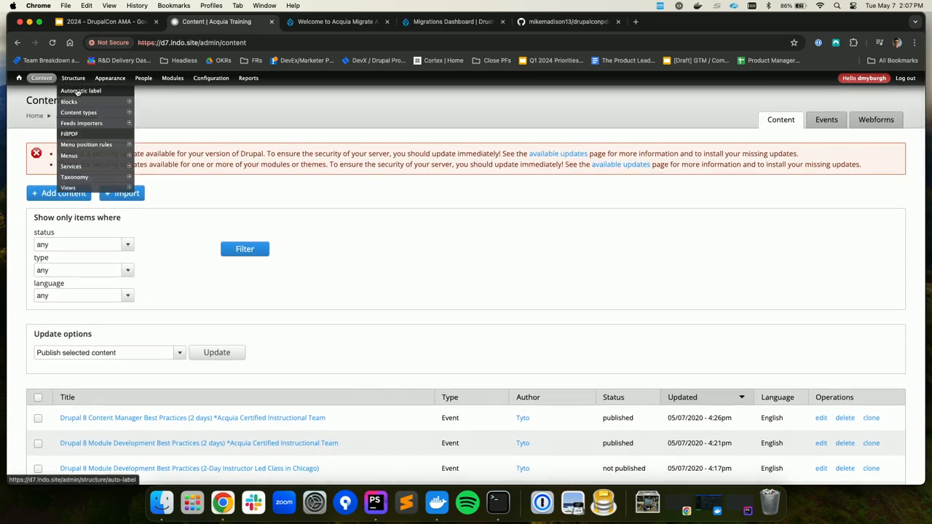
pyautogui.click(68, 102)
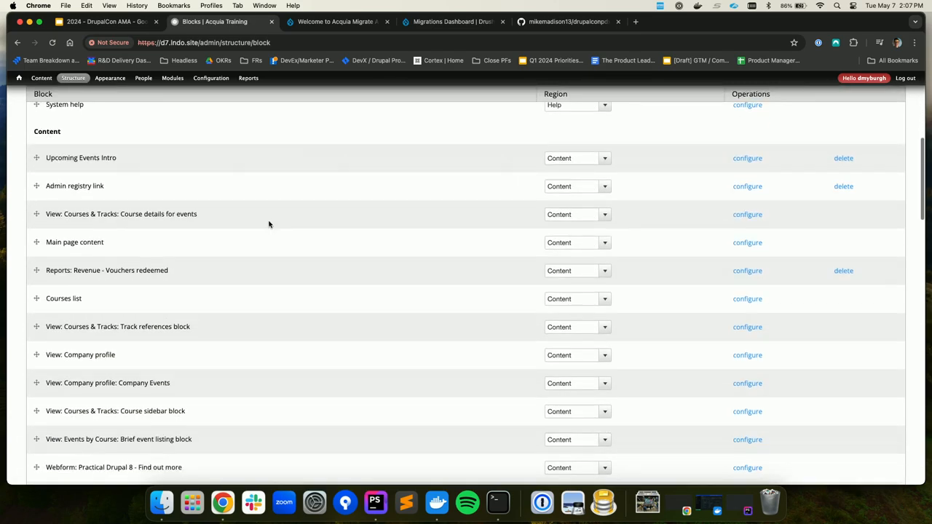
pyautogui.scroll(-3)
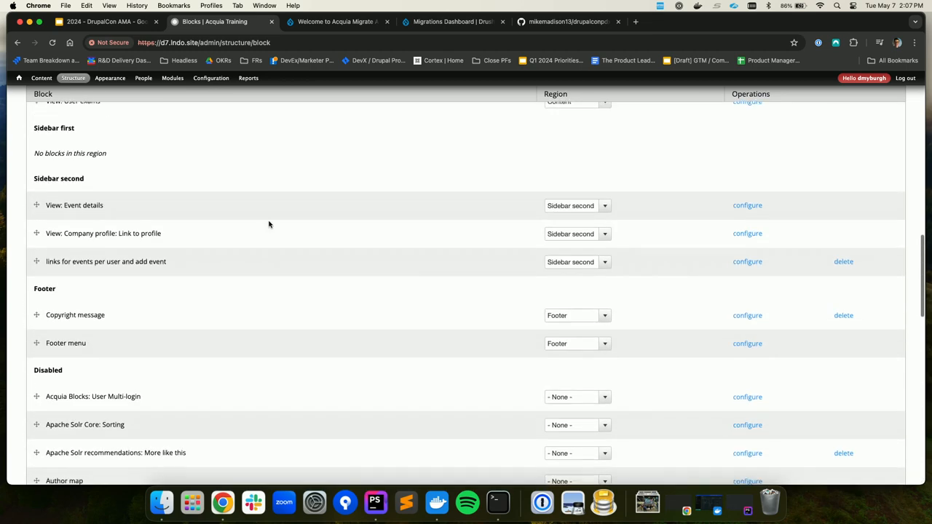
pyautogui.scroll(3)
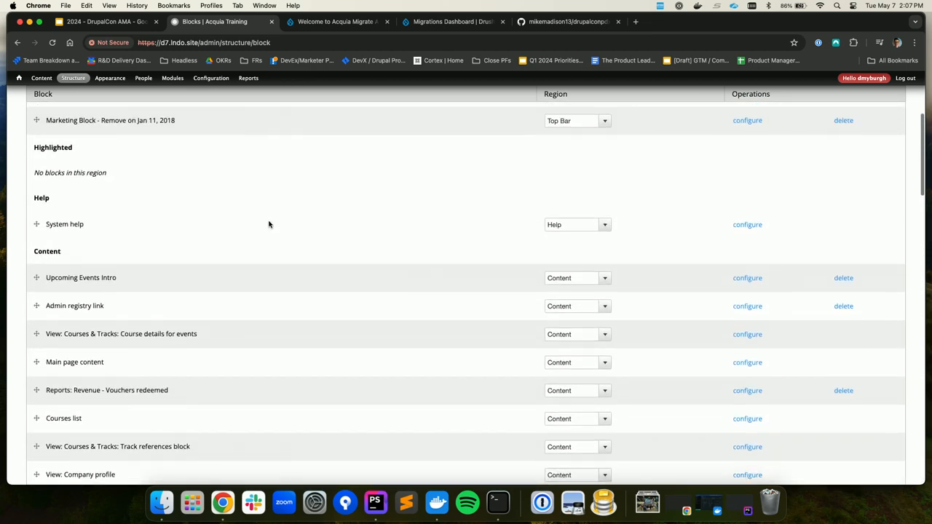
pyautogui.scroll(-3)
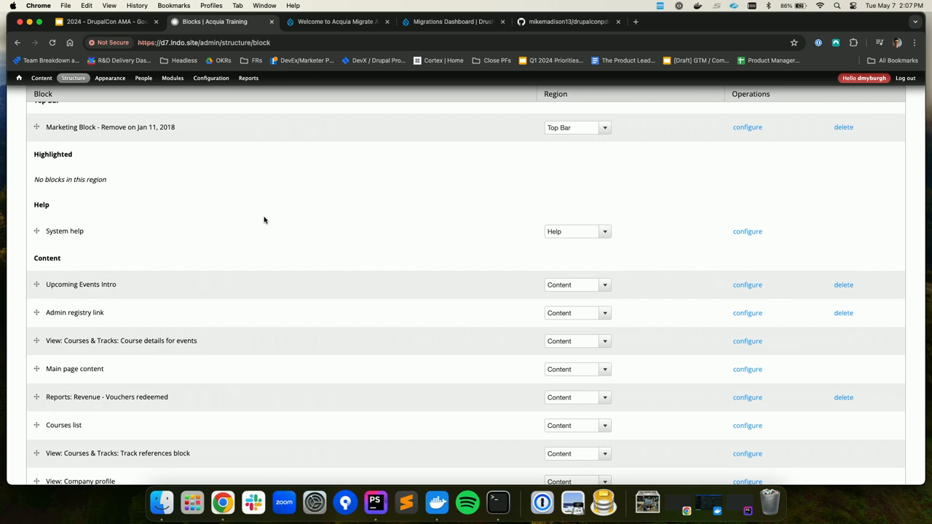
pyautogui.click(143, 79)
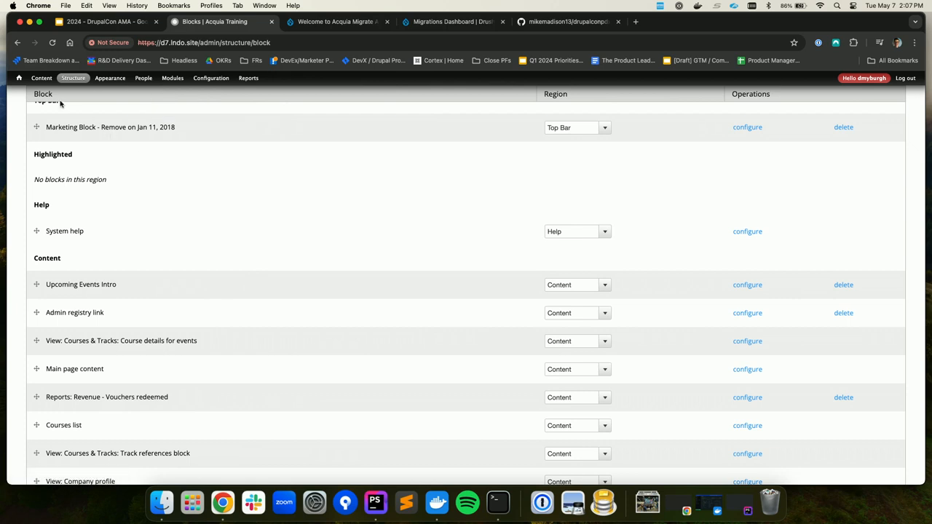
pyautogui.click(143, 79)
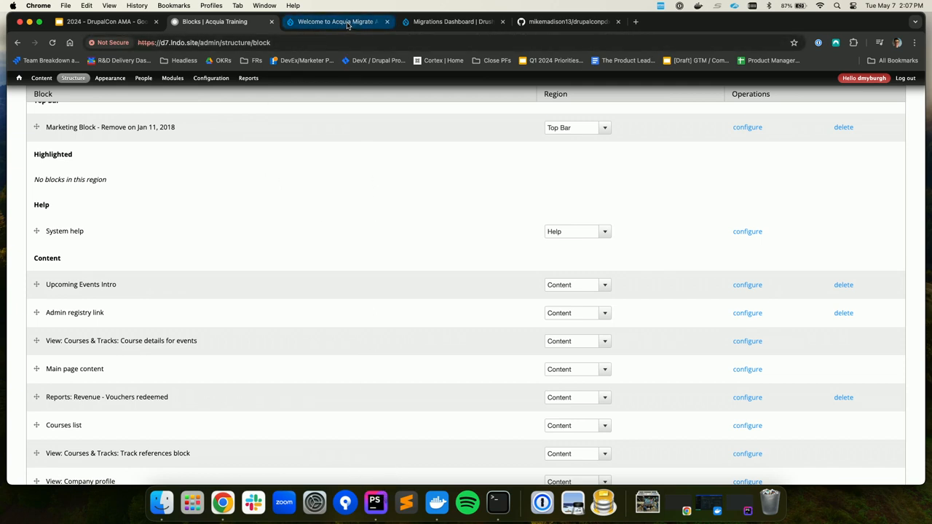
# Step: Switch to the Acquia Migrate welcome checklist with setup steps struck through and content import remaining
pyautogui.click(338, 22)
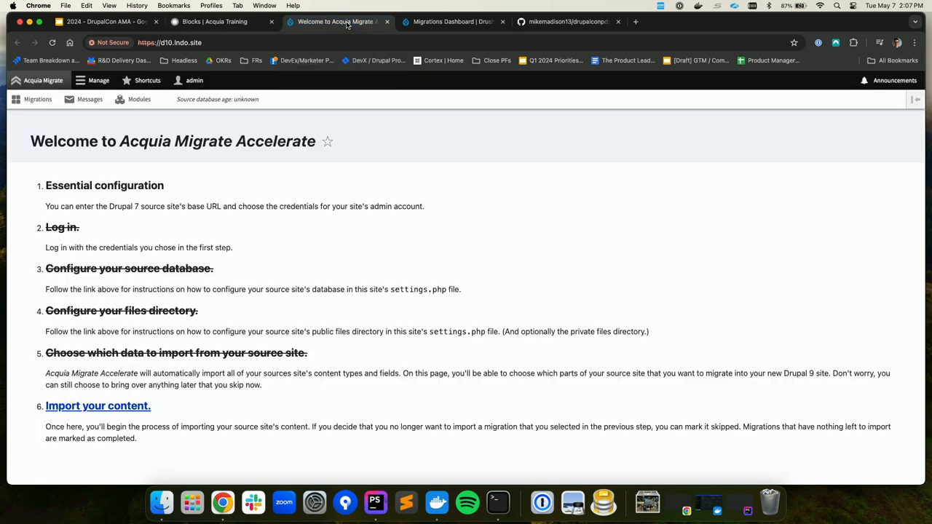
pyautogui.moveTo(81, 113)
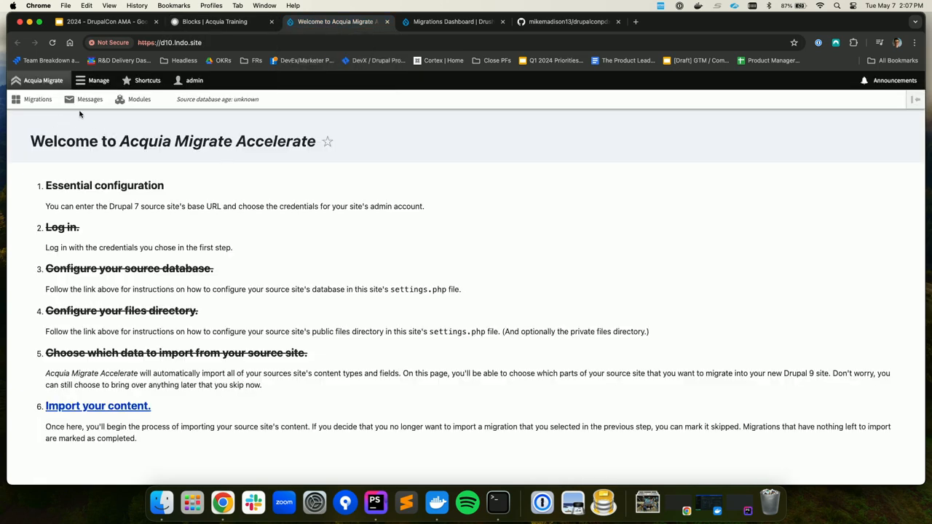
pyautogui.moveTo(240, 309)
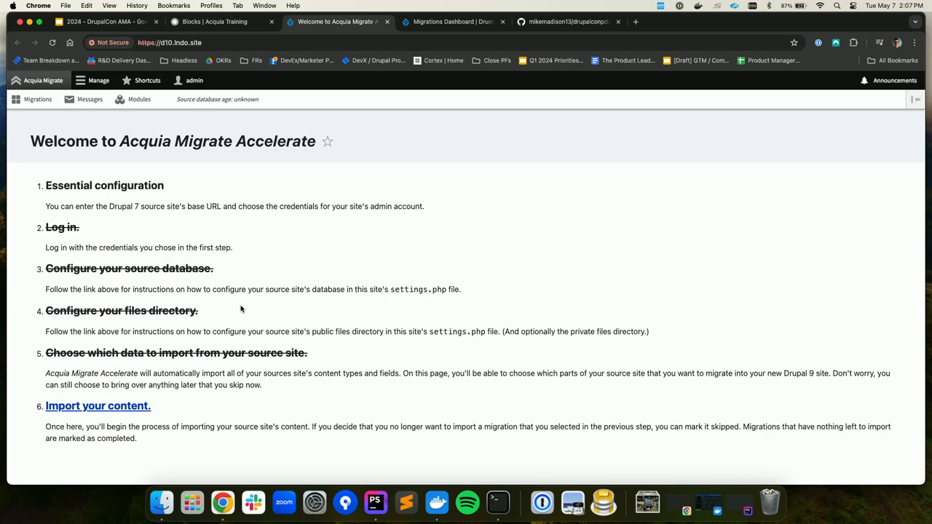
pyautogui.scroll(3)
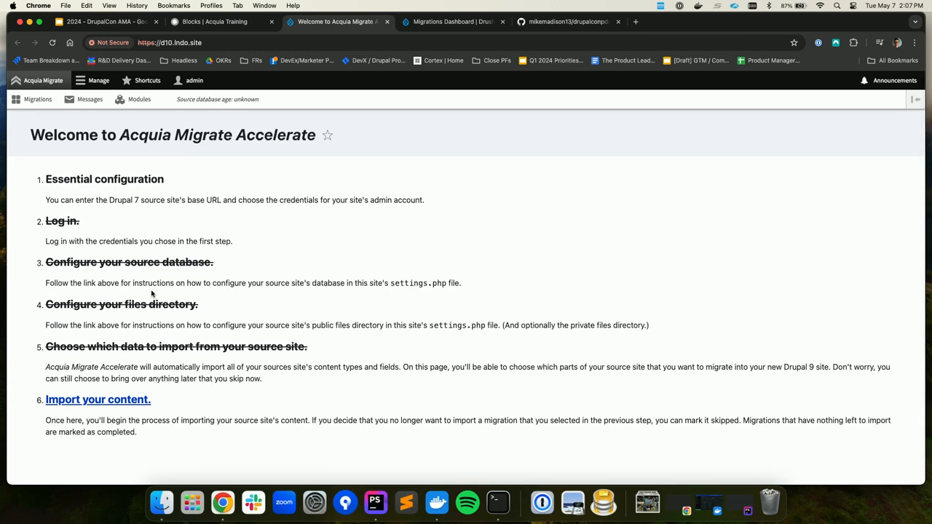
pyautogui.moveTo(125, 284)
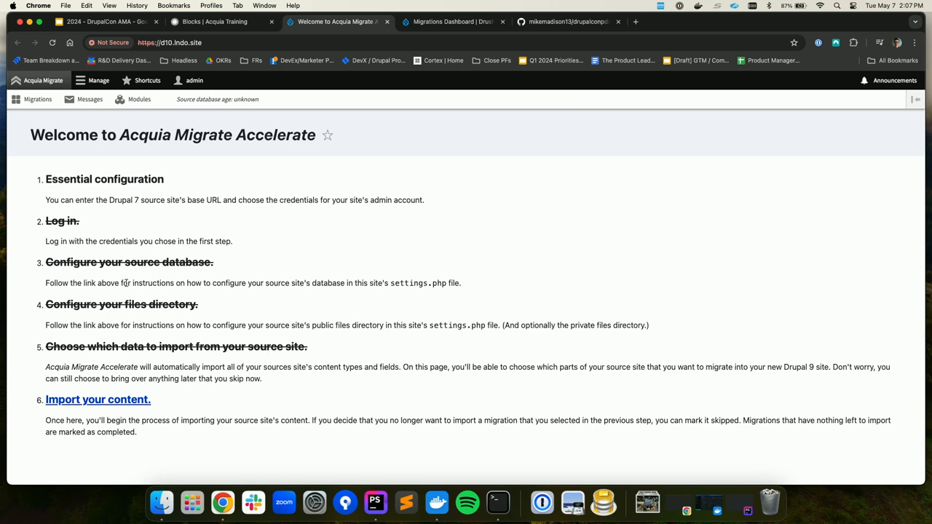
pyautogui.moveTo(54, 217)
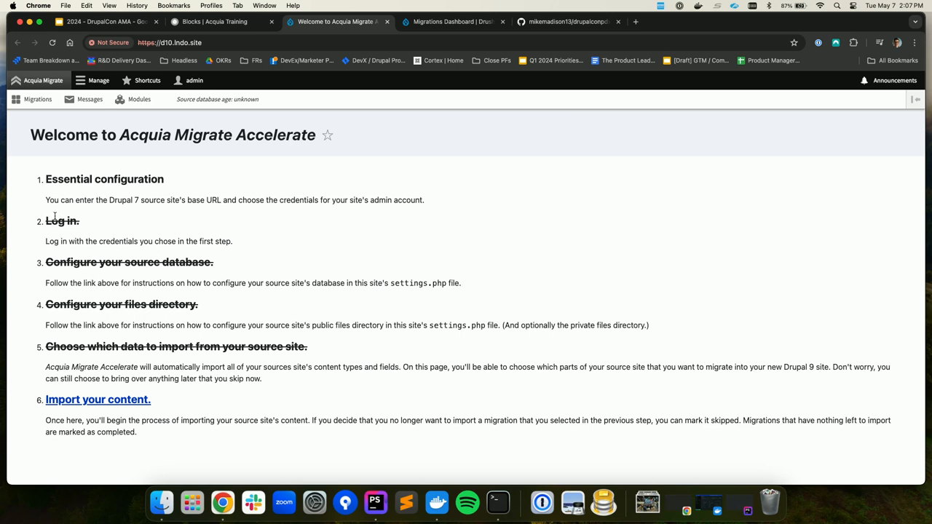
pyautogui.moveTo(329, 450)
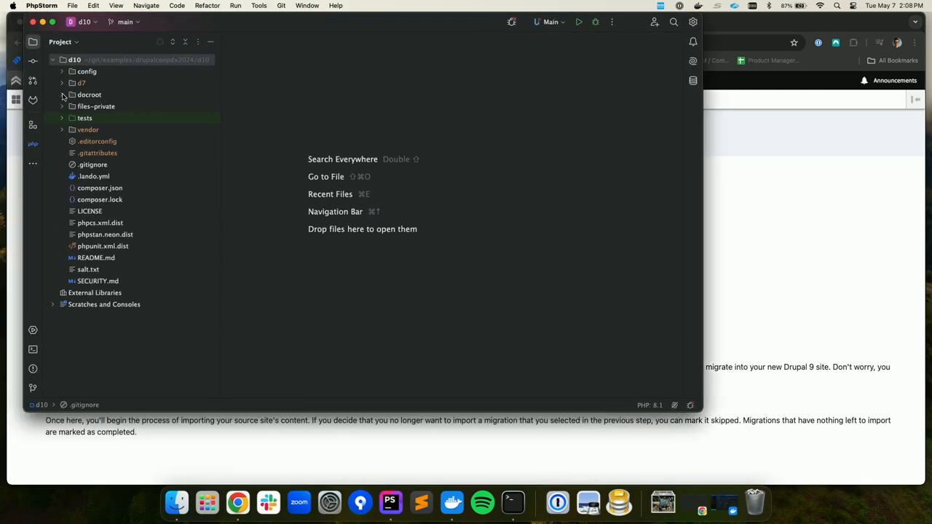
# Step: Open docroot/sites/default/settings/local.settings.php and highlight the migrate database connection settings
pyautogui.click(72, 95)
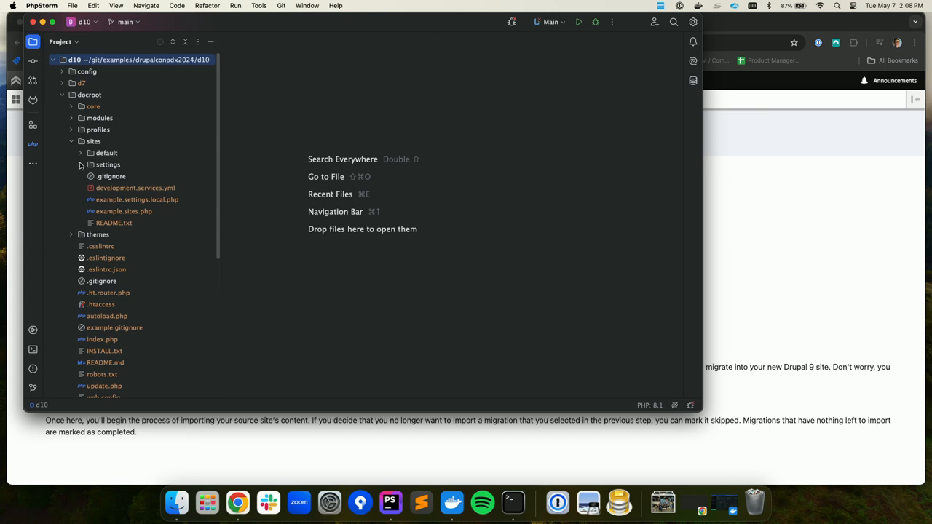
pyautogui.click(106, 153)
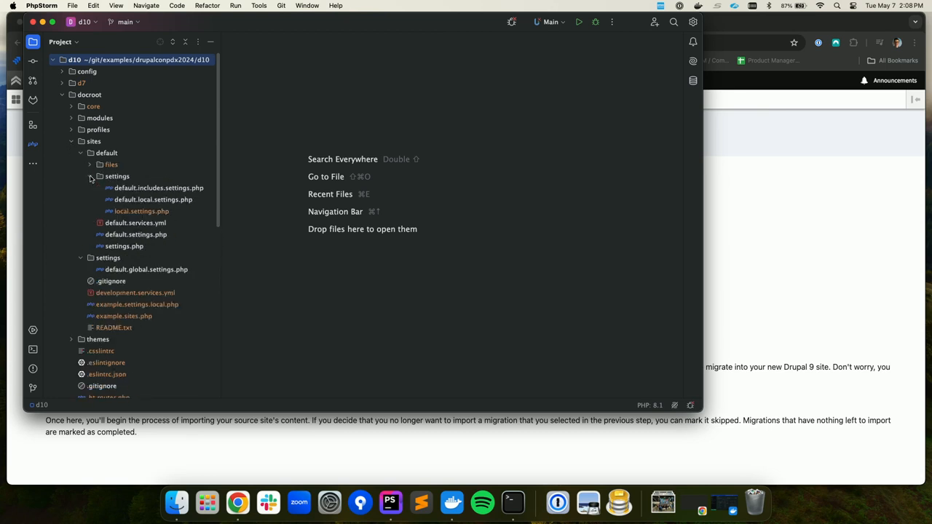
pyautogui.doubleClick(141, 212)
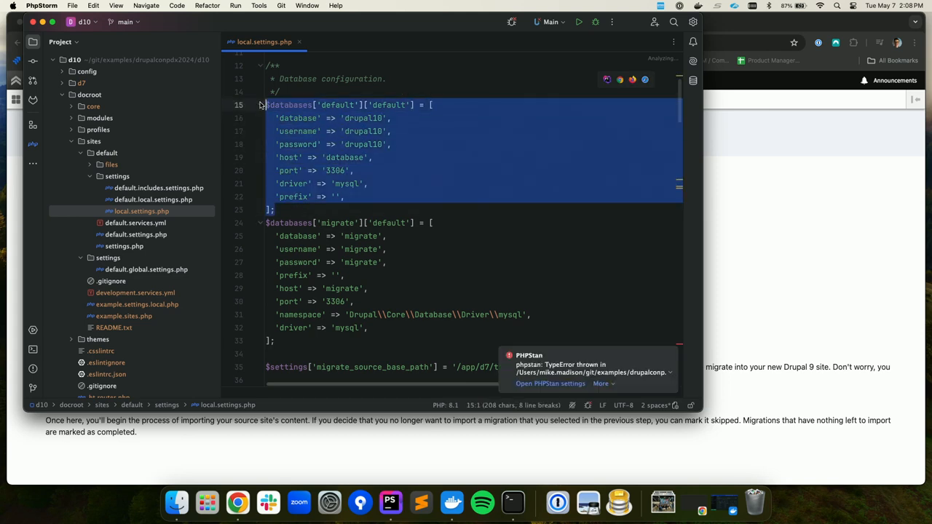
pyautogui.click(284, 340)
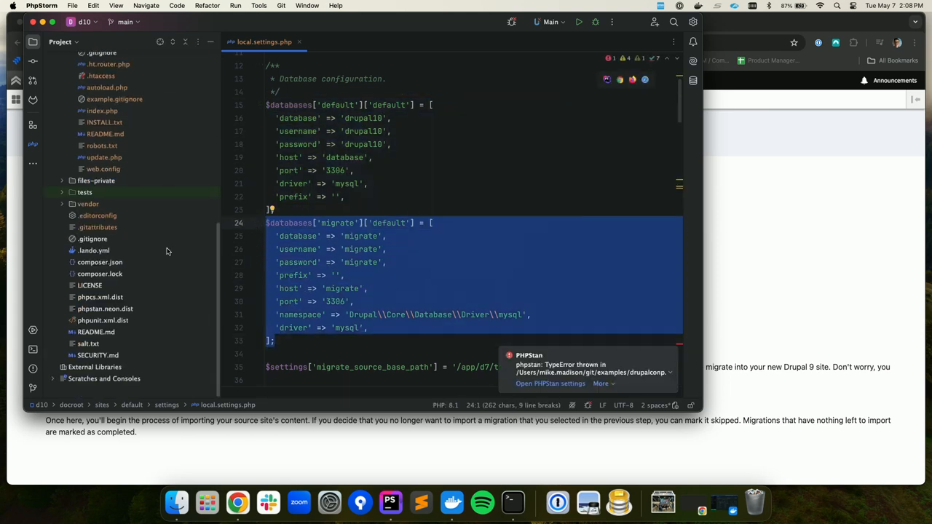
pyautogui.moveTo(105, 259)
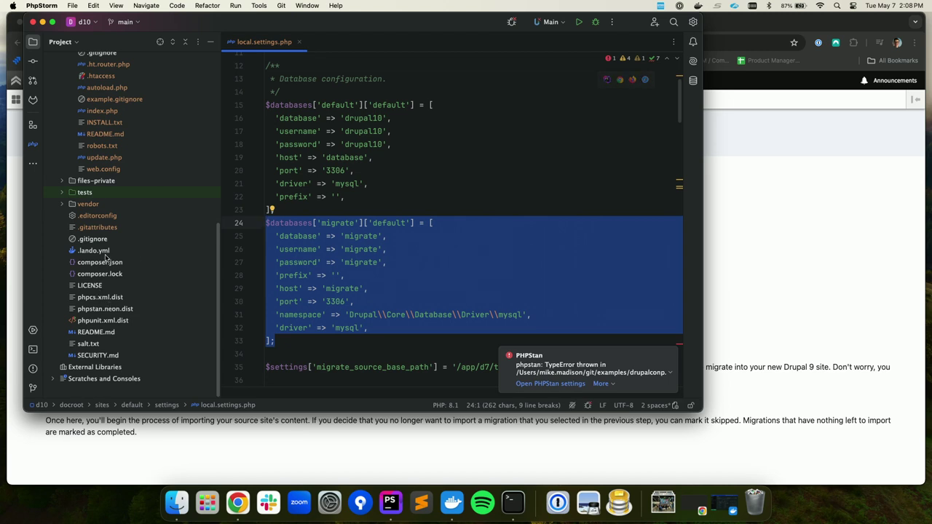
# Step: Check .lando.yml for the migrate MySQL service, then return to local.settings.php
pyautogui.click(94, 251)
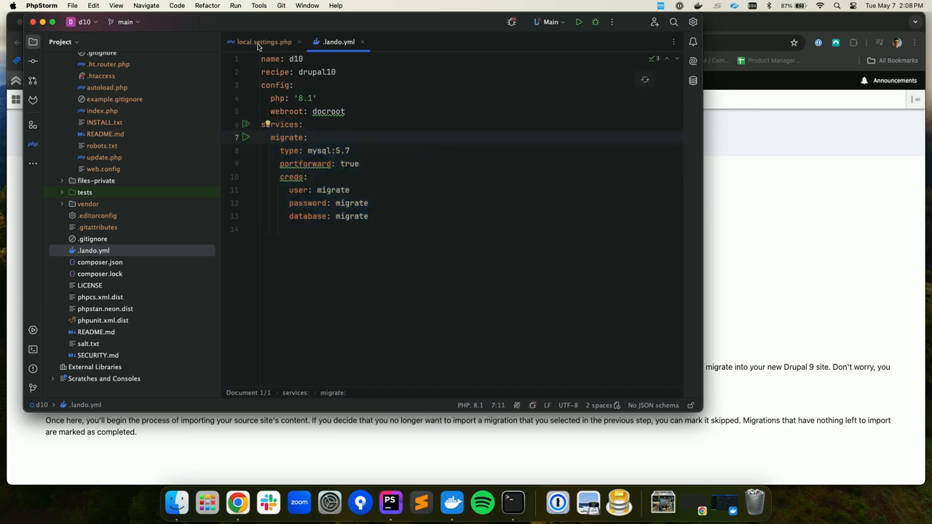
pyautogui.click(263, 41)
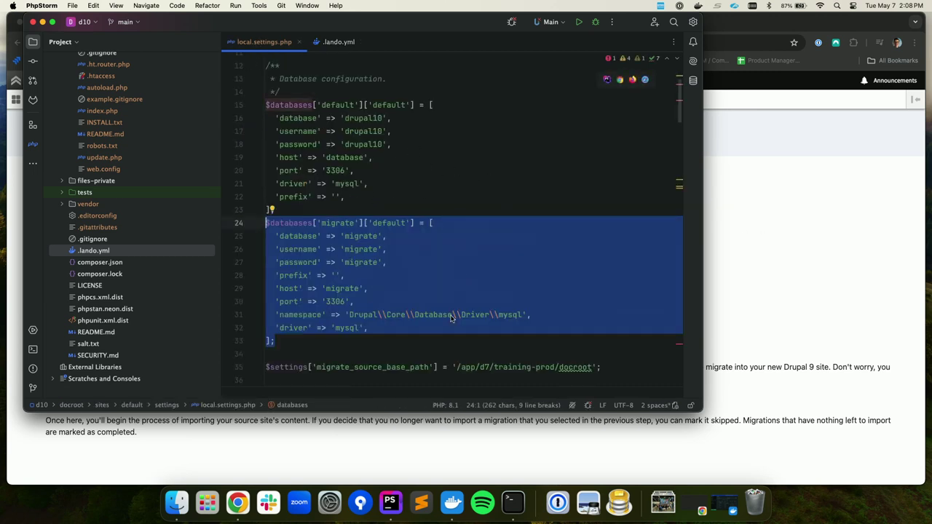
pyautogui.moveTo(459, 289)
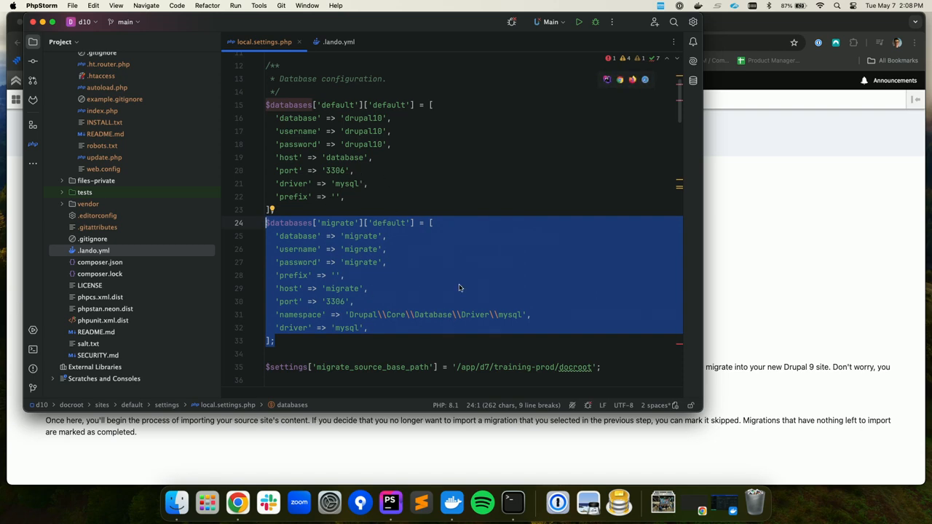
# Step: Bring forward the Migrations dashboard and scroll through the 21 in-progress migrations and their statuses
pyautogui.click(238, 502)
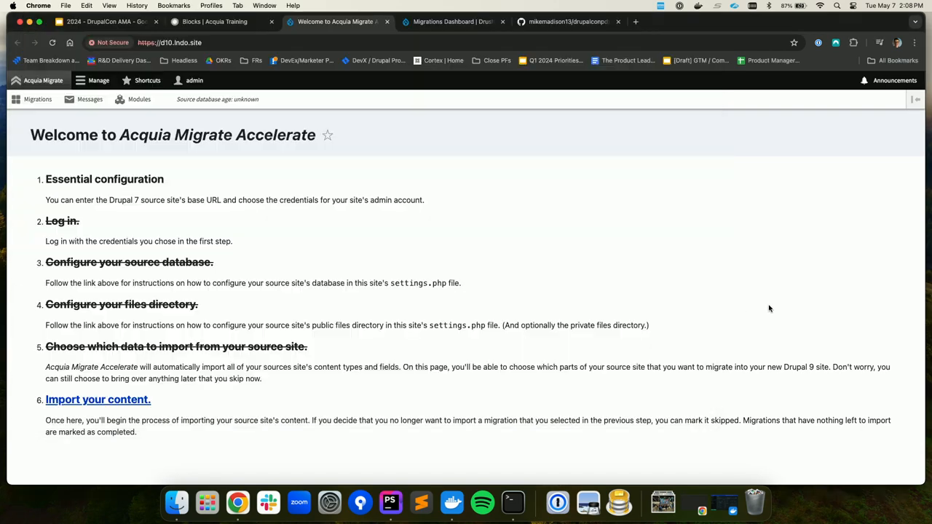
pyautogui.moveTo(140, 318)
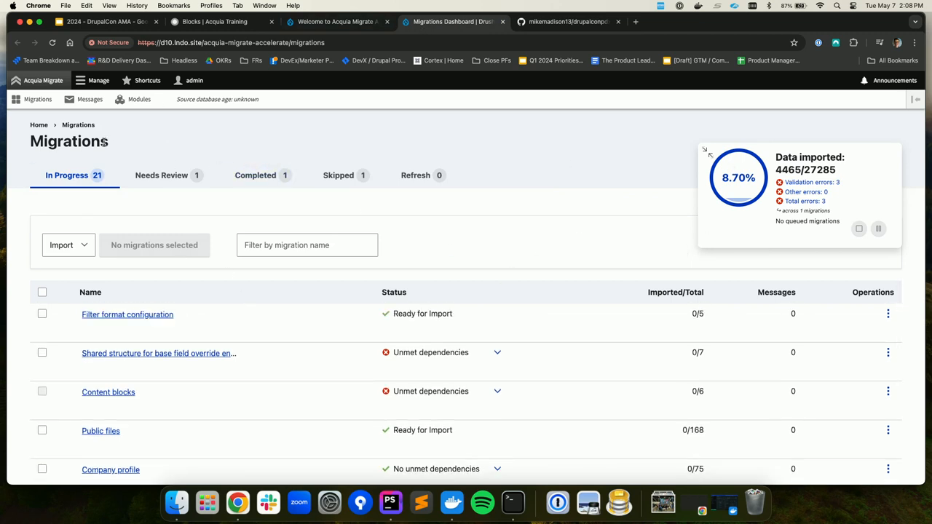
pyautogui.scroll(-3)
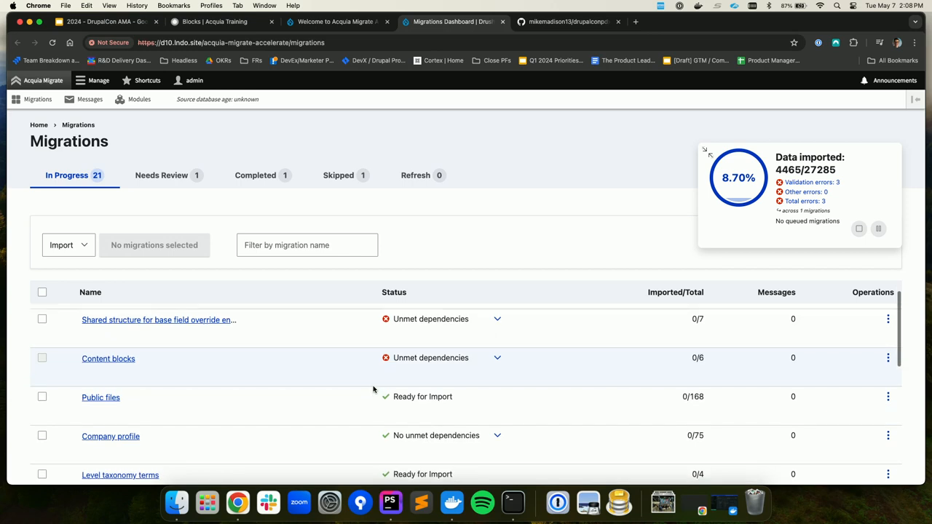
pyautogui.scroll(-3)
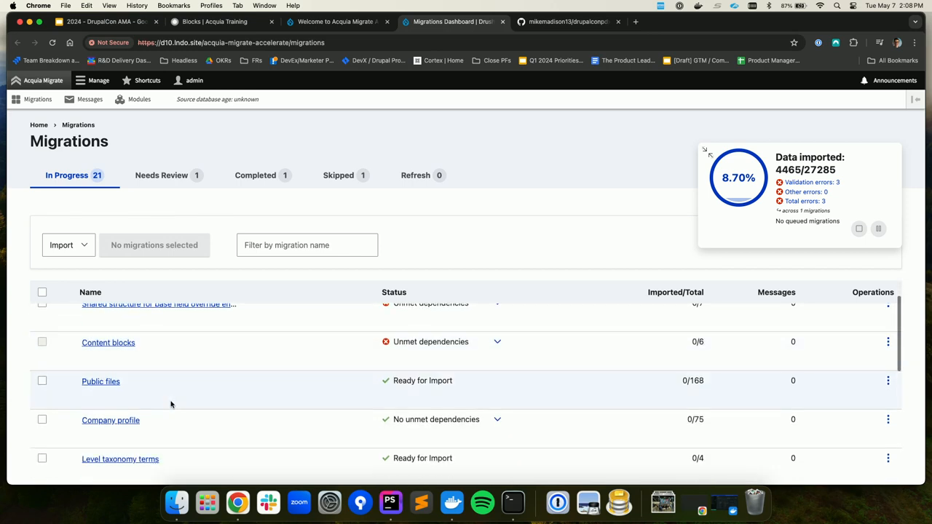
pyautogui.scroll(-3)
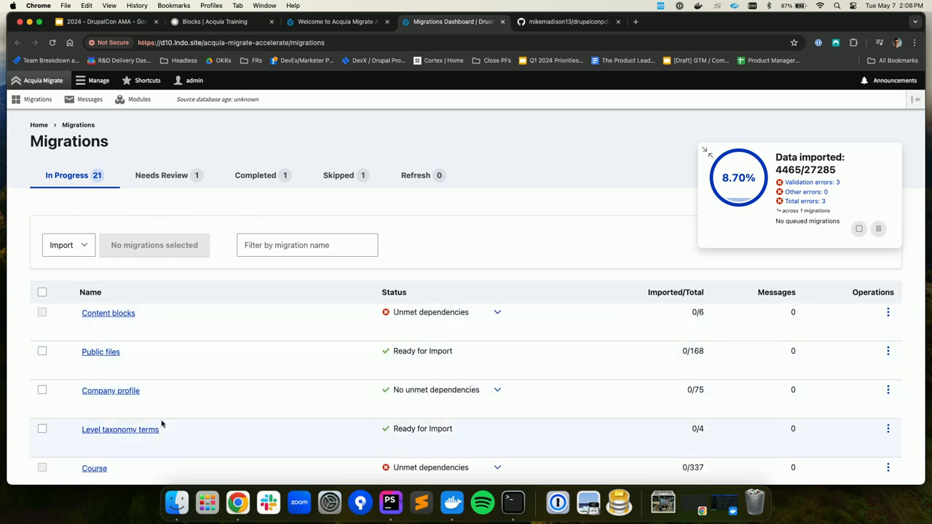
pyautogui.scroll(-3)
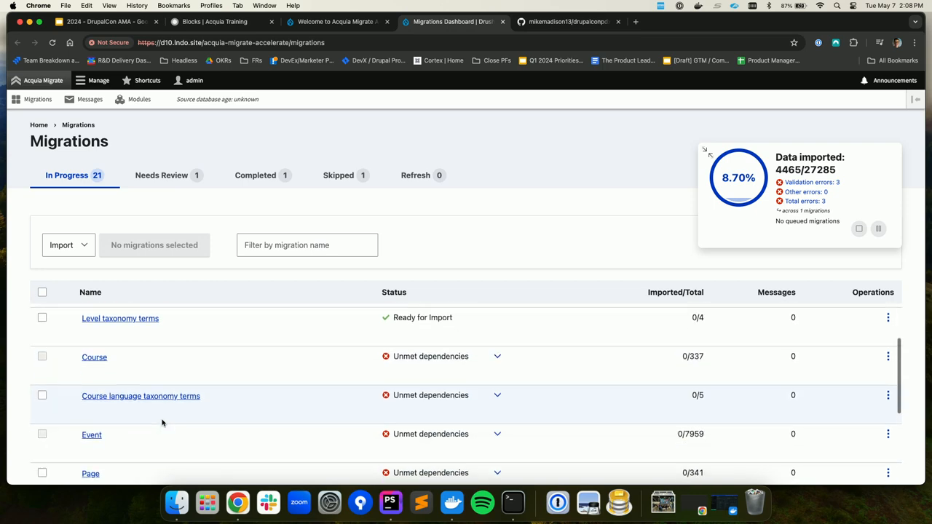
pyautogui.scroll(-3)
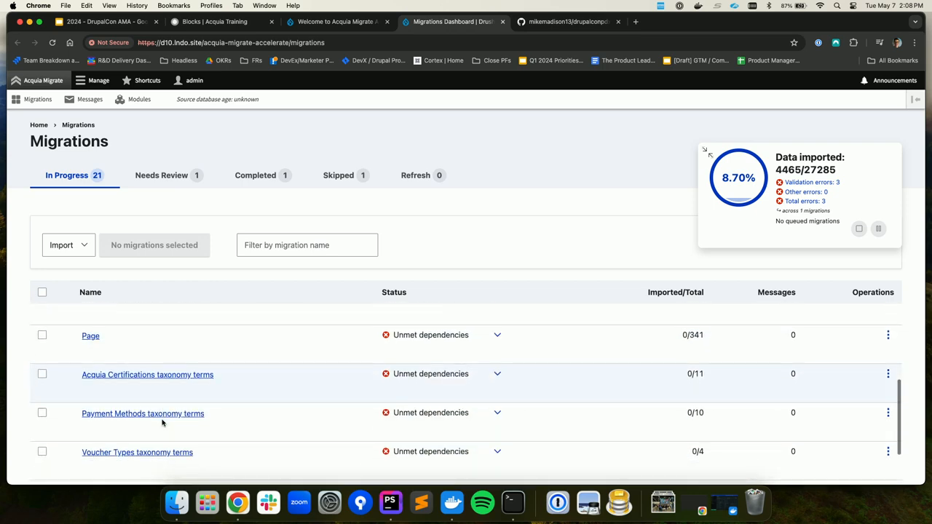
pyautogui.scroll(-3)
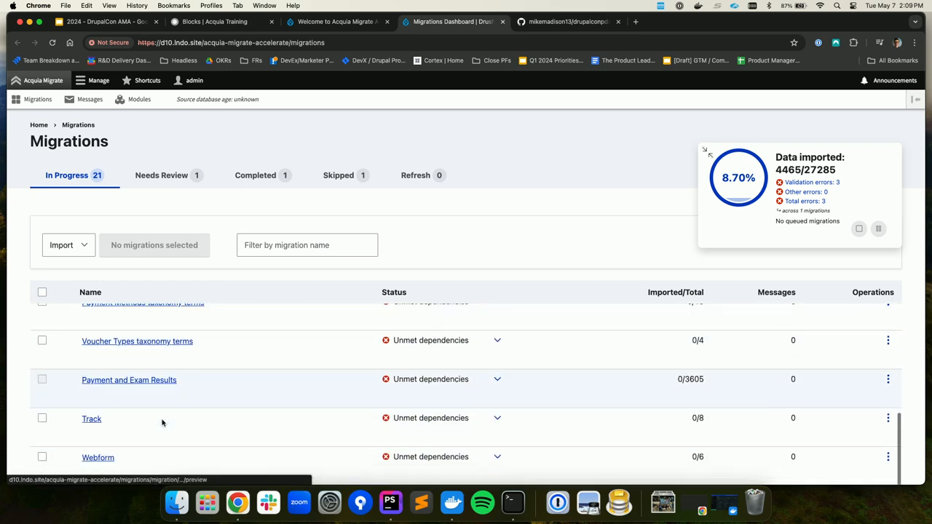
pyautogui.click(254, 174)
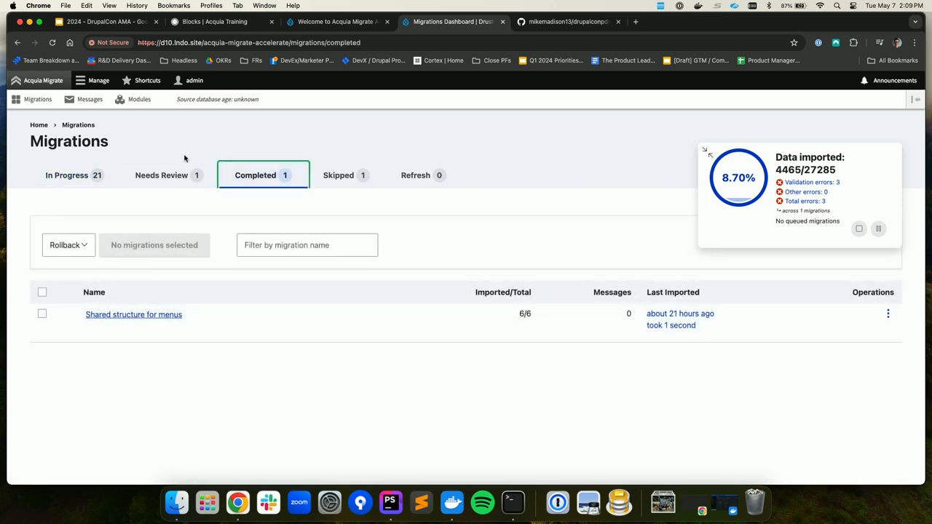
pyautogui.click(161, 175)
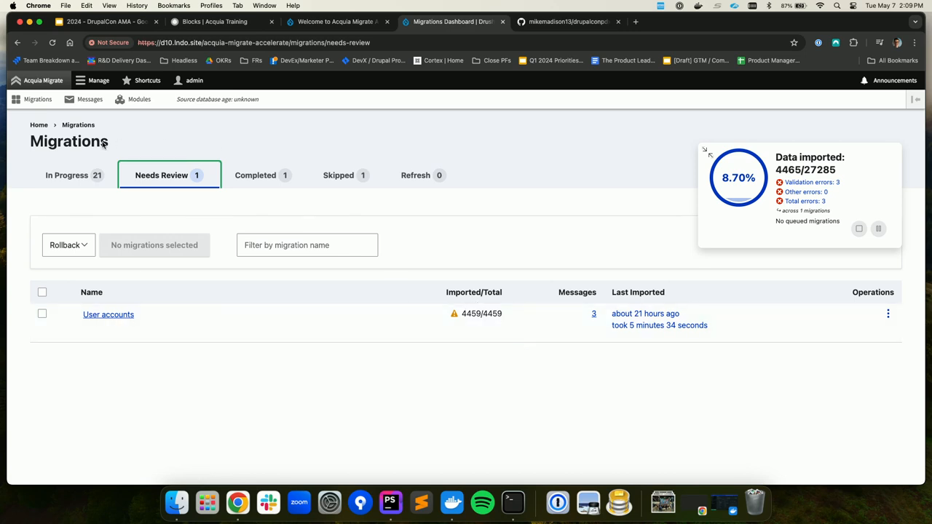
pyautogui.click(67, 174)
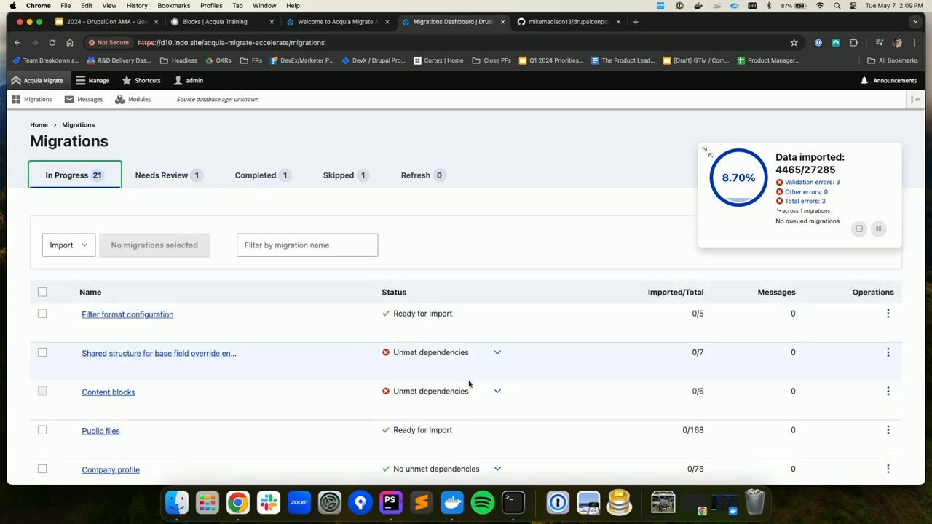
pyautogui.scroll(-3)
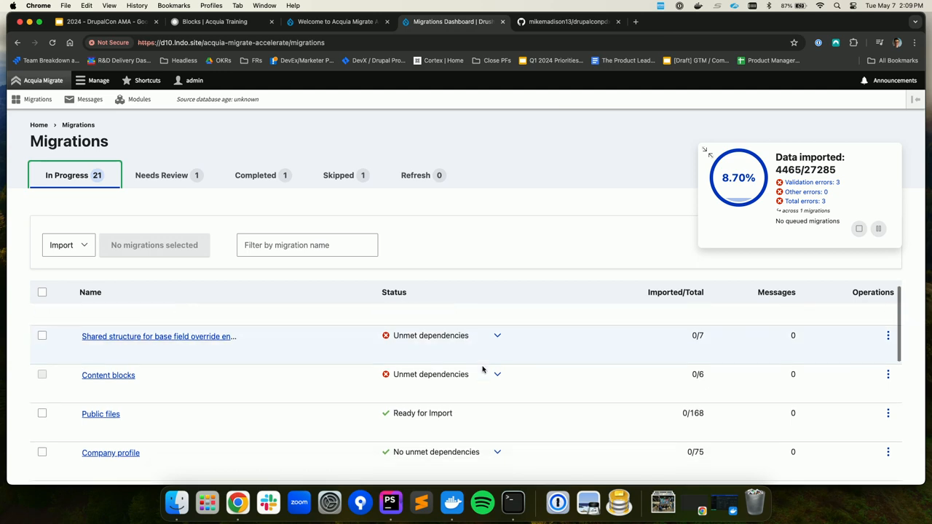
pyautogui.scroll(-3)
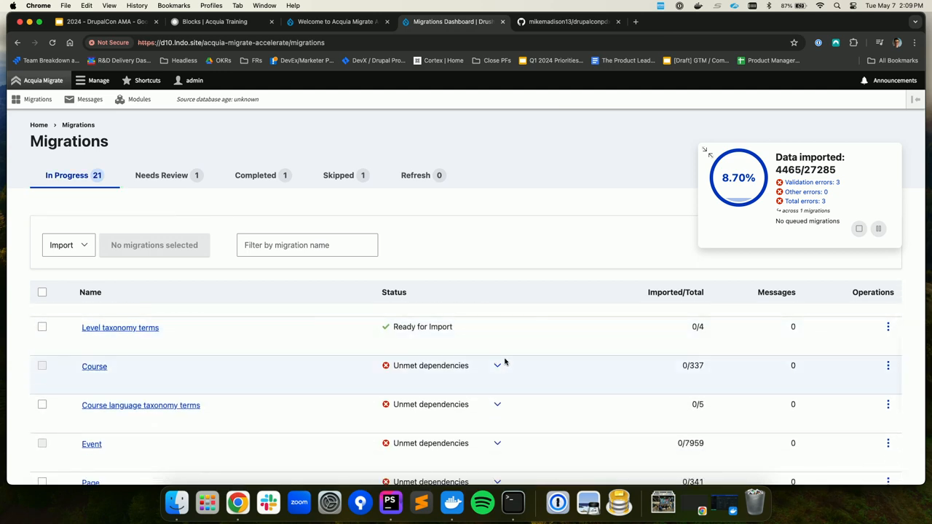
pyautogui.click(498, 365)
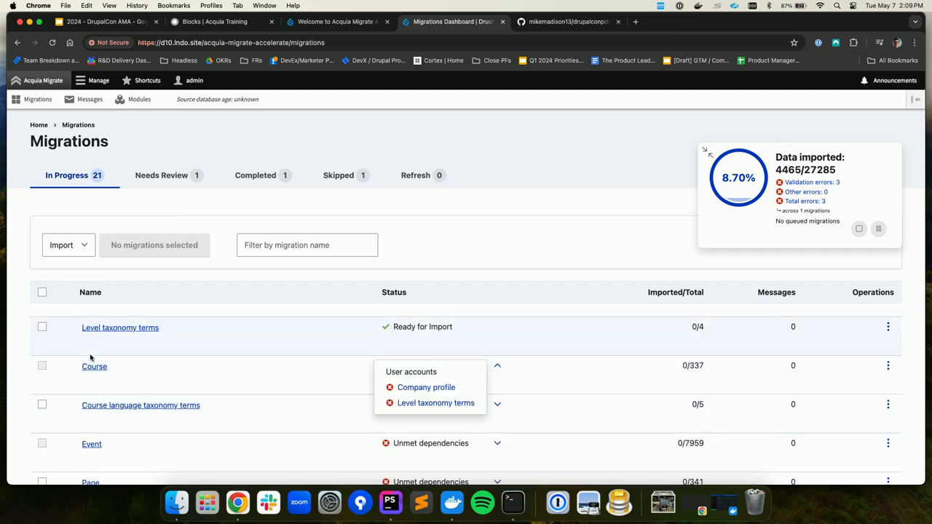
pyautogui.moveTo(501, 434)
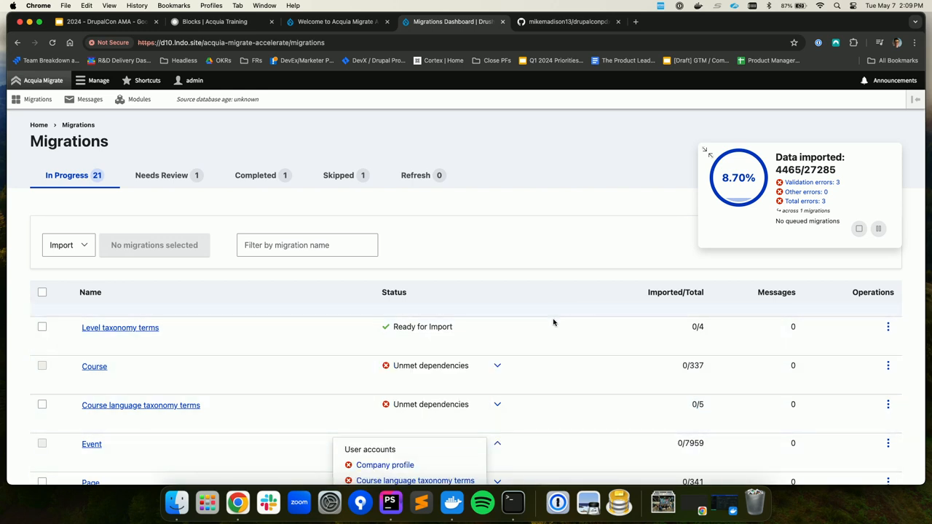
pyautogui.scroll(-3)
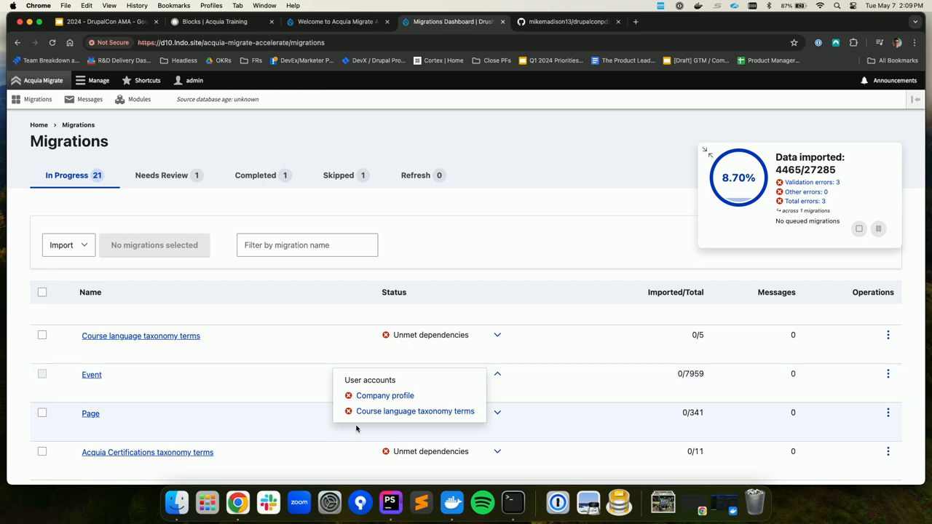
pyautogui.moveTo(379, 390)
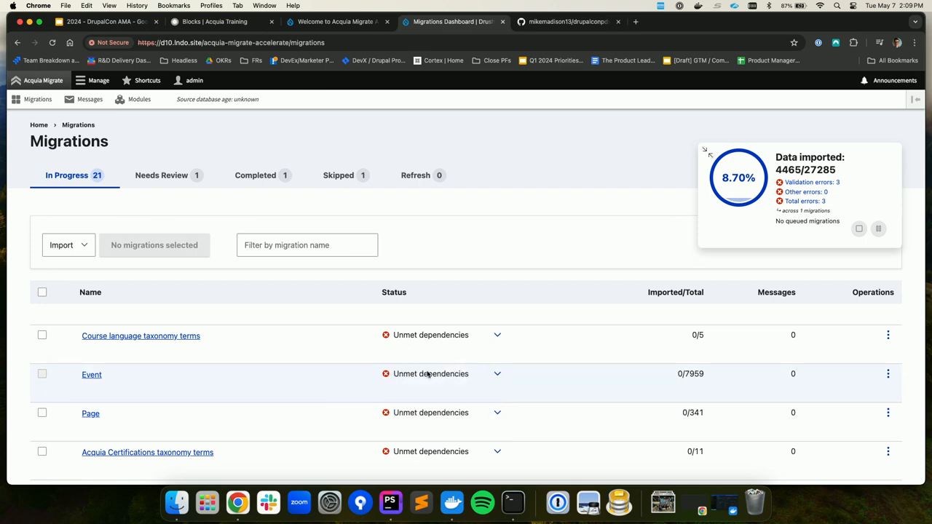
# Step: Switch to the Drupal 7 source site admin and list its content types
pyautogui.click(335, 22)
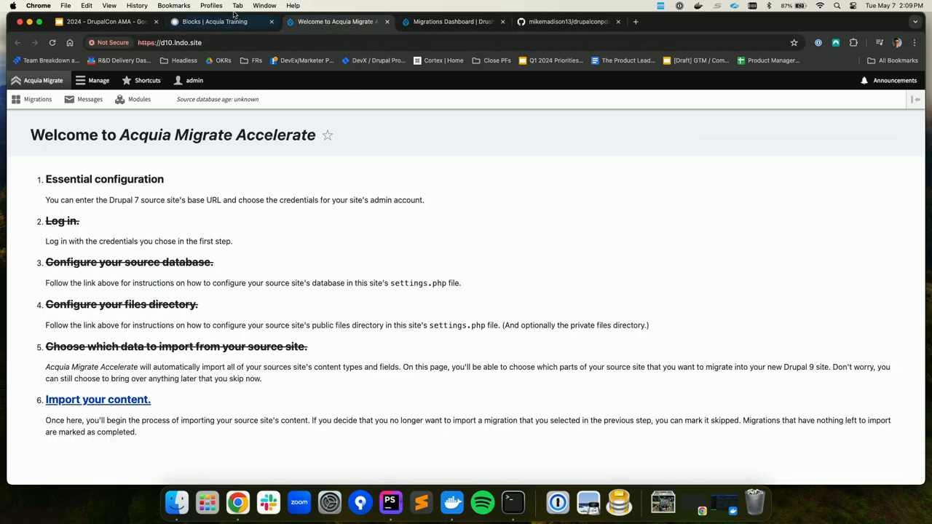
pyautogui.click(214, 22)
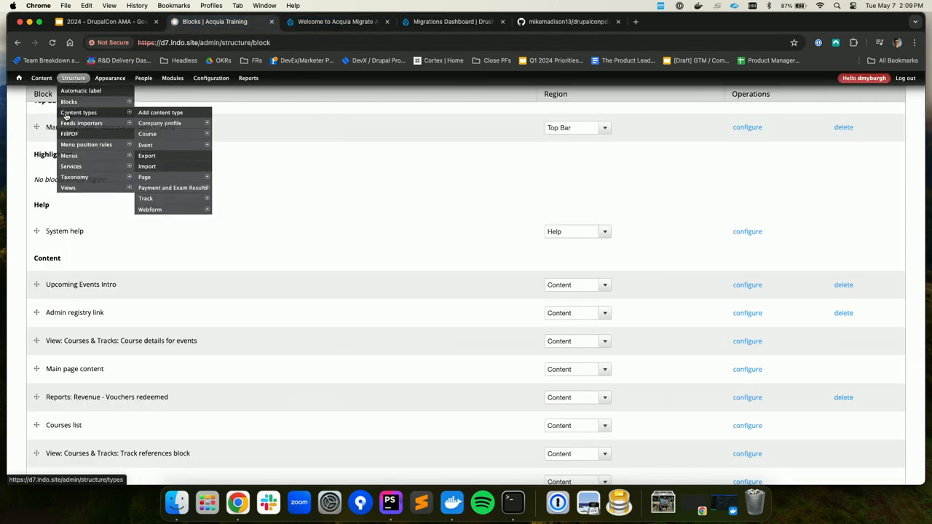
pyautogui.click(79, 112)
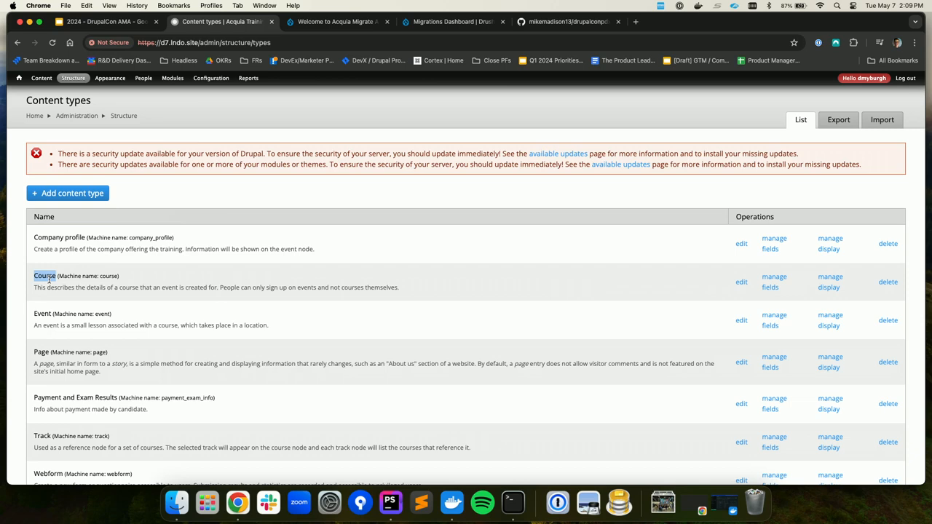
# Step: Back on the Migrations dashboard, expand Course's dependencies: user accounts, company profile and level taxonomy terms
pyautogui.click(451, 21)
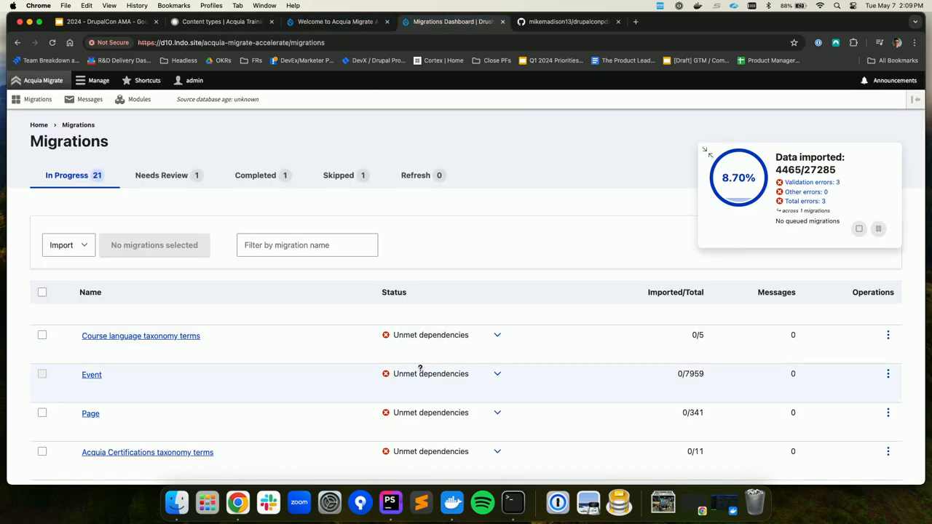
pyautogui.scroll(-3)
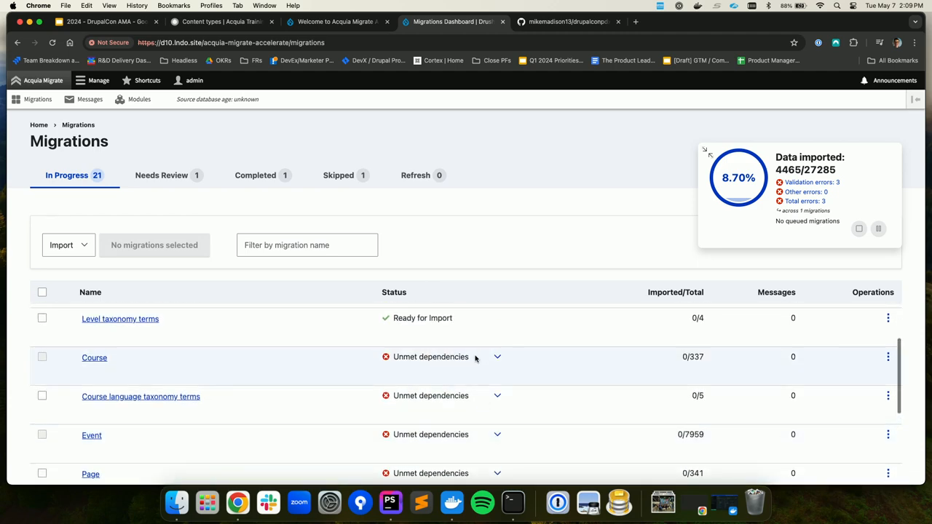
pyautogui.click(498, 356)
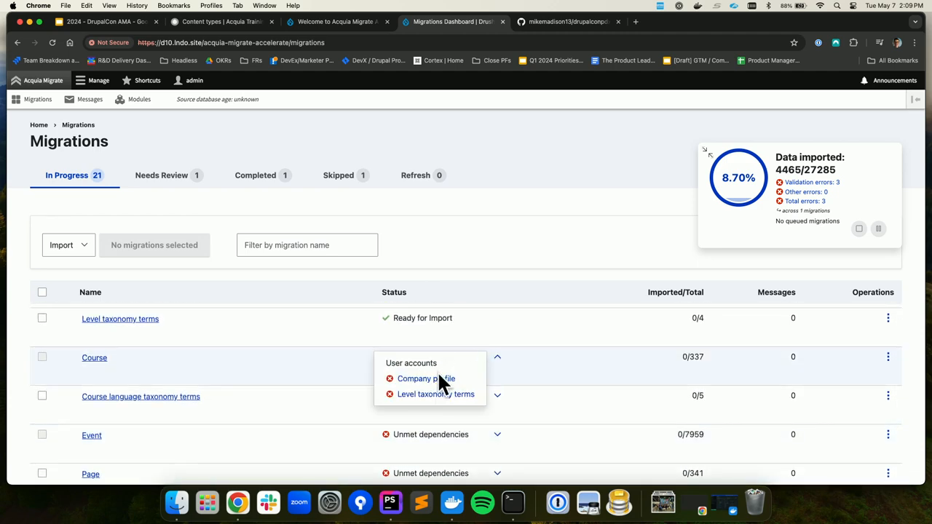
# Step: Select the Company profile migration and import it, bringing data imported to 17.39%
pyautogui.scroll(-3)
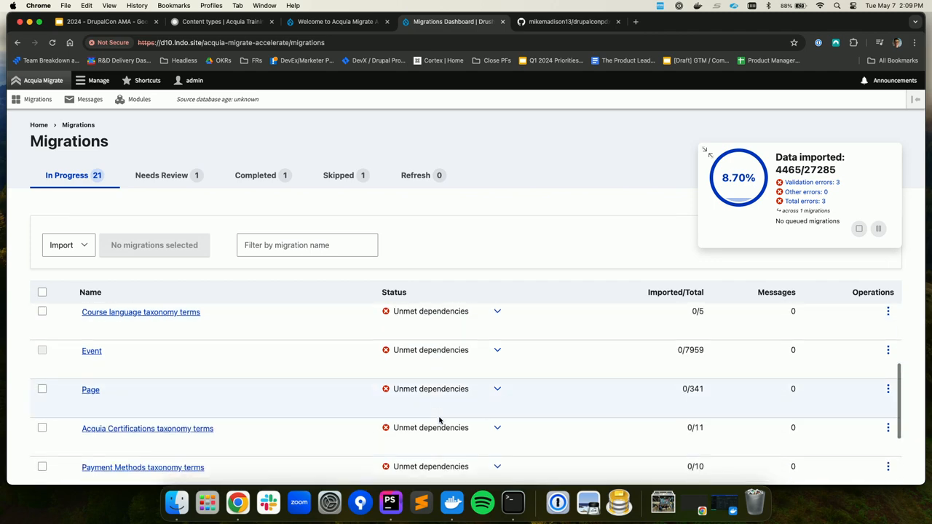
pyautogui.scroll(-3)
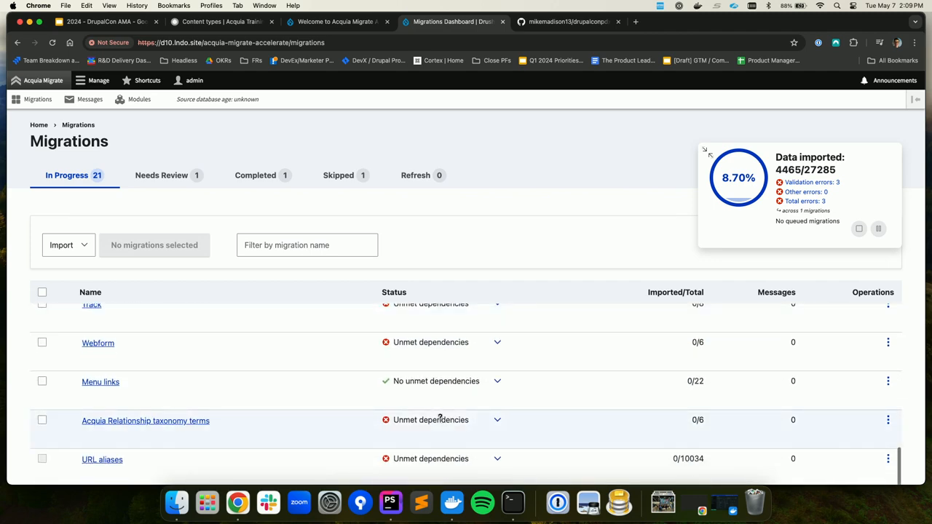
pyautogui.scroll(-3)
pyautogui.write('company')
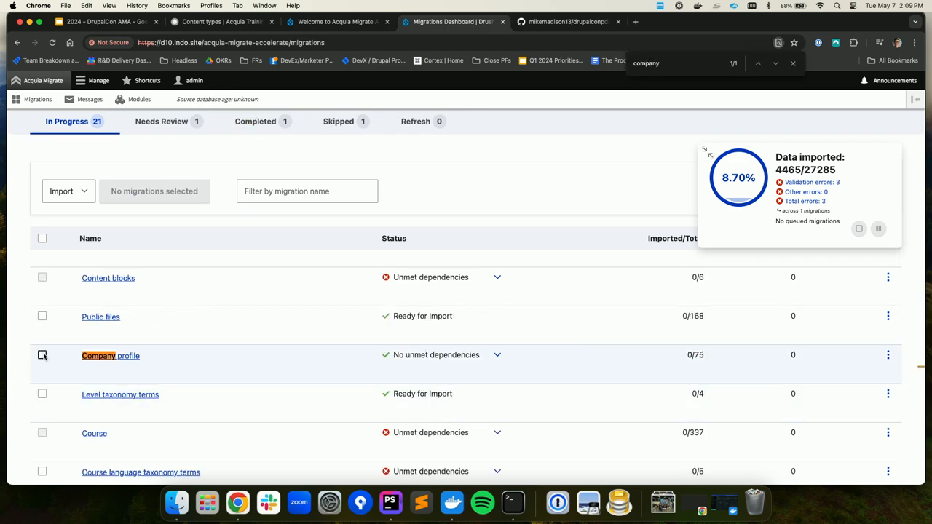
pyautogui.click(41, 356)
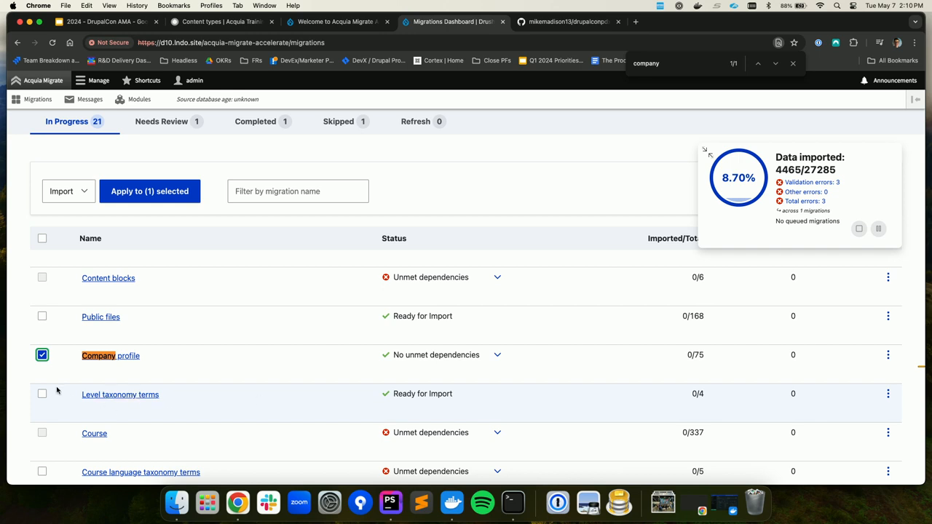
pyautogui.click(148, 190)
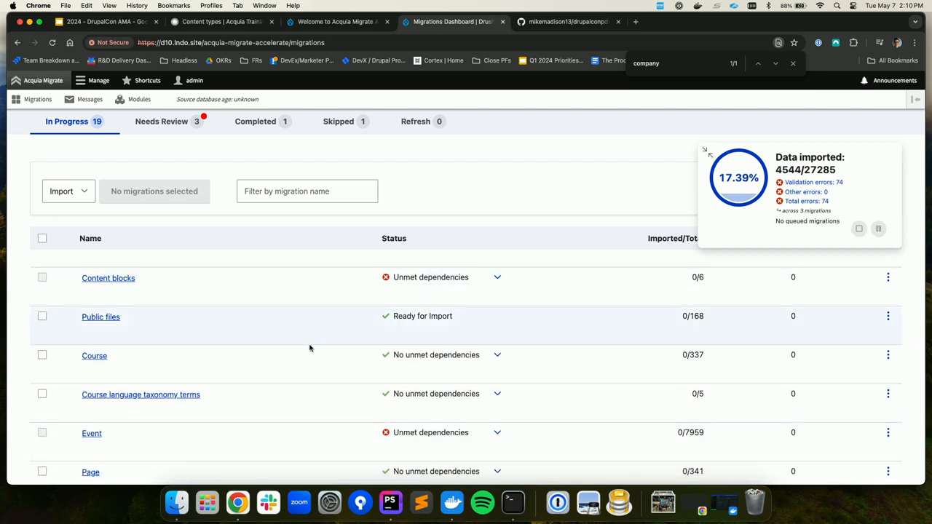
pyautogui.moveTo(720, 174)
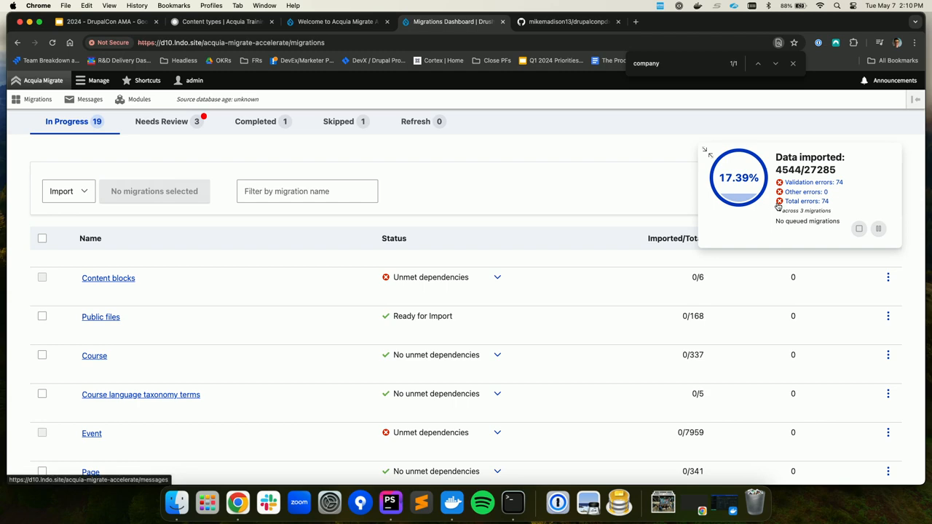
# Step: Select the Course and Course language taxonomy terms migrations and import both
pyautogui.scroll(3)
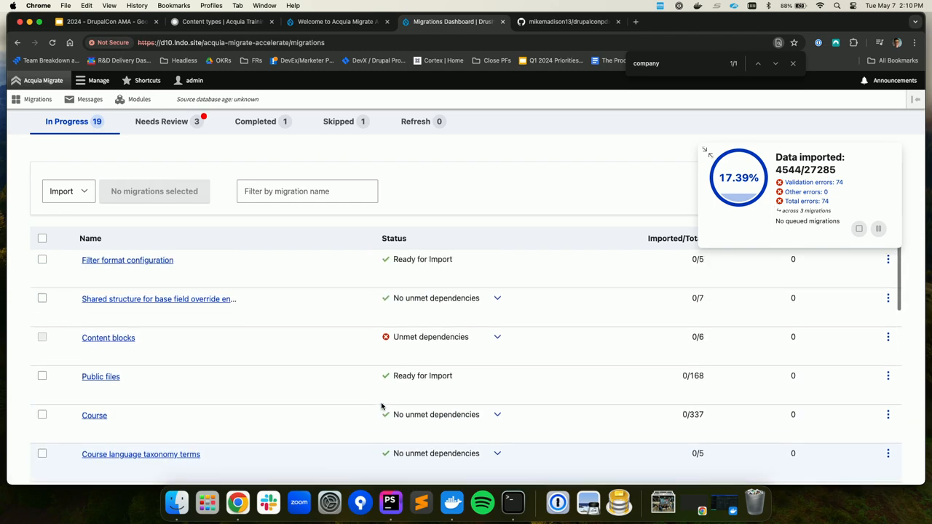
pyautogui.scroll(-3)
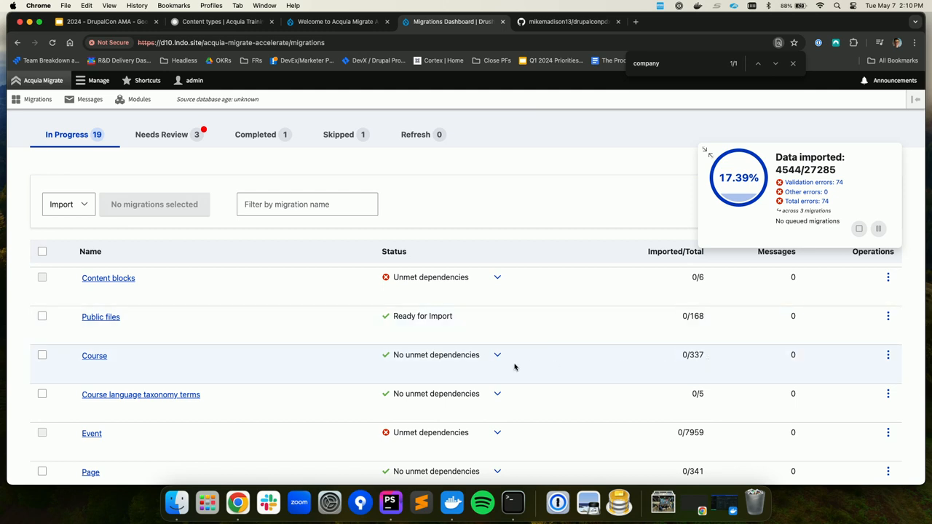
pyautogui.click(41, 356)
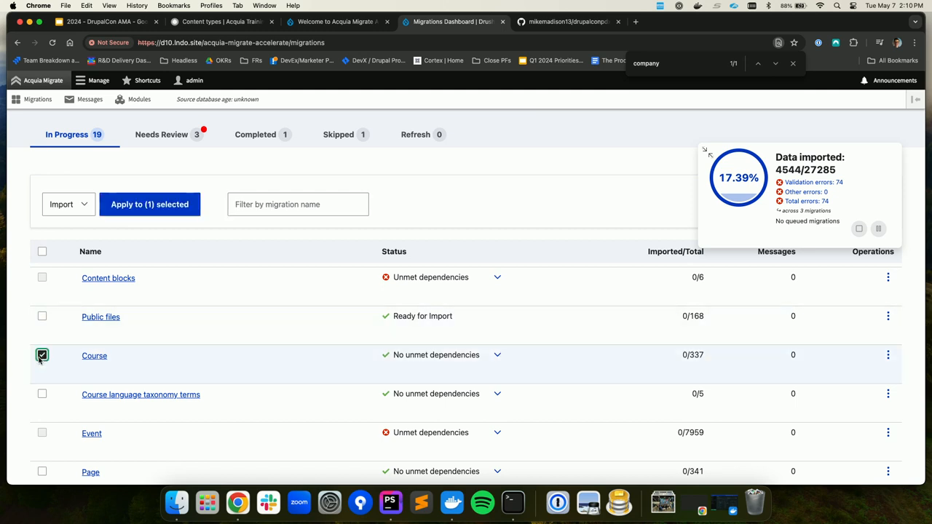
pyautogui.click(41, 394)
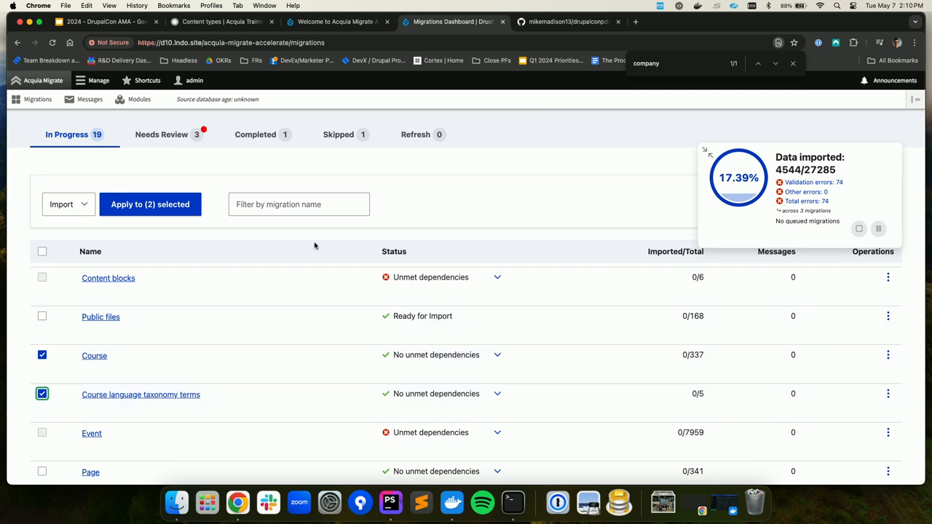
pyautogui.click(150, 203)
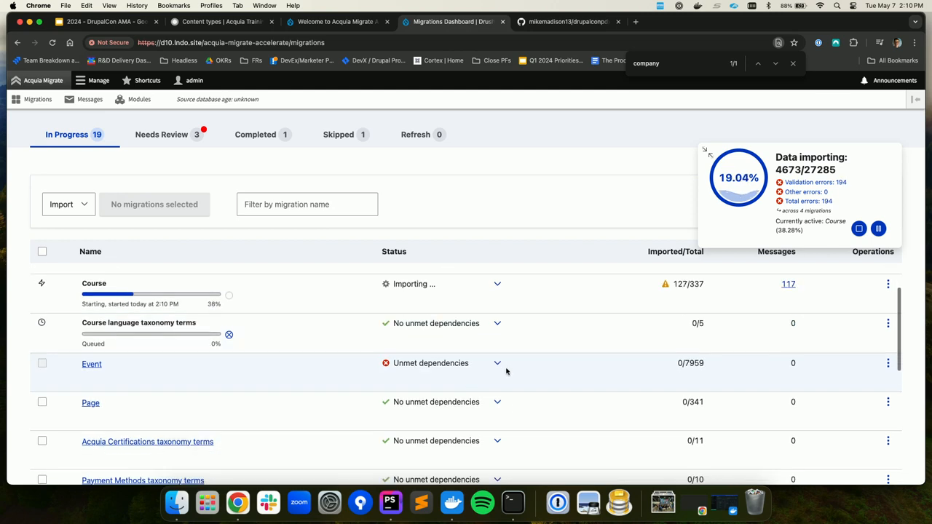
# Step: Expand and collapse Event's dependency list to confirm its dependencies are now met
pyautogui.click(498, 363)
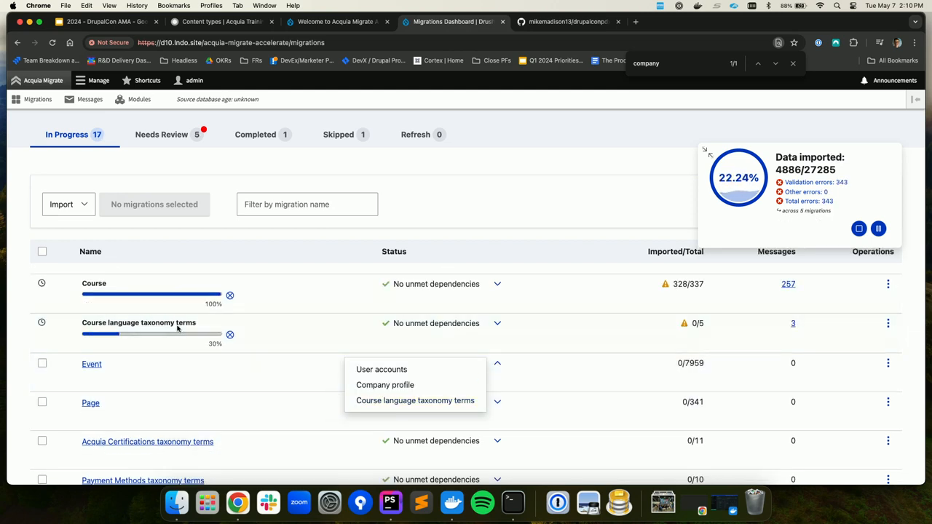
pyautogui.scroll(-3)
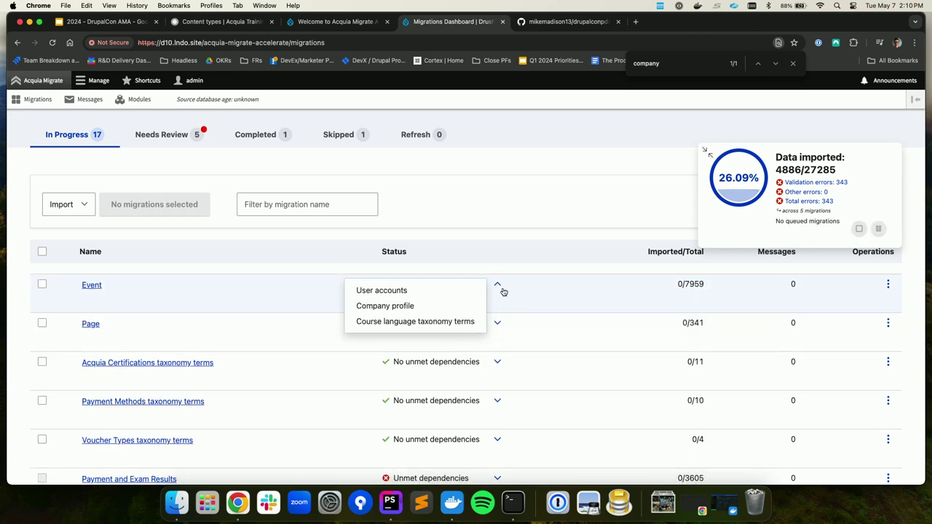
pyautogui.click(498, 284)
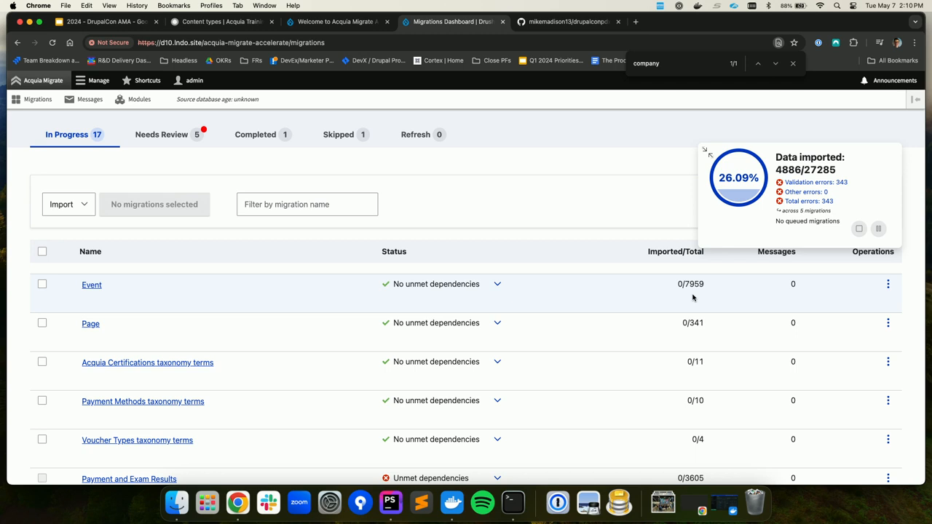
# Step: Import Page with the Payment Methods, Voucher Types and third taxonomy term migrations as four selected
pyautogui.scroll(-3)
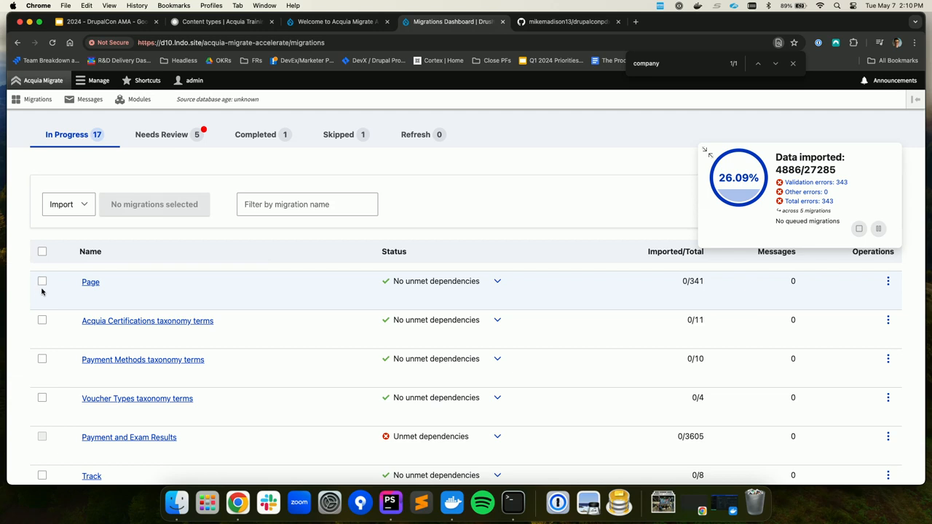
pyautogui.click(41, 358)
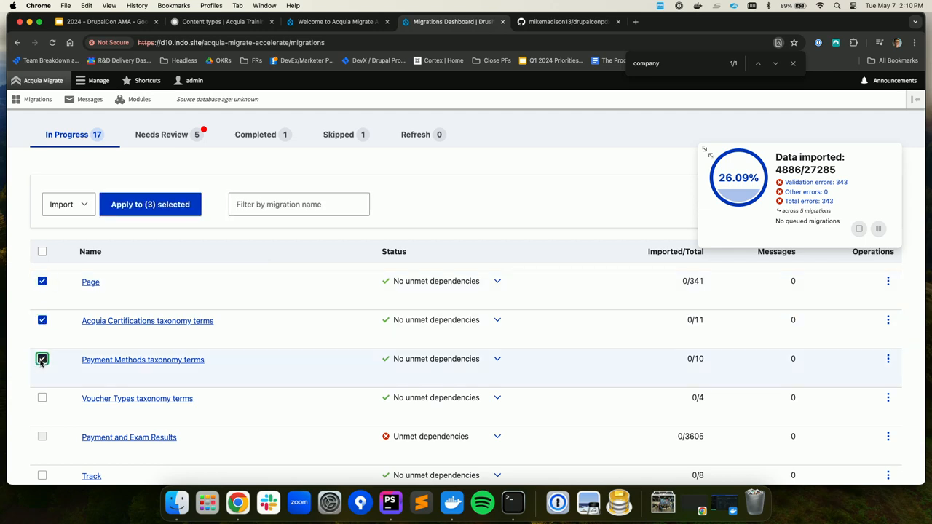
pyautogui.click(41, 399)
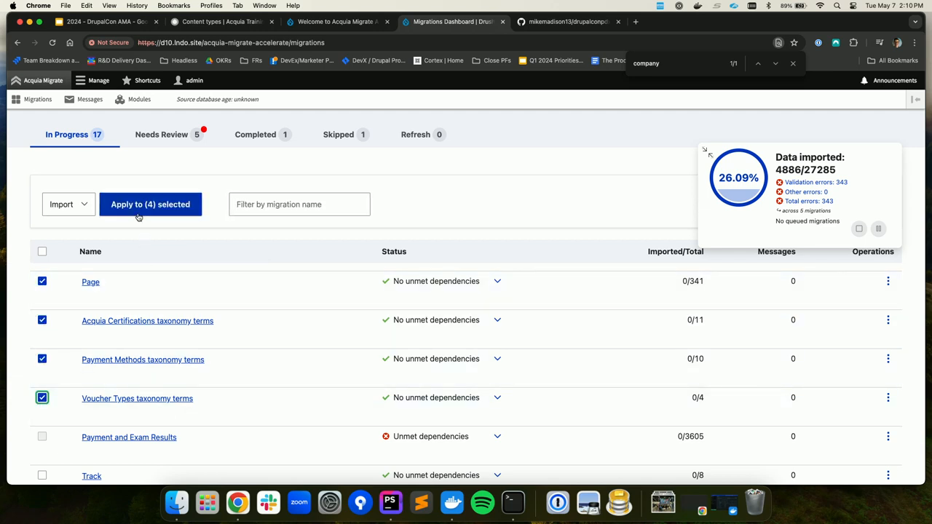
pyautogui.click(150, 204)
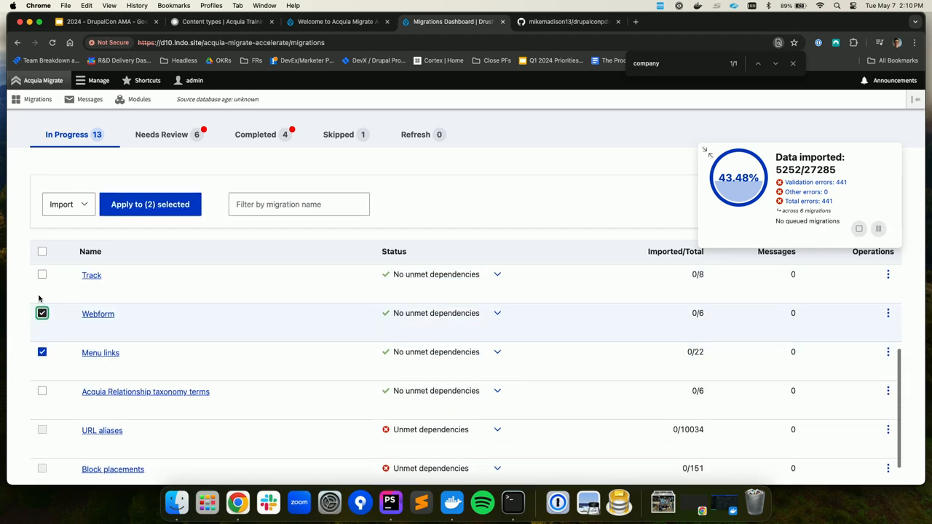
# Step: Import the Track, Webform and Menu links migrations, reaching 56.52% of data imported
pyautogui.click(40, 274)
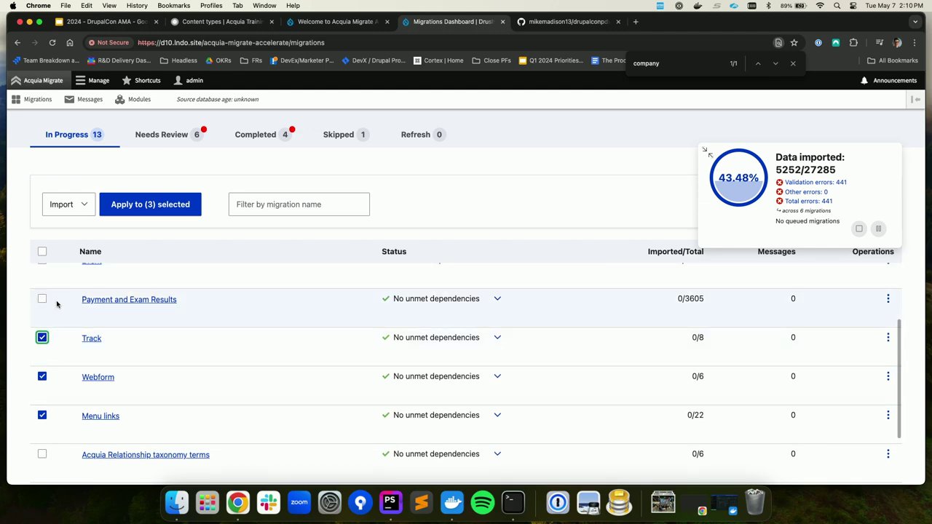
pyautogui.click(150, 204)
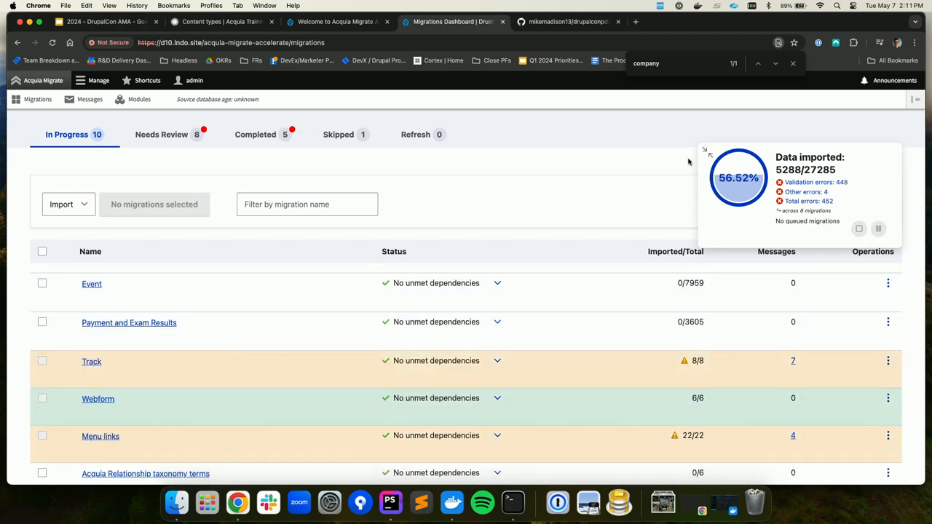
pyautogui.scroll(3)
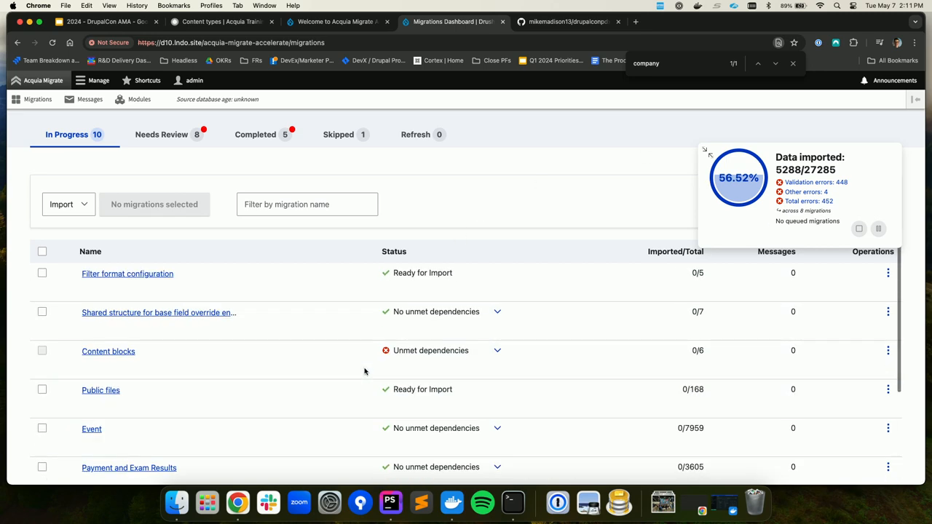
# Step: Open the Needs Review list showing Track and Menu links warnings, and bring up Track's operations menu
pyautogui.click(161, 134)
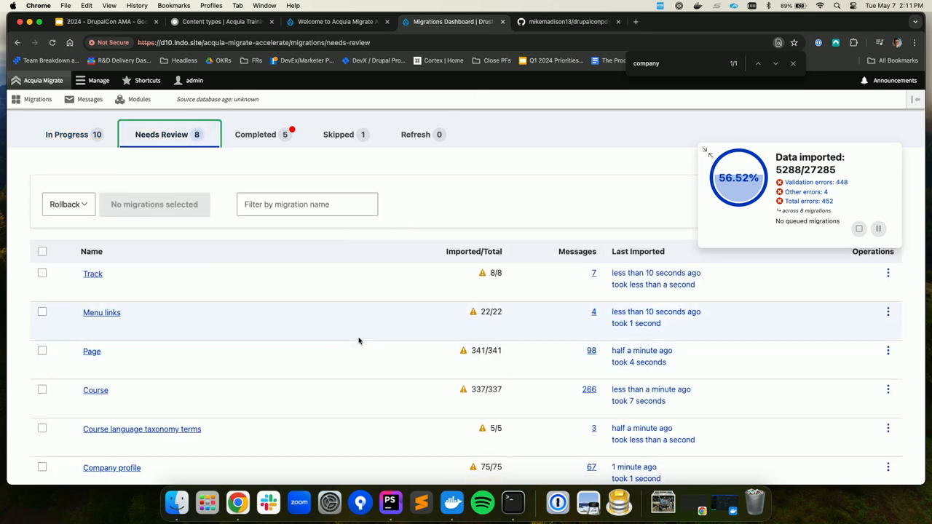
pyautogui.scroll(-3)
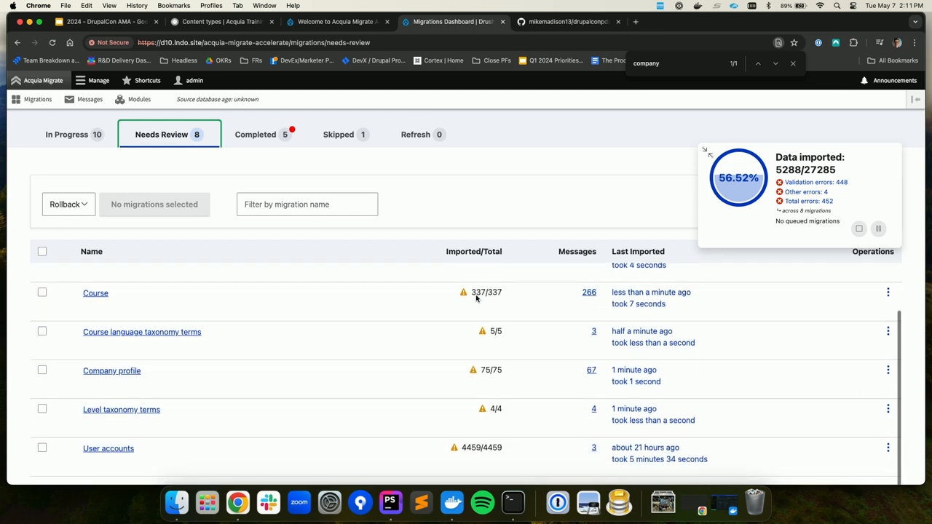
pyautogui.scroll(3)
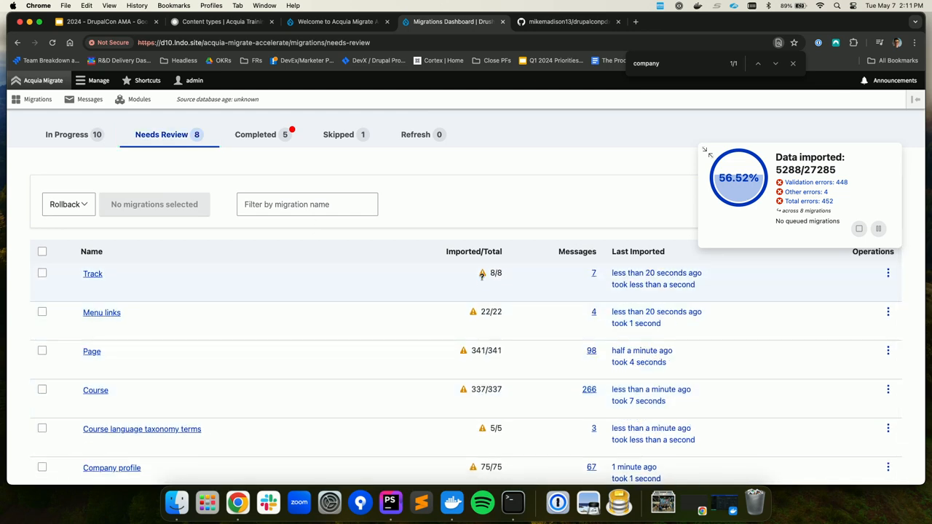
pyautogui.click(889, 273)
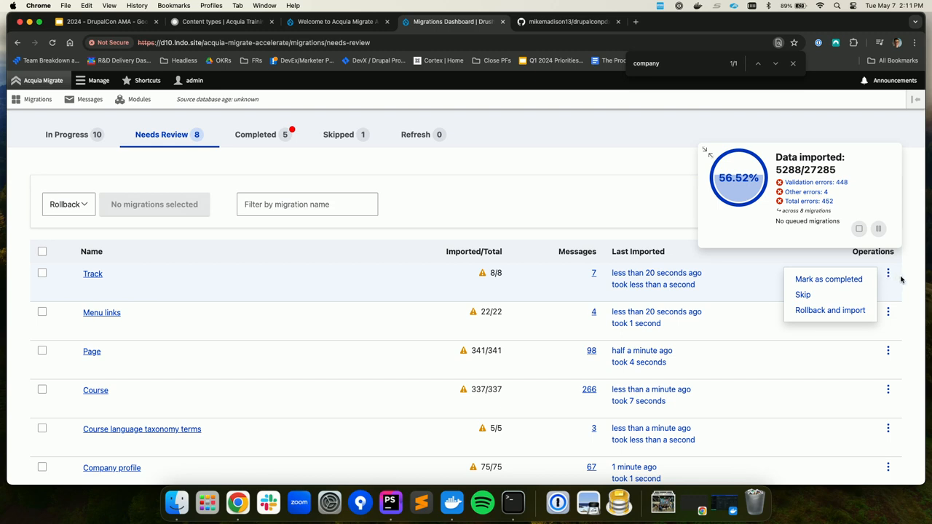
pyautogui.click(594, 273)
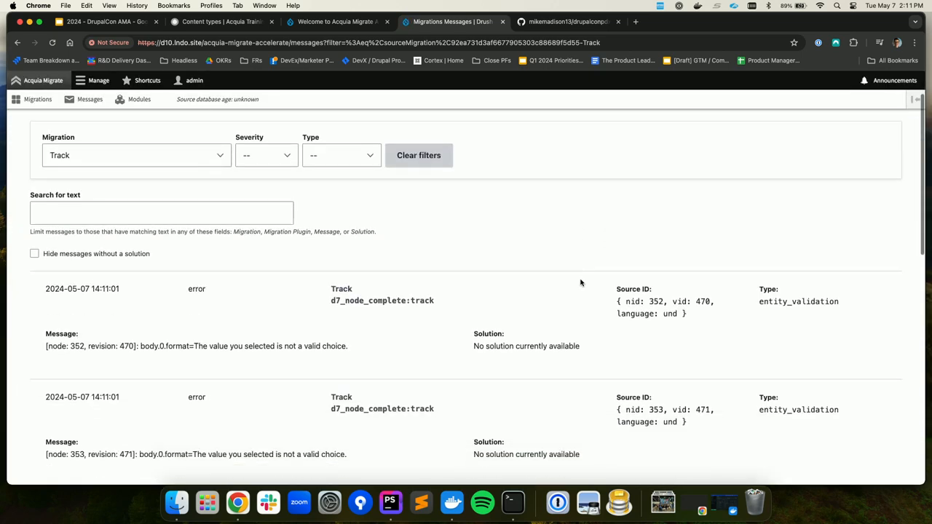
pyautogui.scroll(-3)
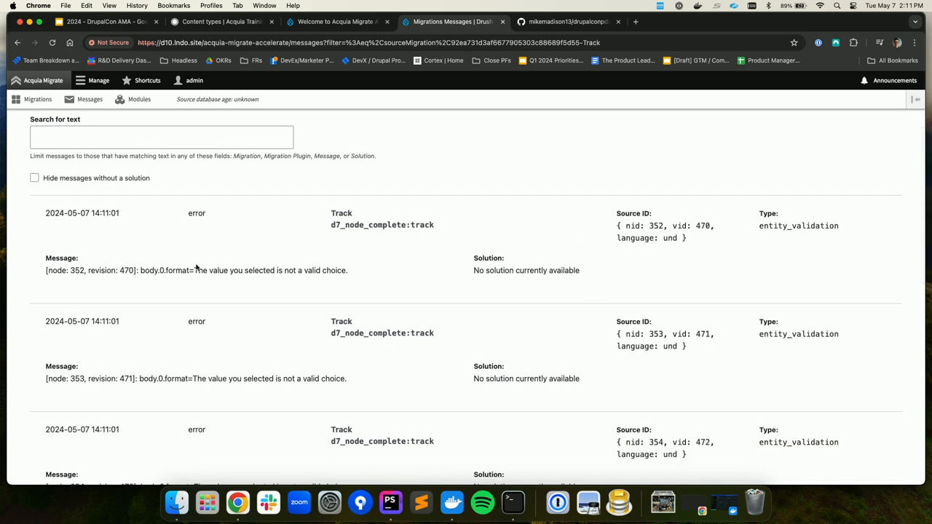
pyautogui.moveTo(191, 268)
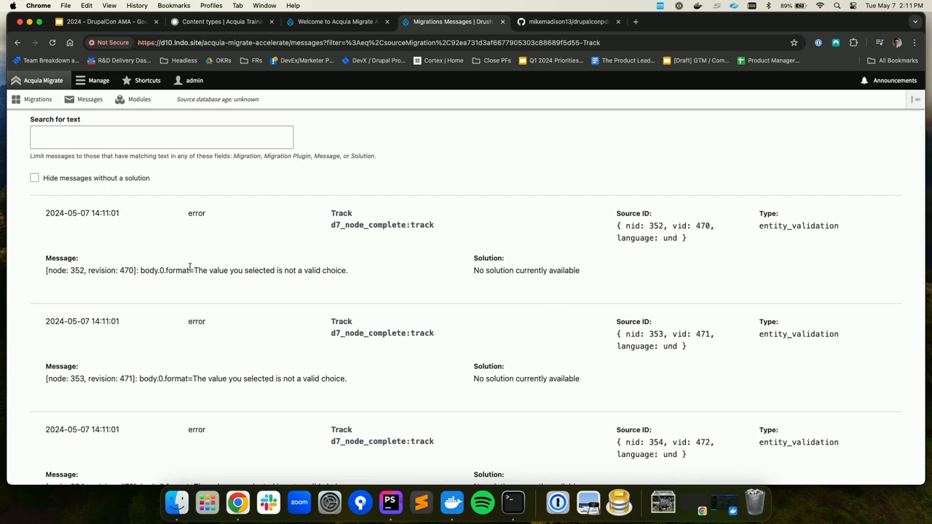
pyautogui.moveTo(142, 322)
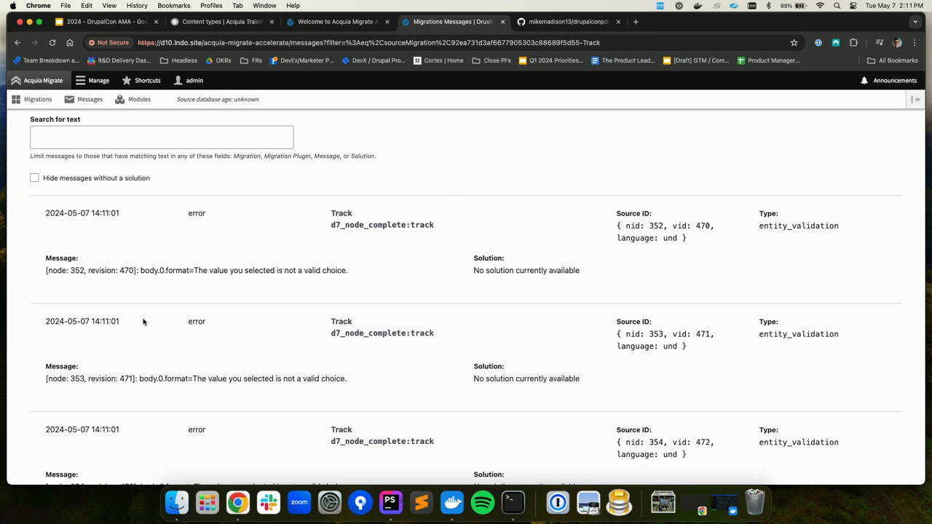
pyautogui.moveTo(265, 280)
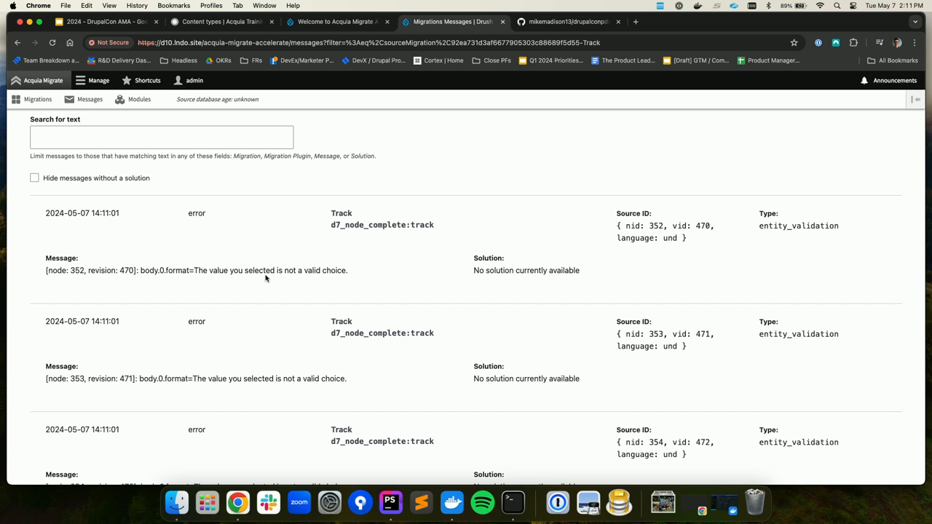
pyautogui.scroll(-3)
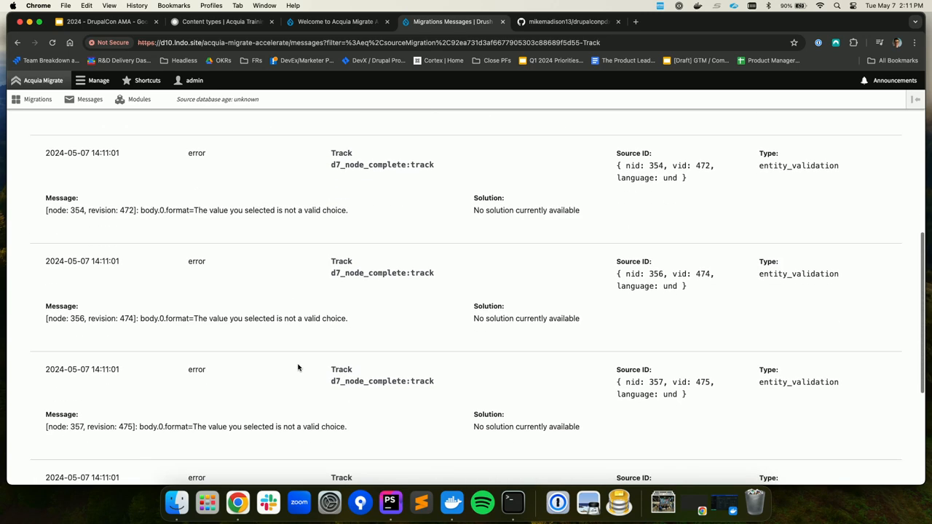
pyautogui.scroll(-3)
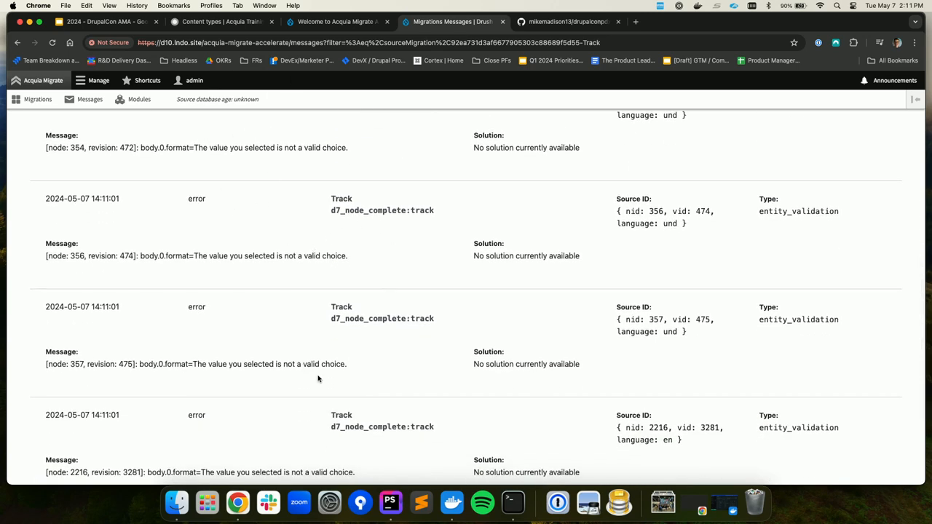
pyautogui.scroll(-3)
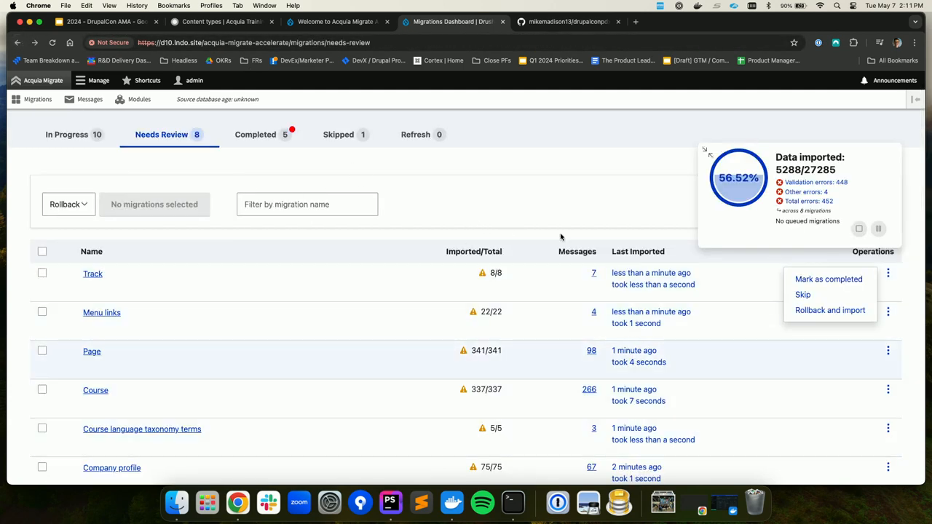
# Step: Glance at the Skipped migrations, then return to the In Progress list and scroll down it
pyautogui.click(338, 134)
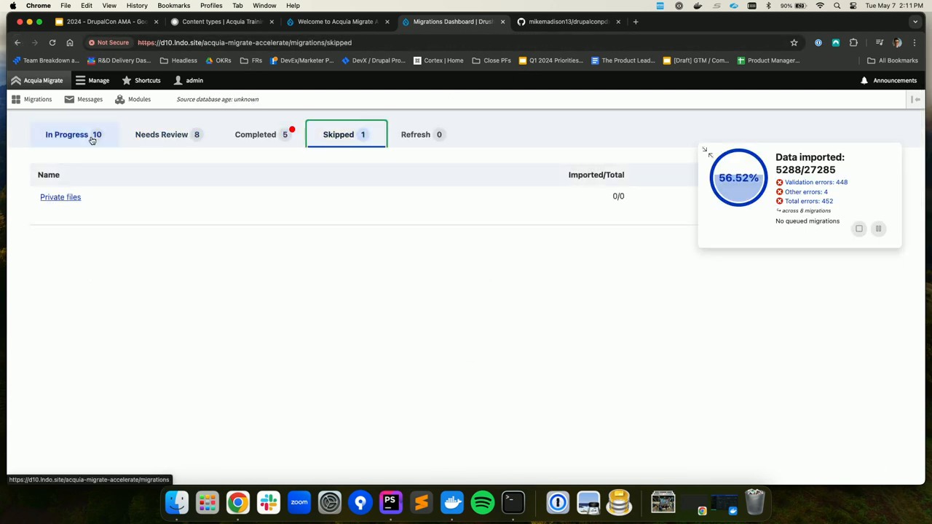
pyautogui.click(67, 134)
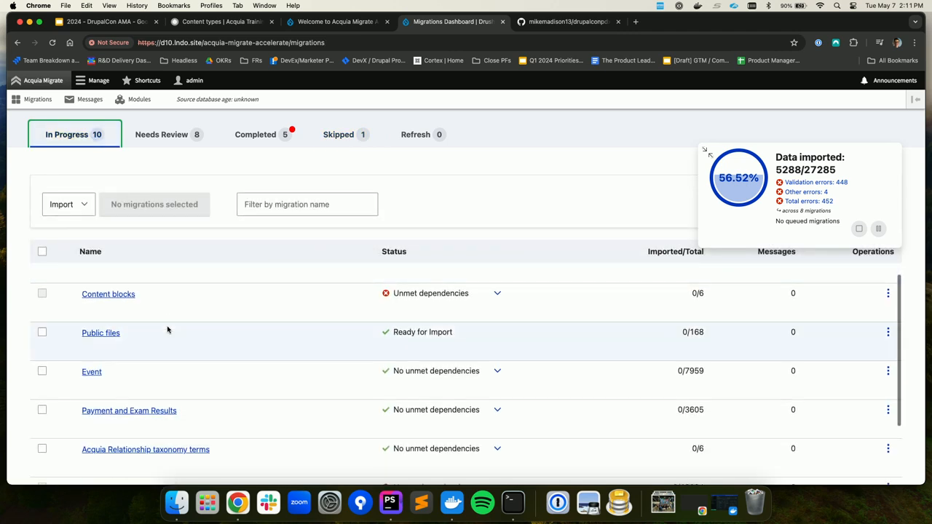
pyautogui.scroll(-3)
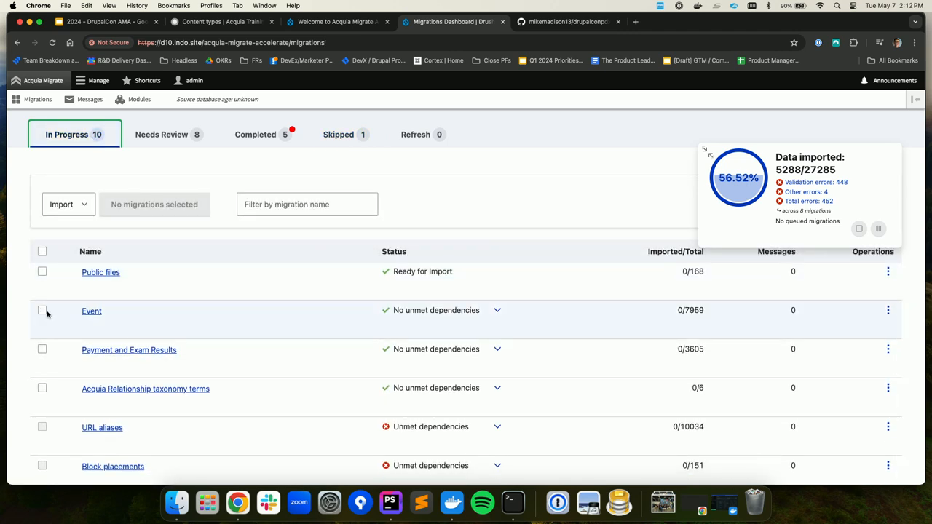
pyautogui.scroll(-3)
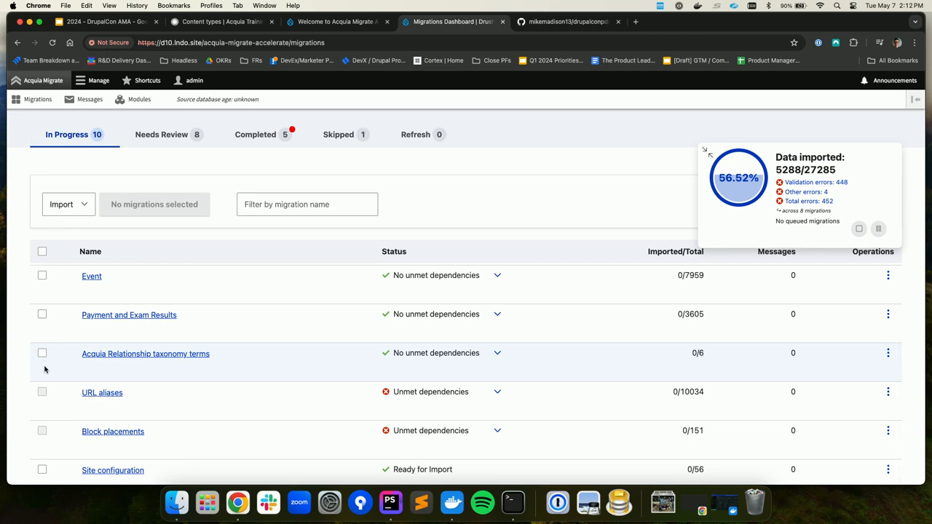
pyautogui.scroll(-3)
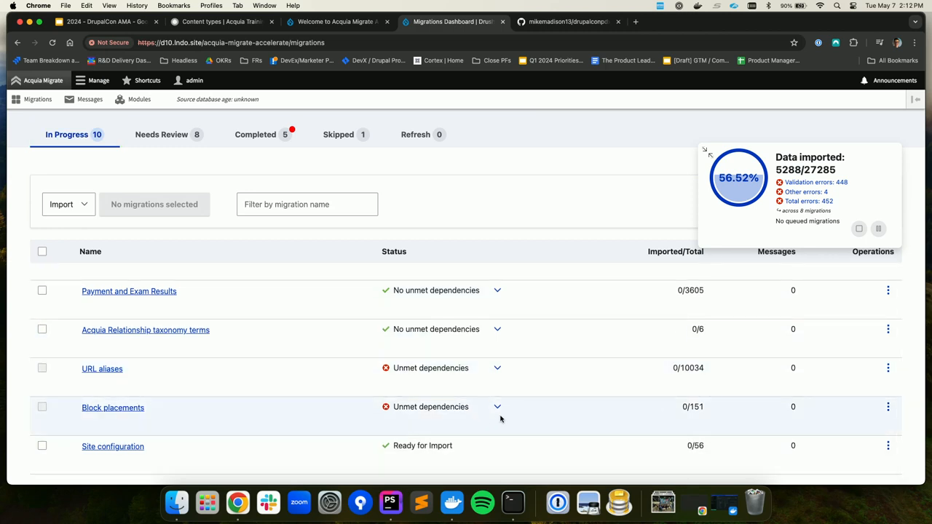
# Step: Expand Block placements' dependencies on Content blocks and user accounts, and select a migration for import
pyautogui.click(498, 407)
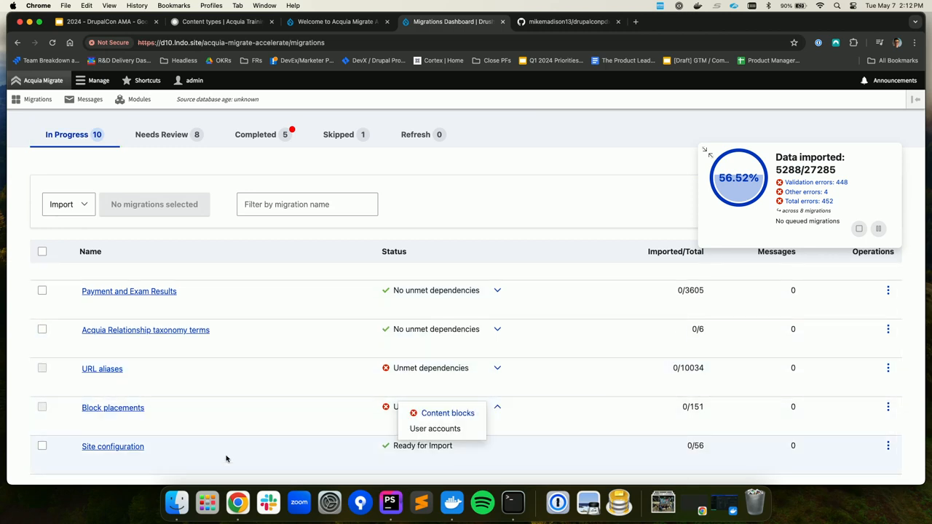
pyautogui.click(447, 413)
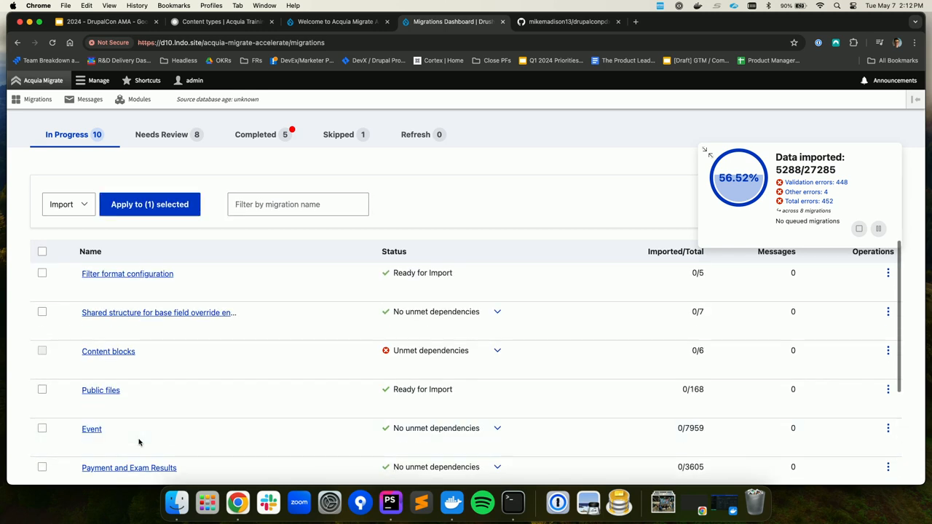
pyautogui.scroll(-3)
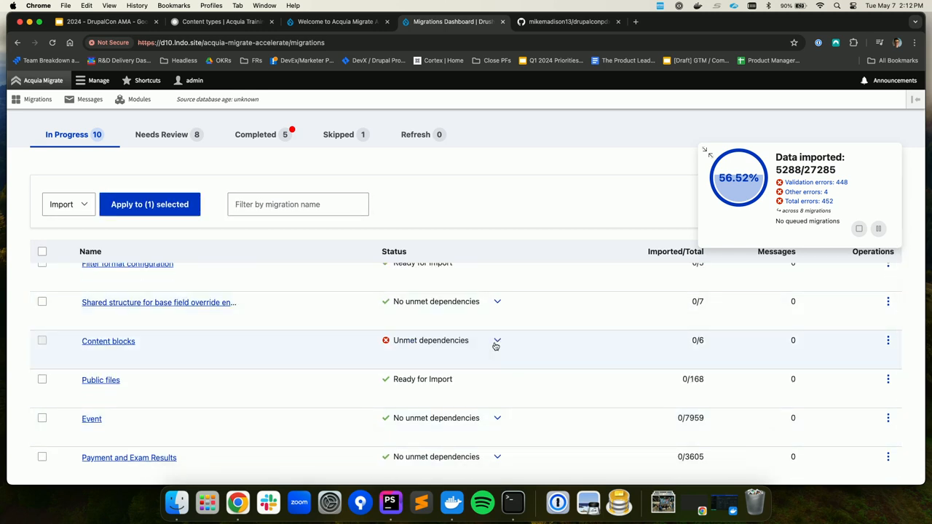
# Step: Import the Filter format configuration and Content blocks migrations
pyautogui.click(41, 274)
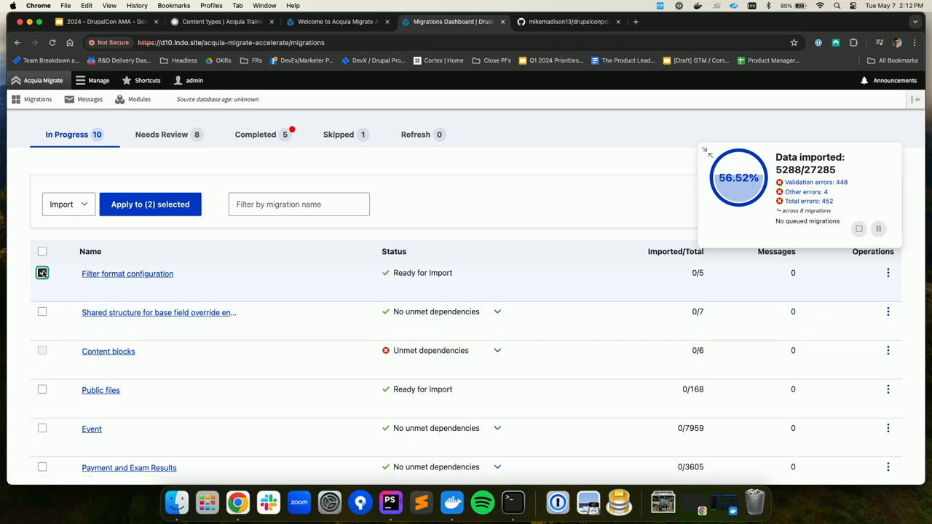
pyautogui.click(150, 203)
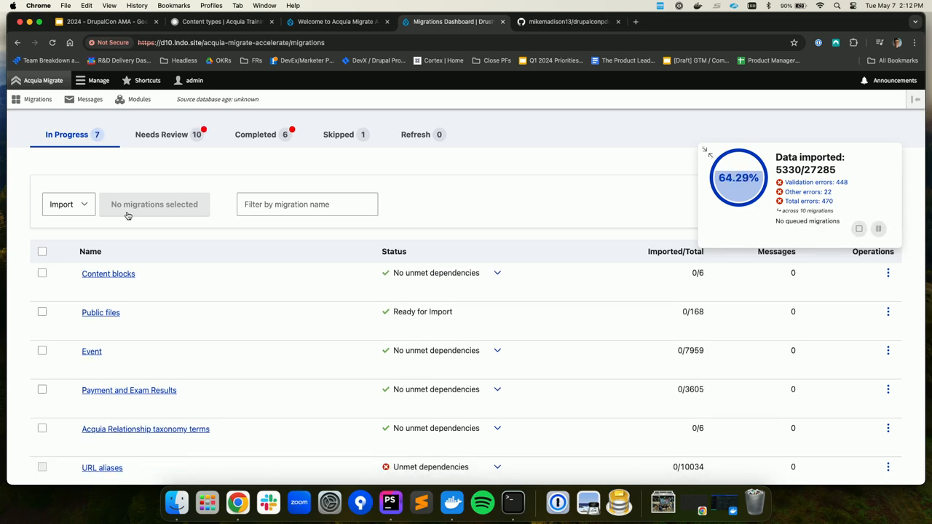
pyautogui.click(41, 274)
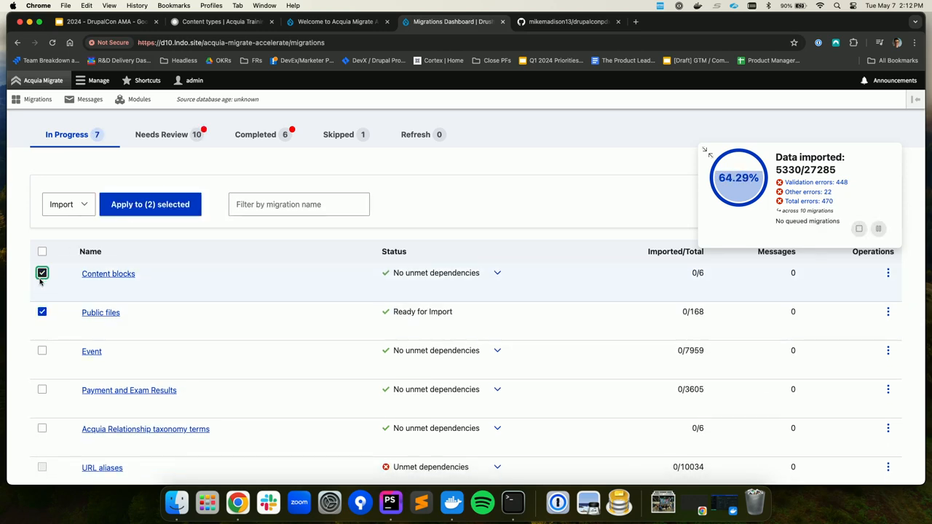
pyautogui.scroll(-3)
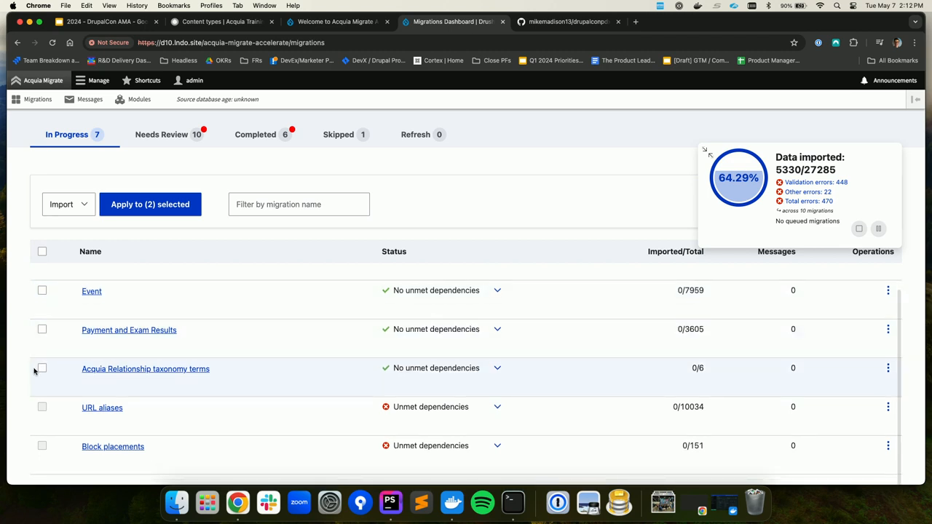
pyautogui.click(150, 204)
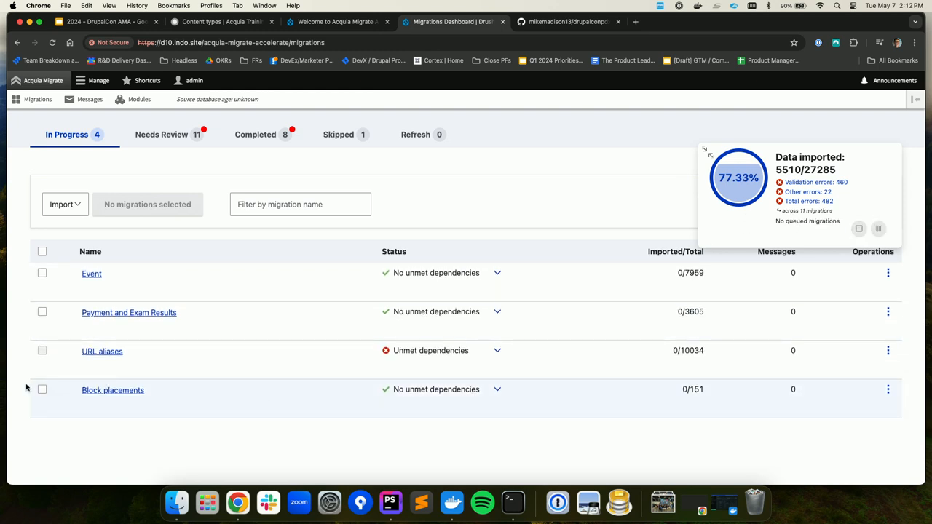
# Step: Select Block placements and Payment and Exam Results for import, then return to the welcome page
pyautogui.click(41, 388)
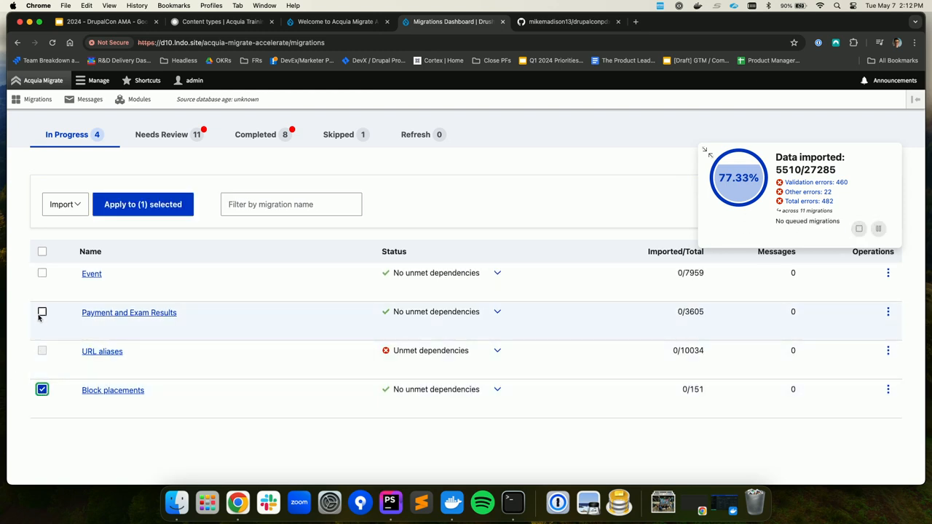
pyautogui.click(143, 204)
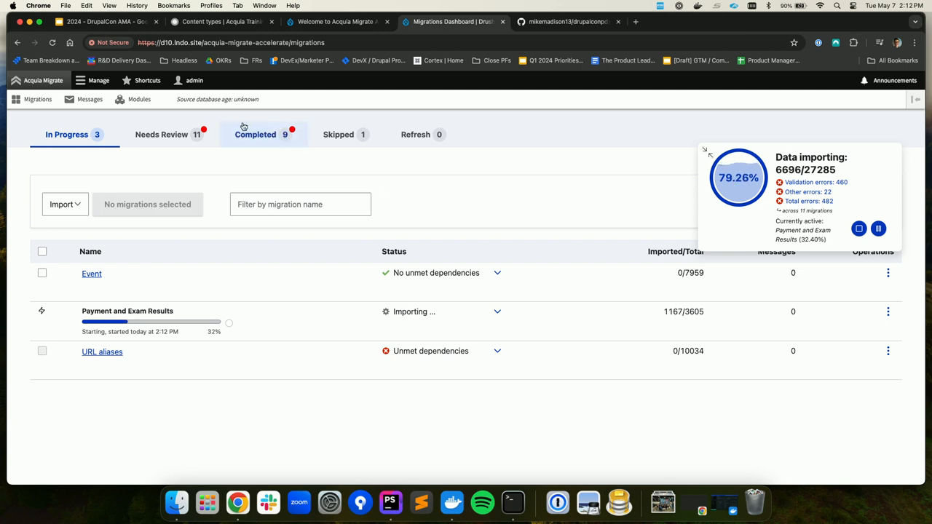
pyautogui.click(335, 21)
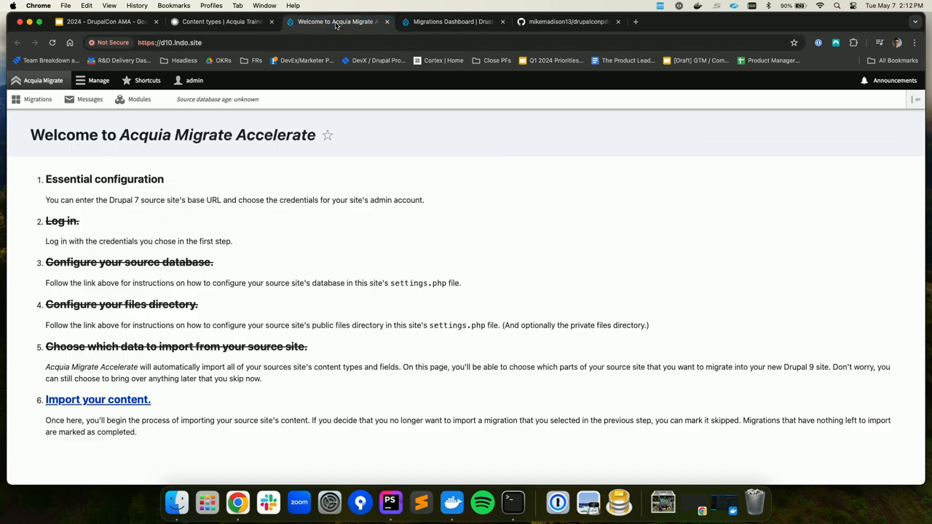
# Step: Go to the Drupal admin Structure page, glancing at the Migrations Dashboard on the way
pyautogui.click(99, 80)
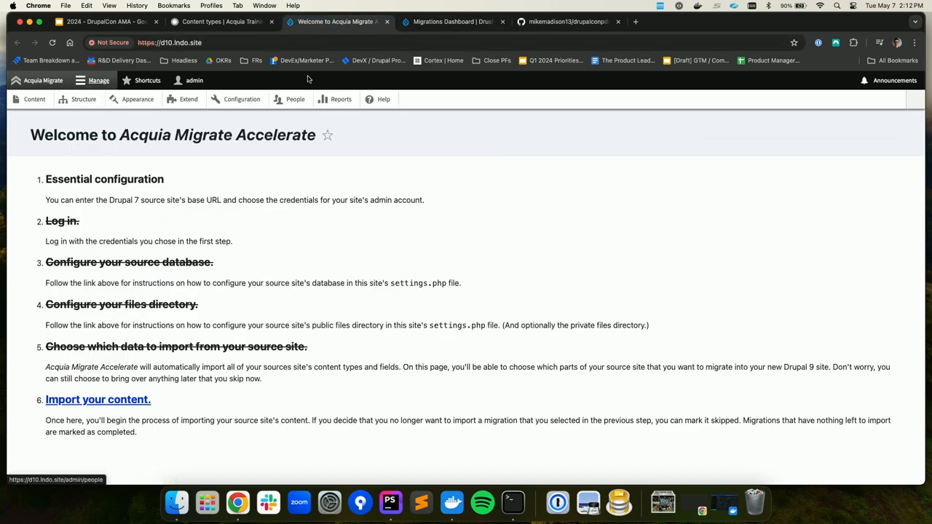
pyautogui.click(83, 99)
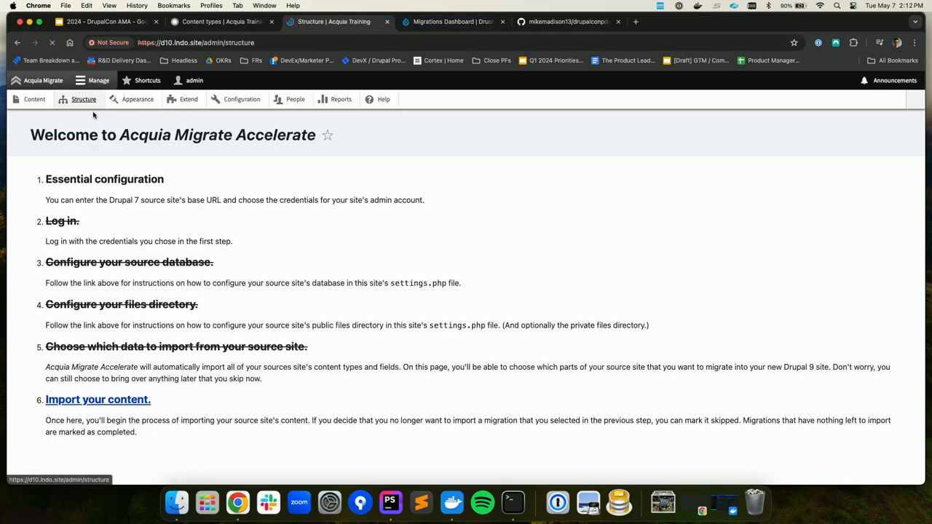
pyautogui.click(451, 22)
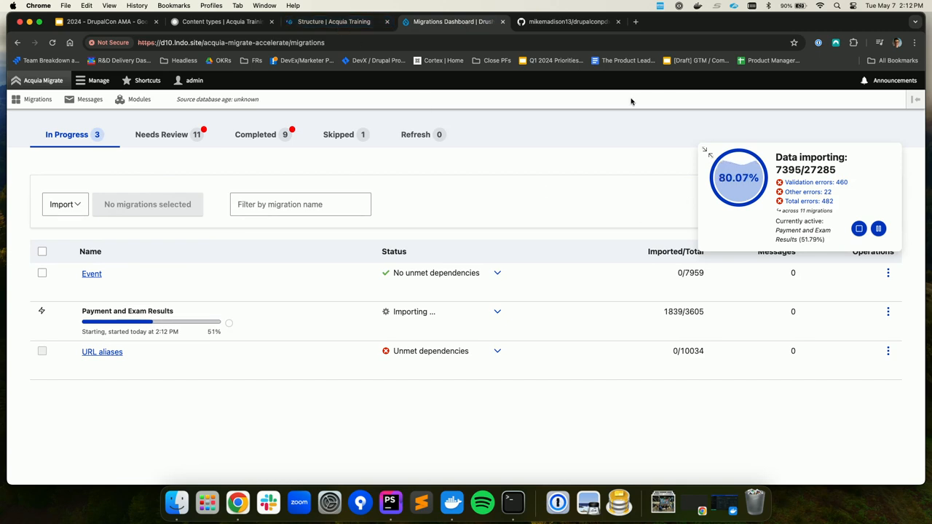
pyautogui.click(332, 22)
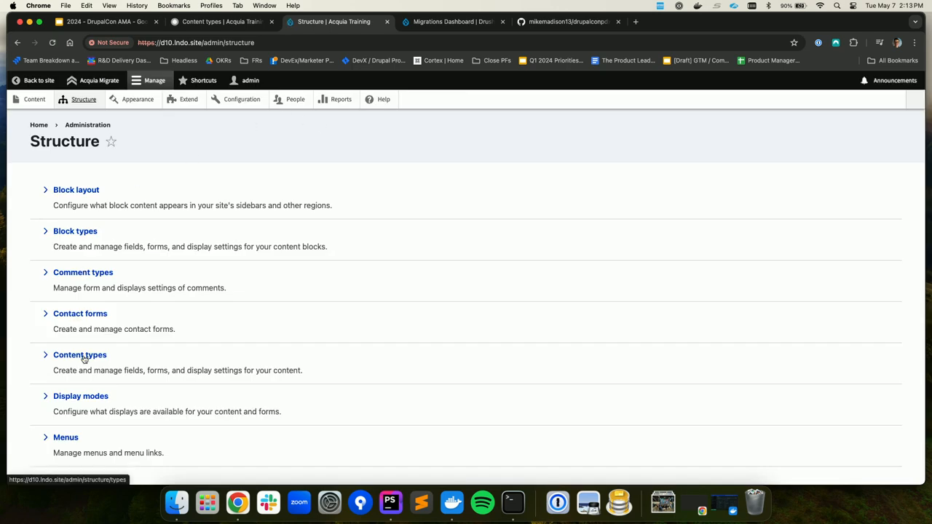
# Step: Show the Drupal admin list of content types
pyautogui.click(78, 355)
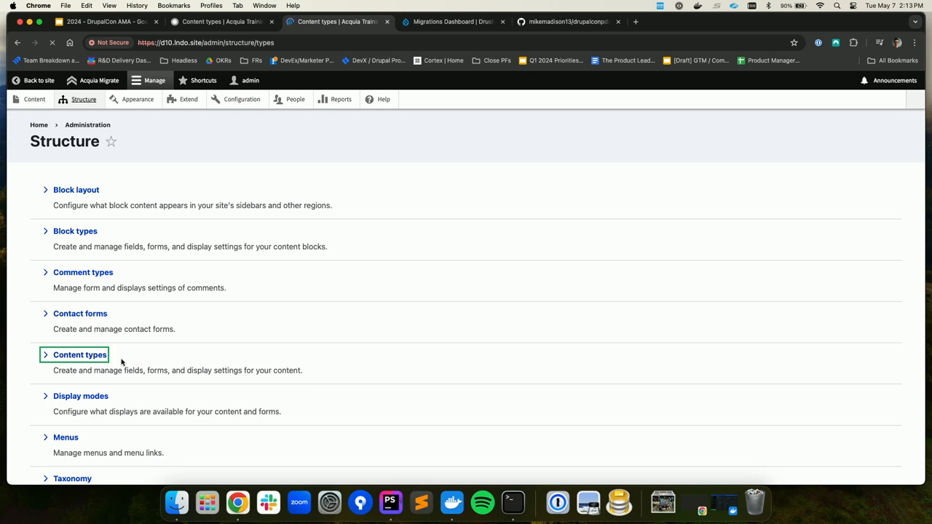
pyautogui.click(79, 355)
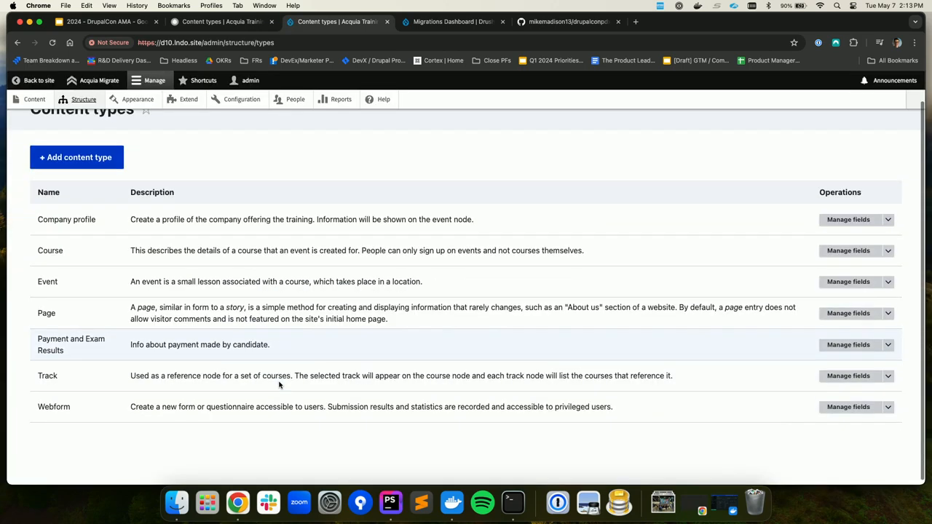
pyautogui.scroll(3)
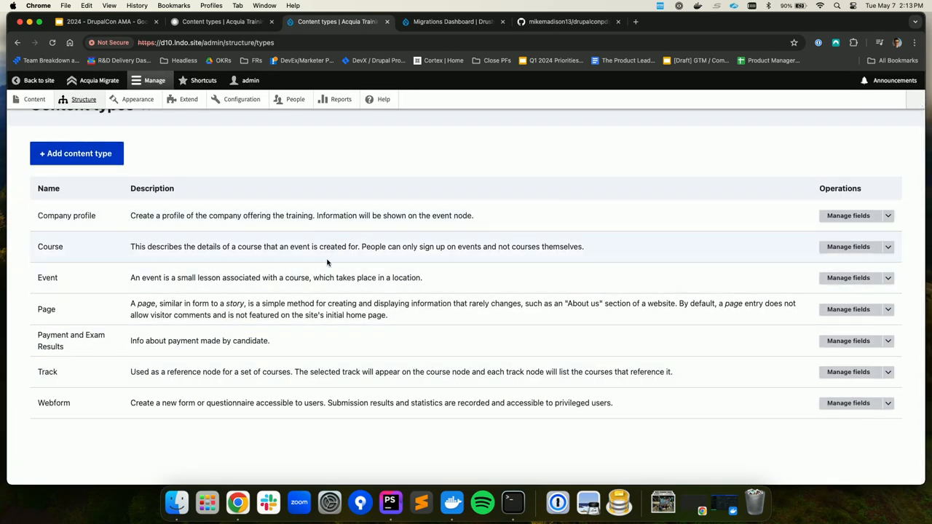
pyautogui.moveTo(315, 346)
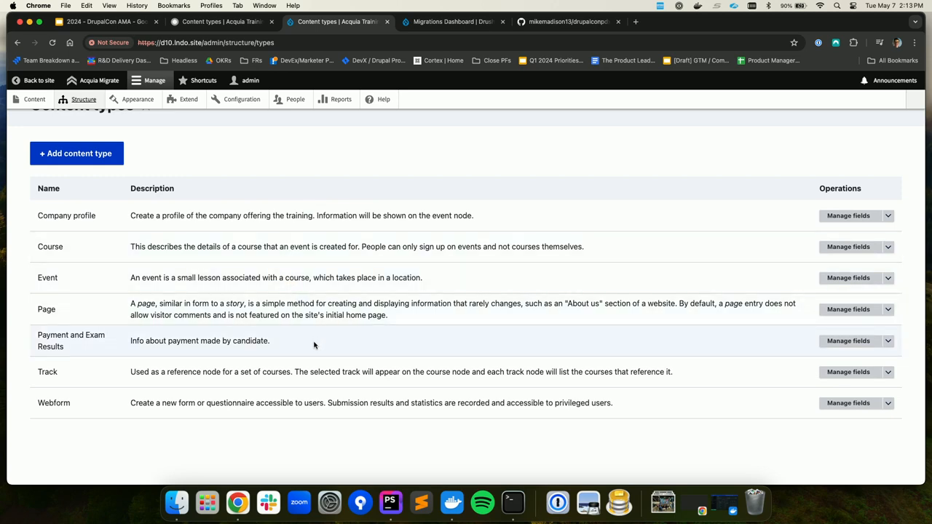
# Step: Check the Manage fields lists for Company profile and Course, returning to the content types list
pyautogui.click(847, 216)
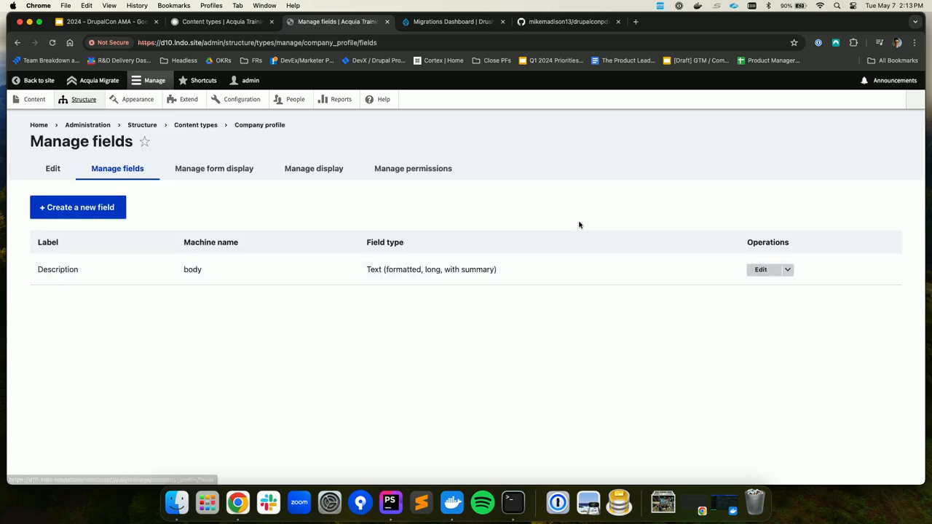
pyautogui.click(195, 125)
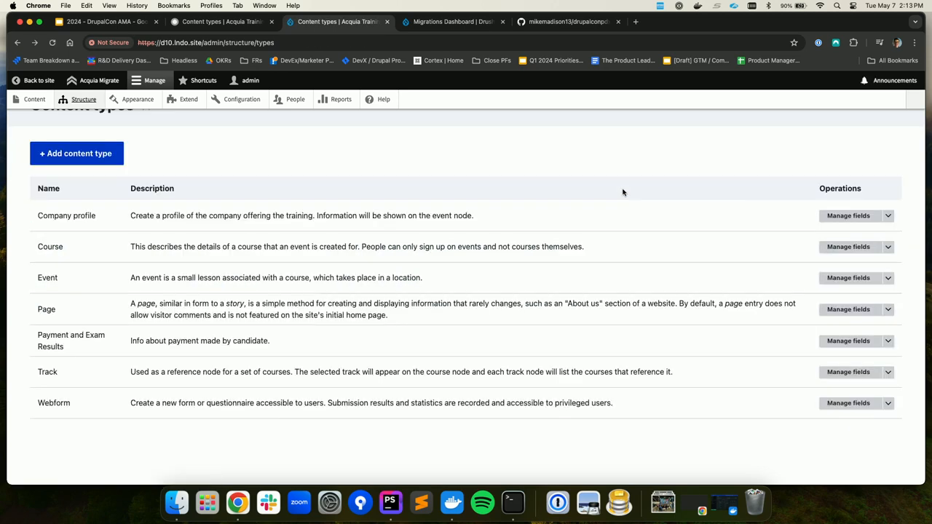
pyautogui.click(847, 246)
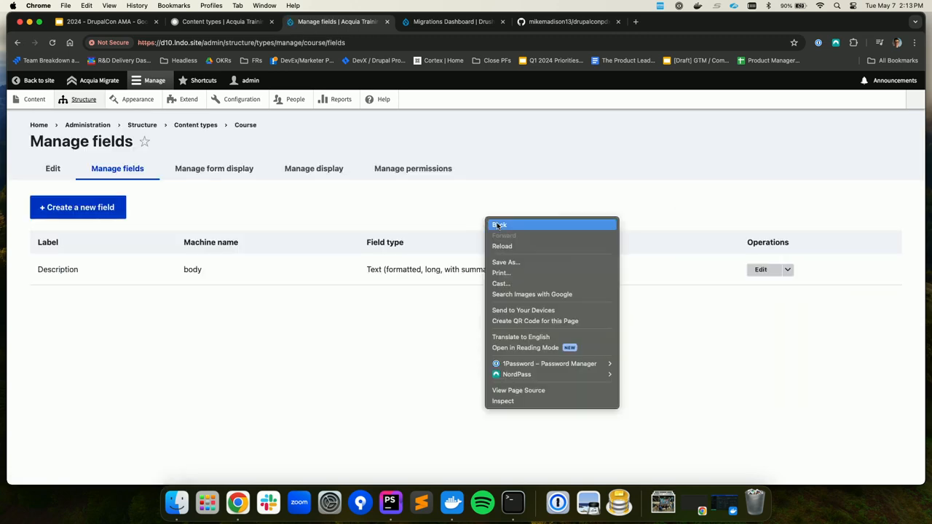
pyautogui.click(500, 224)
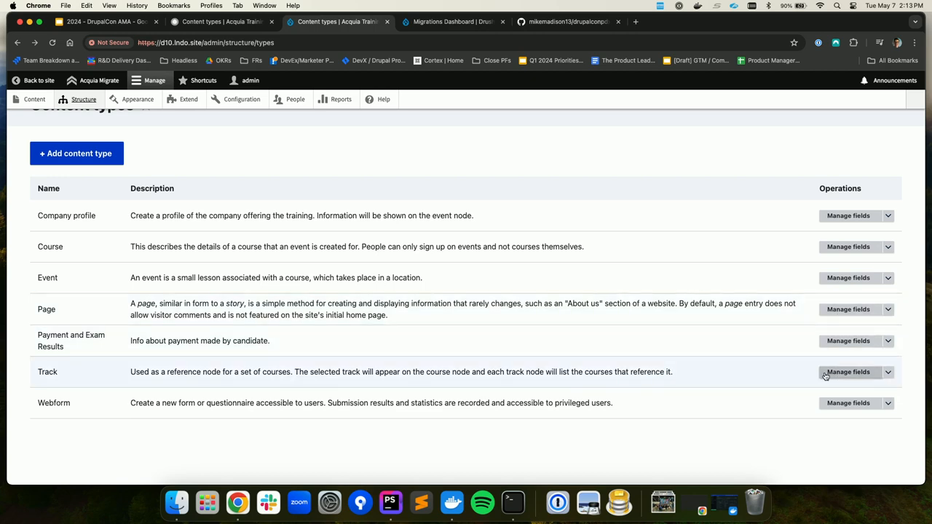
pyautogui.moveTo(685, 285)
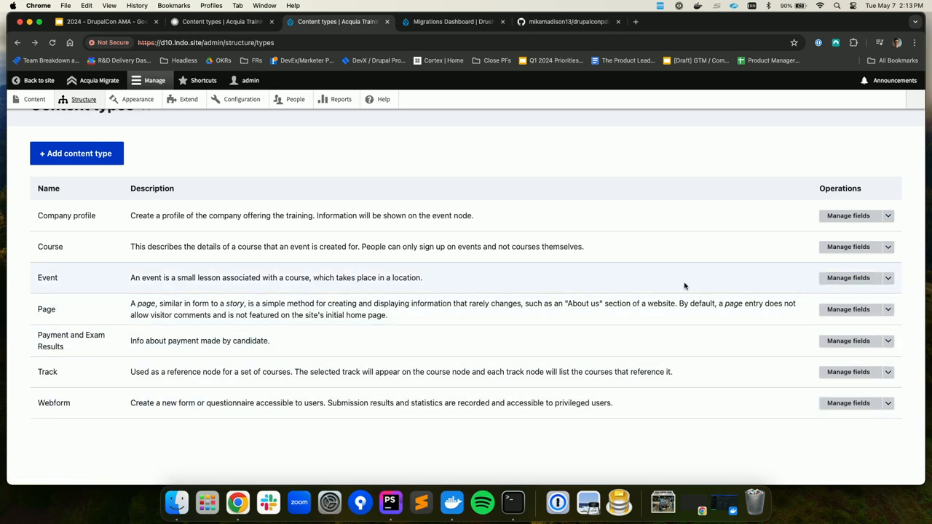
pyautogui.click(848, 277)
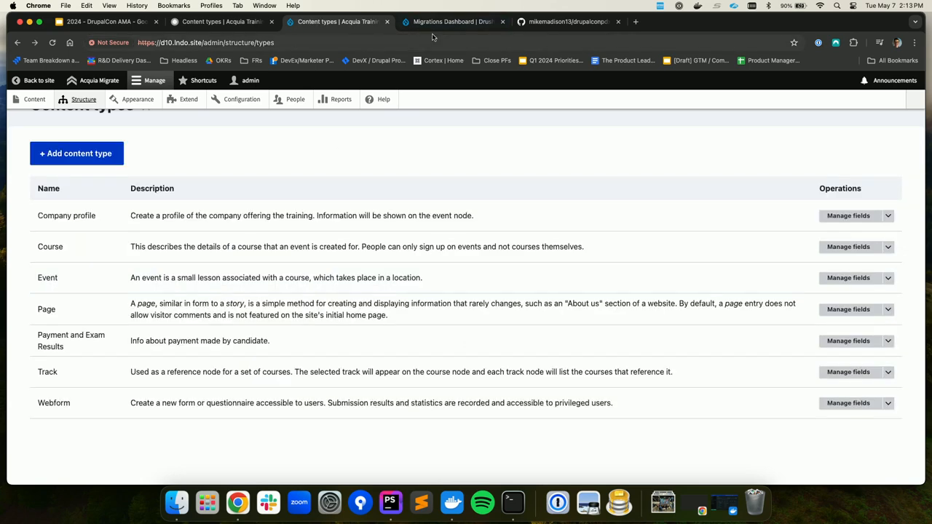
# Step: Browse the Drupal 10 content list, then switch back to the migrations dashboard
pyautogui.click(33, 99)
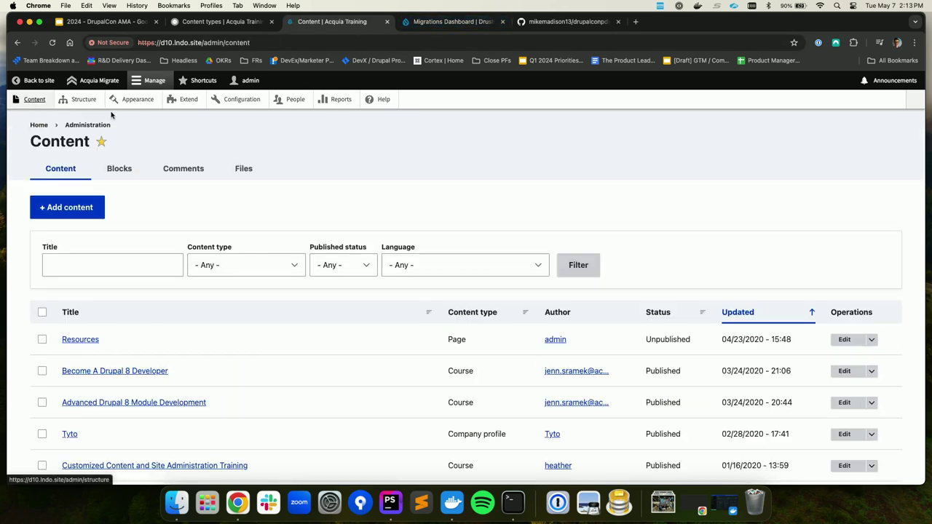
pyautogui.scroll(-3)
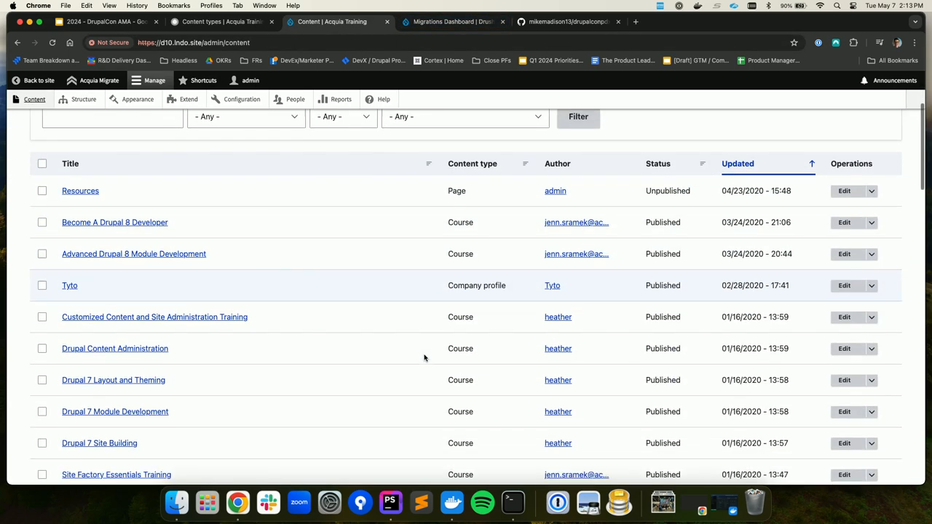
pyautogui.scroll(-3)
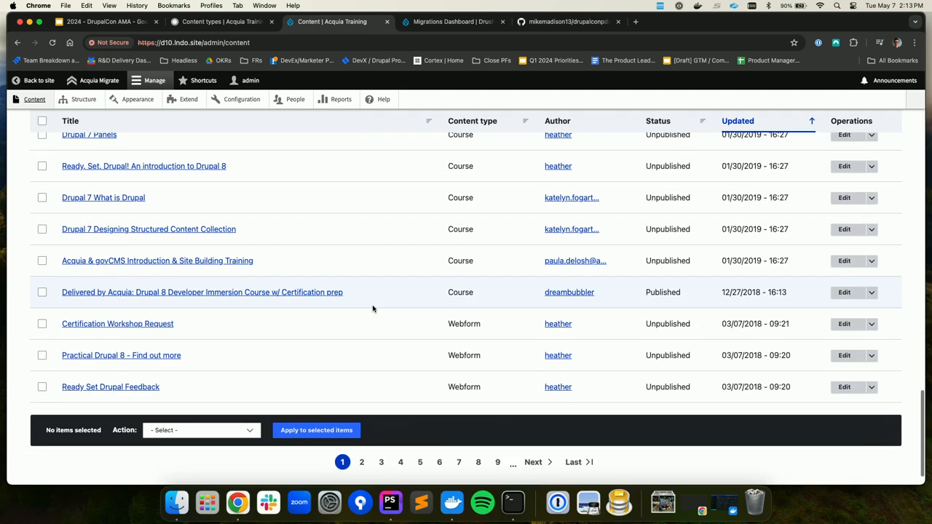
pyautogui.click(218, 21)
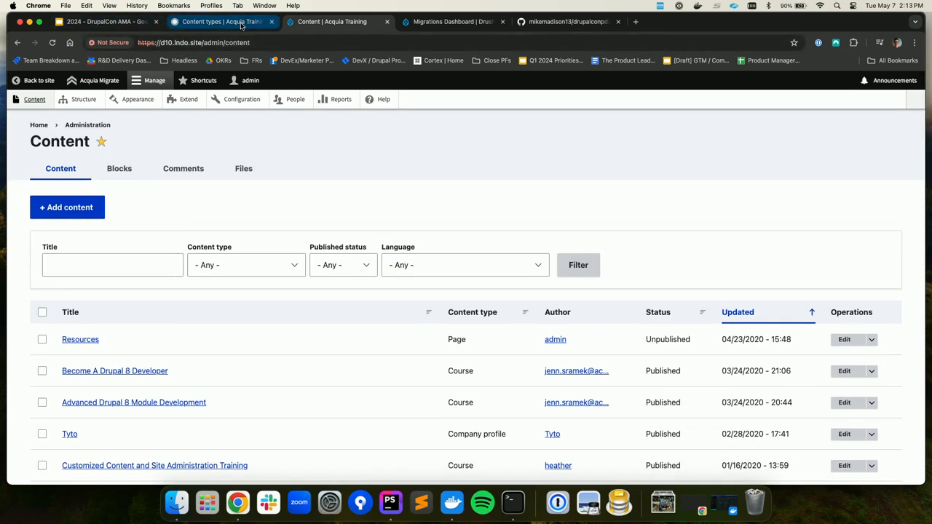
pyautogui.click(568, 22)
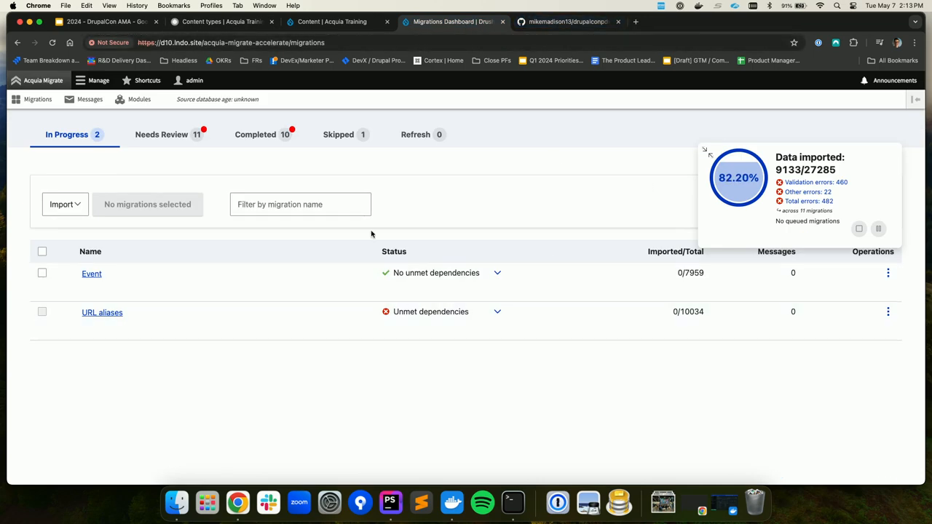
pyautogui.moveTo(521, 314)
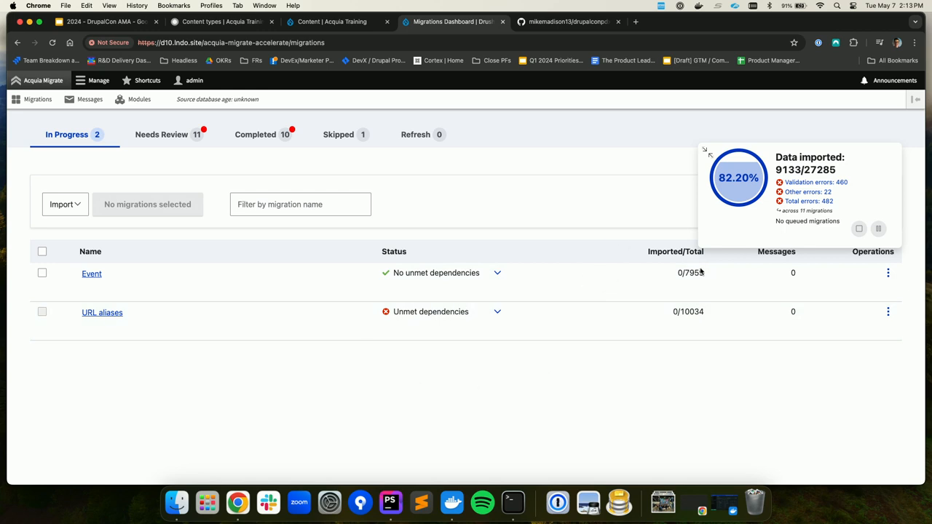
pyautogui.moveTo(172, 64)
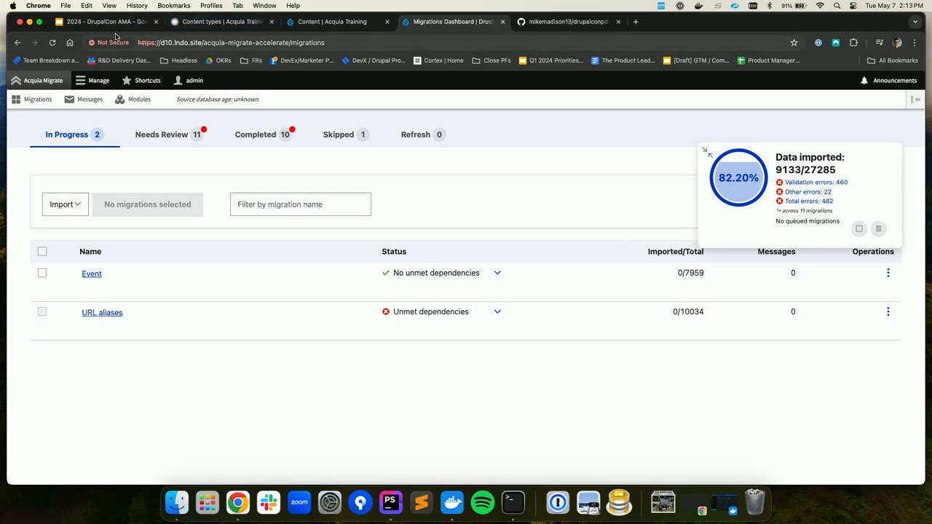
# Step: Present the deck from the Demo Preparation slide and advance toward The Fine Print slide
pyautogui.click(105, 22)
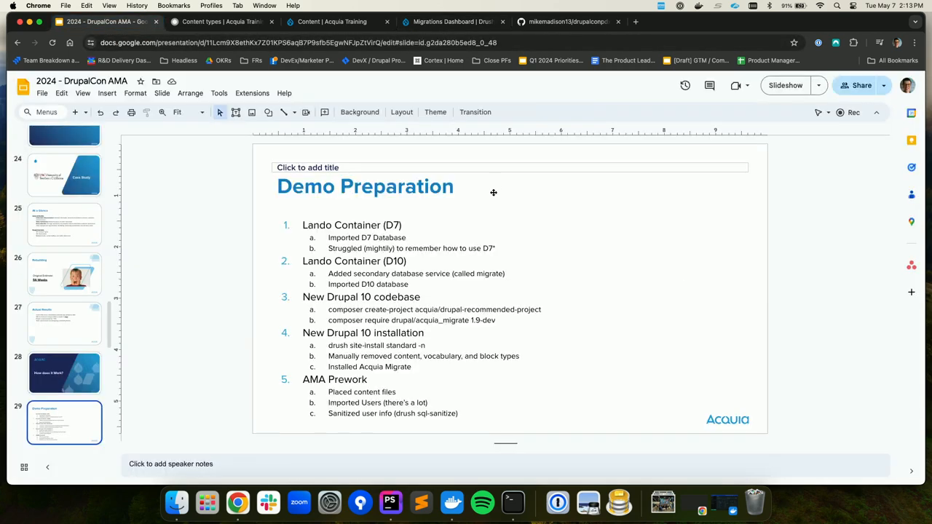
pyautogui.click(785, 84)
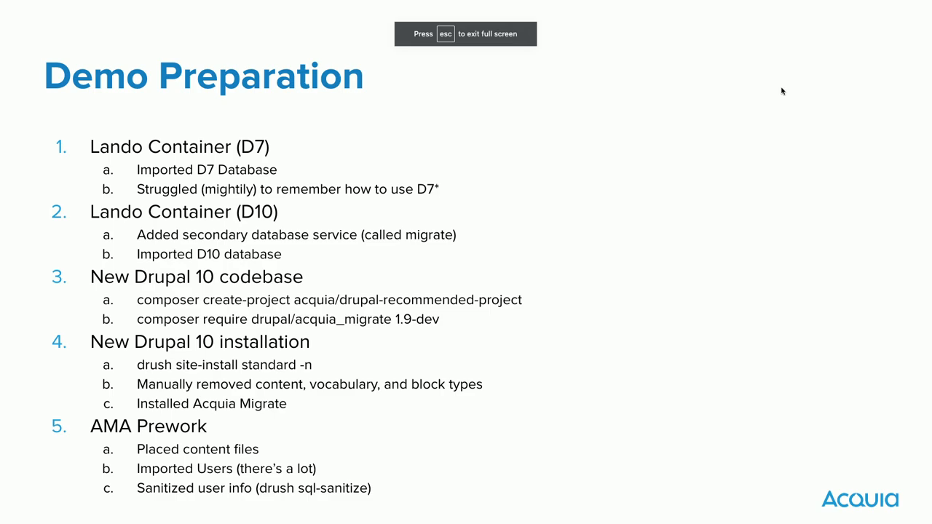
pyautogui.press('Right')
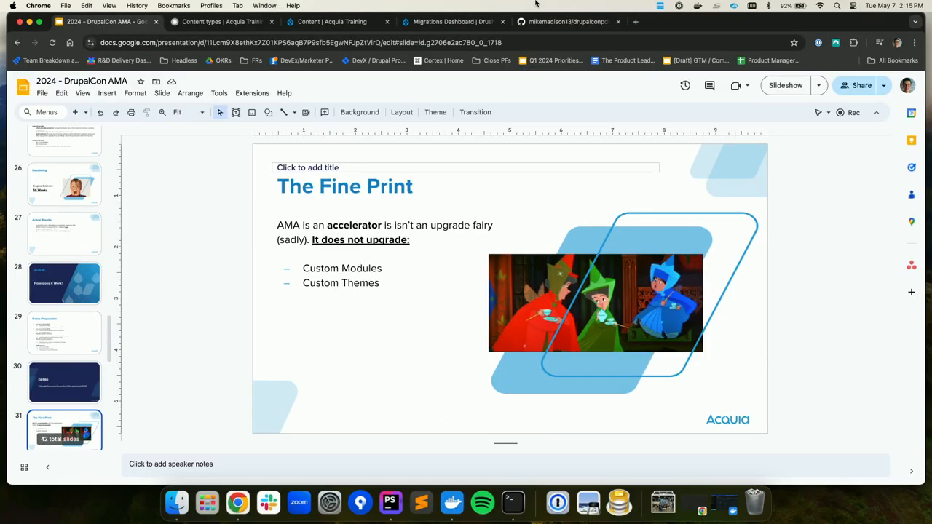
# Step: Open the migrated Advanced Drupal 8 Module Development course from the Drupal 10 content list
pyautogui.click(332, 22)
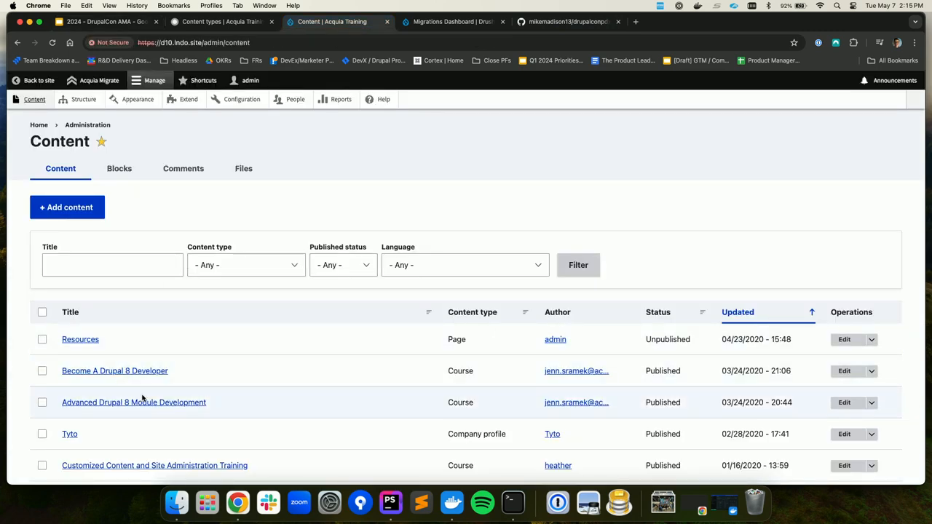
pyautogui.click(134, 402)
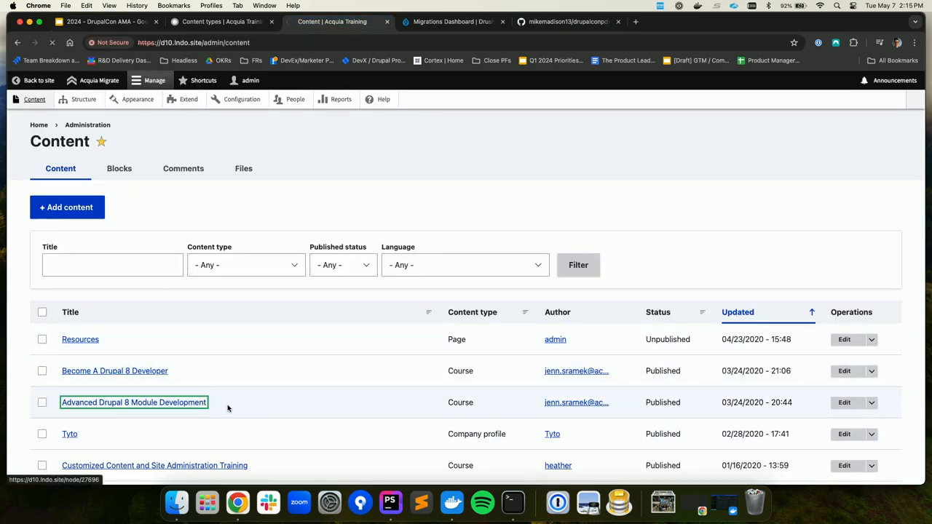
pyautogui.click(134, 402)
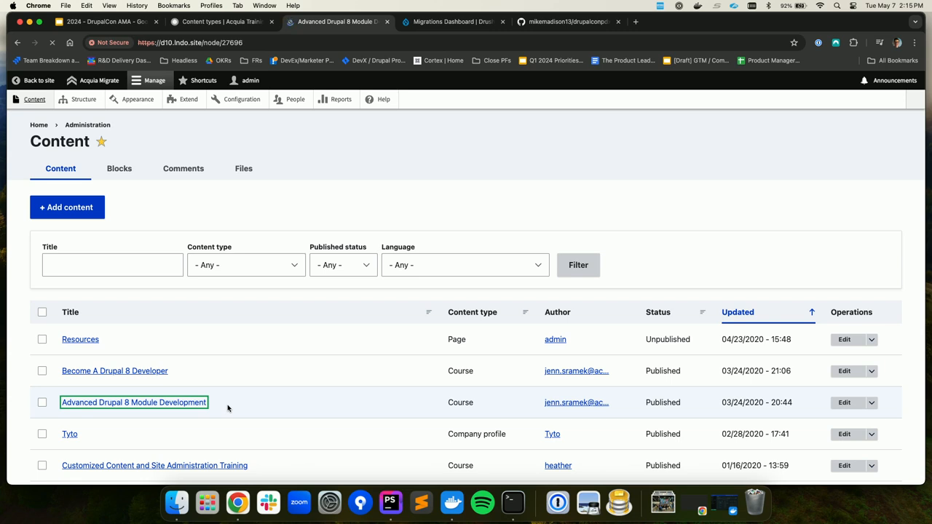
pyautogui.click(134, 402)
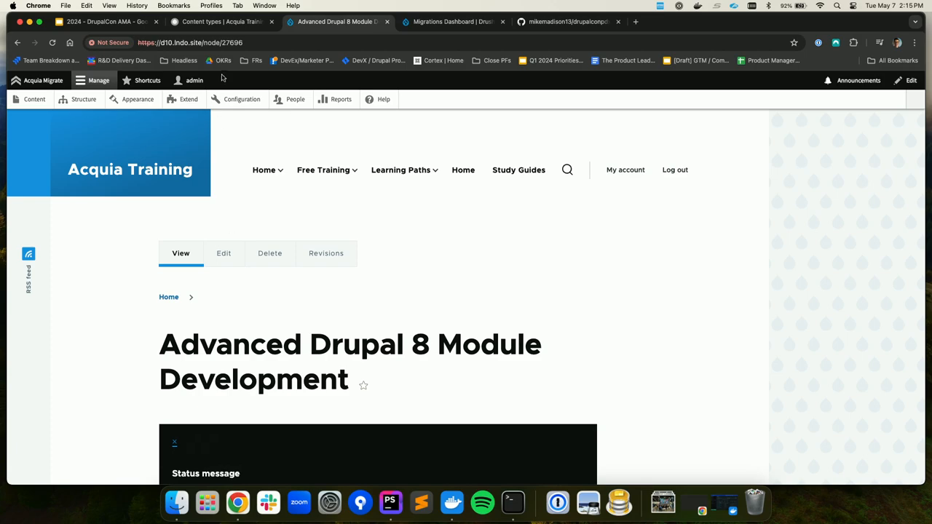
# Step: Scroll through the course page's status message and description
pyautogui.scroll(-3)
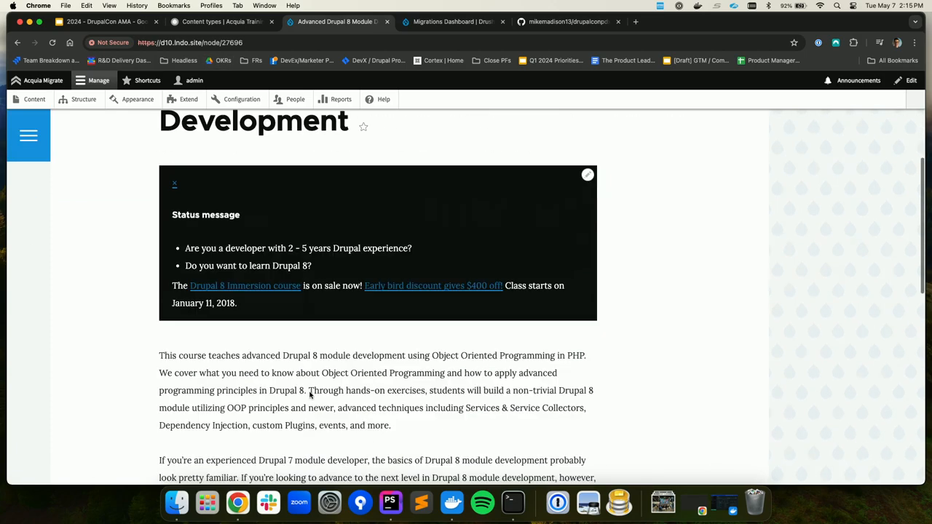
pyautogui.scroll(3)
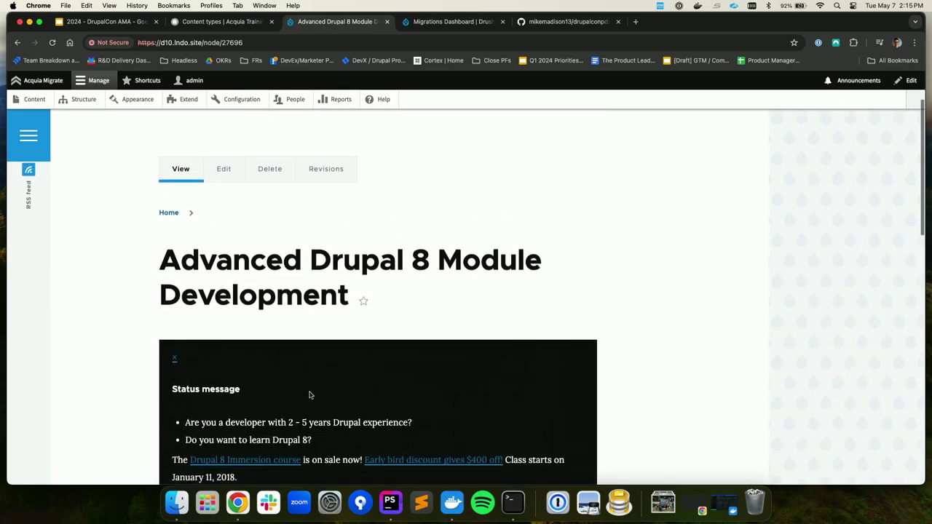
pyautogui.scroll(3)
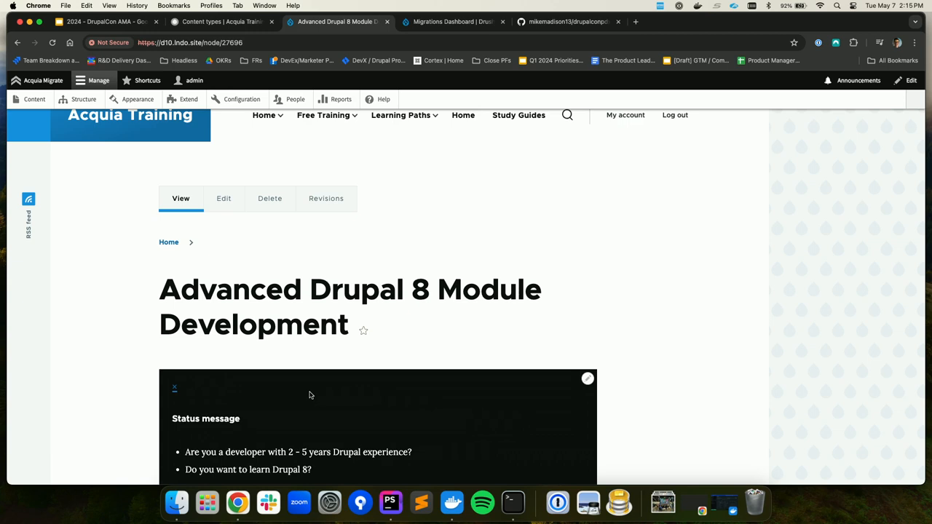
pyautogui.scroll(3)
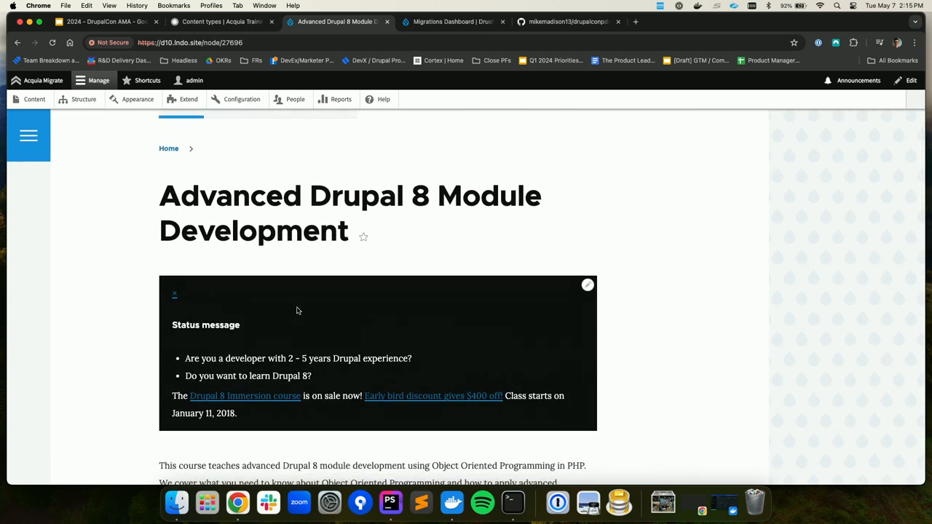
pyautogui.moveTo(289, 306)
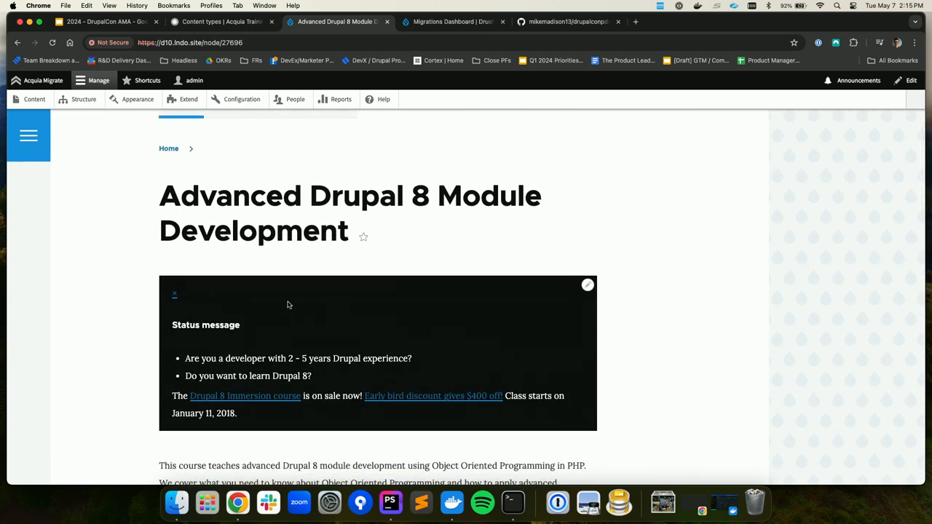
# Step: Switch back to the Google Slides deck and start the slideshow from The Fine Print slide
pyautogui.click(219, 22)
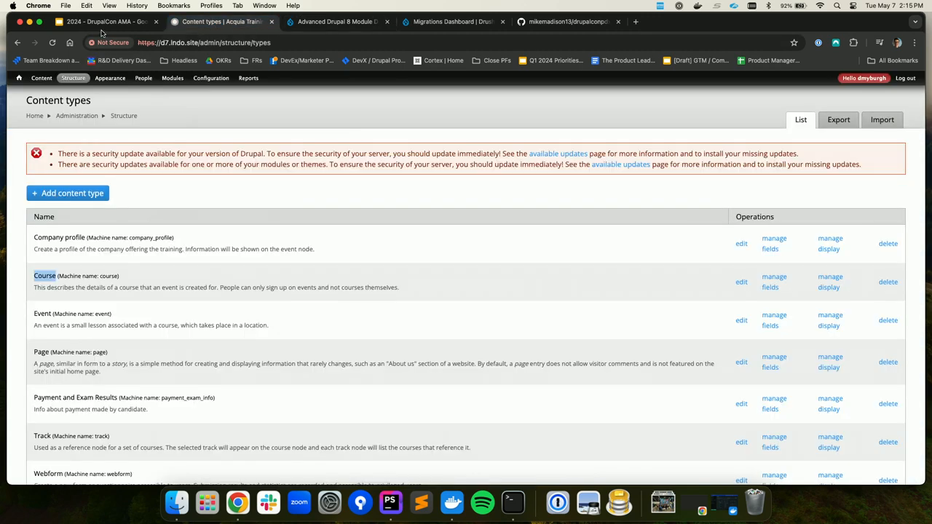
pyautogui.click(102, 22)
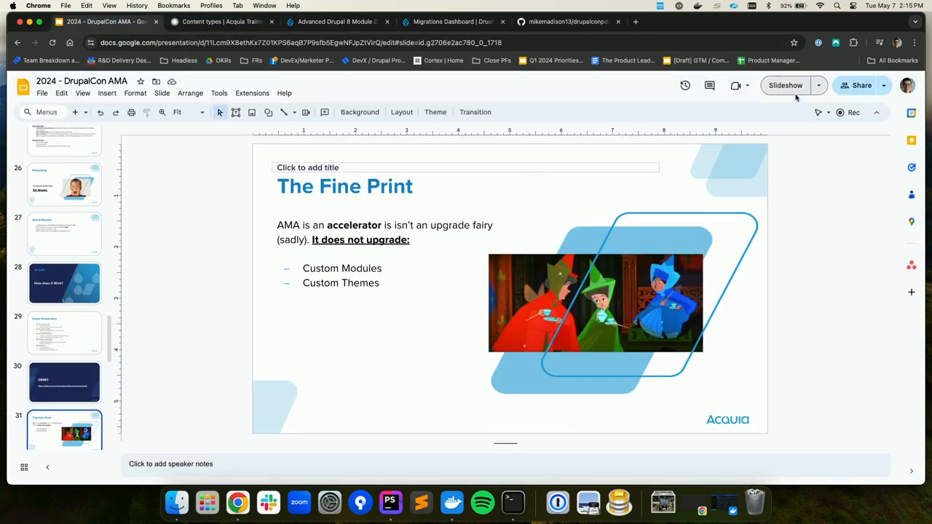
pyautogui.click(786, 84)
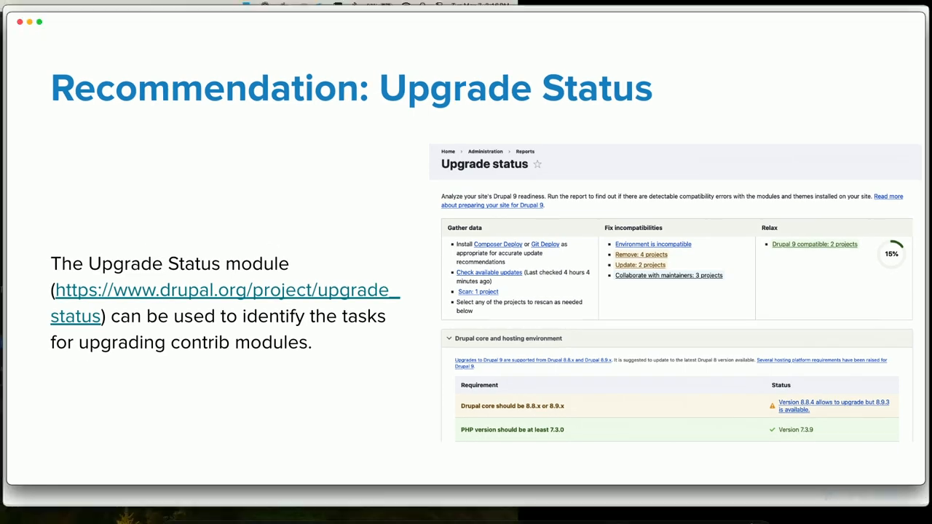
# Step: Leave the slideshow on the Recommendation: Upgrade Status slide
pyautogui.press('Escape')
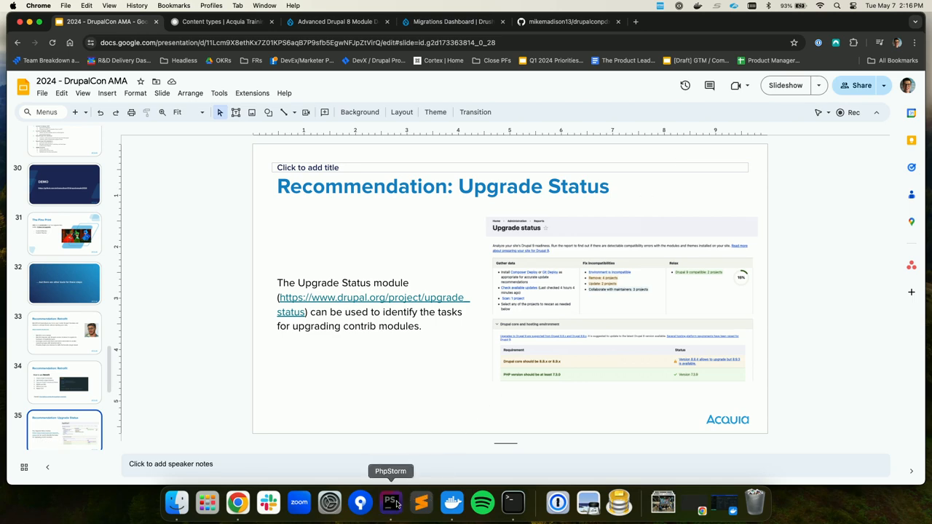
# Step: Open the training-prod project in PhpStorm and expand docroot/sites/all/modules/contrib
pyautogui.click(390, 501)
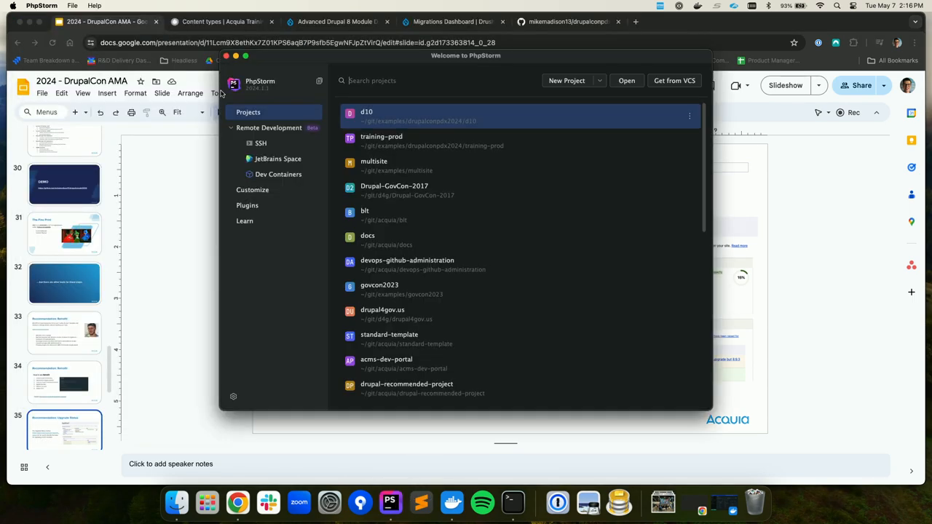
pyautogui.doubleClick(381, 139)
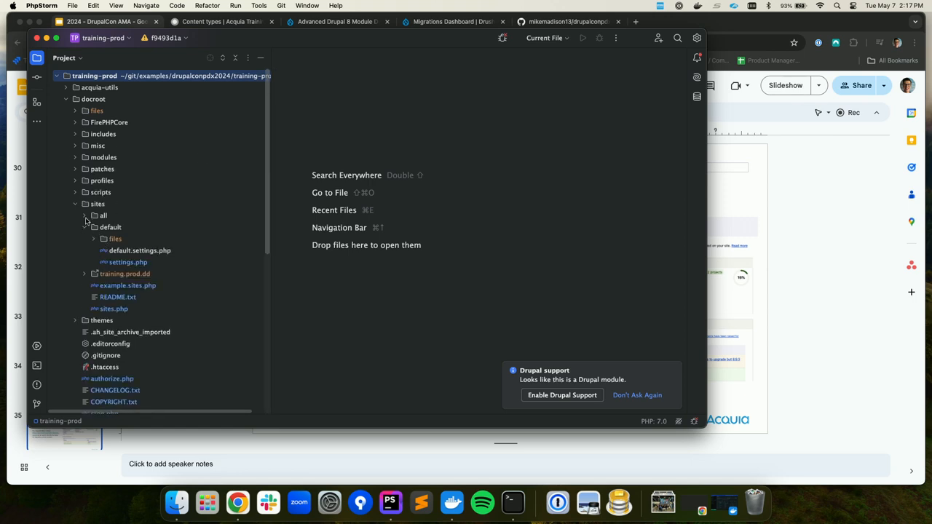
pyautogui.click(85, 215)
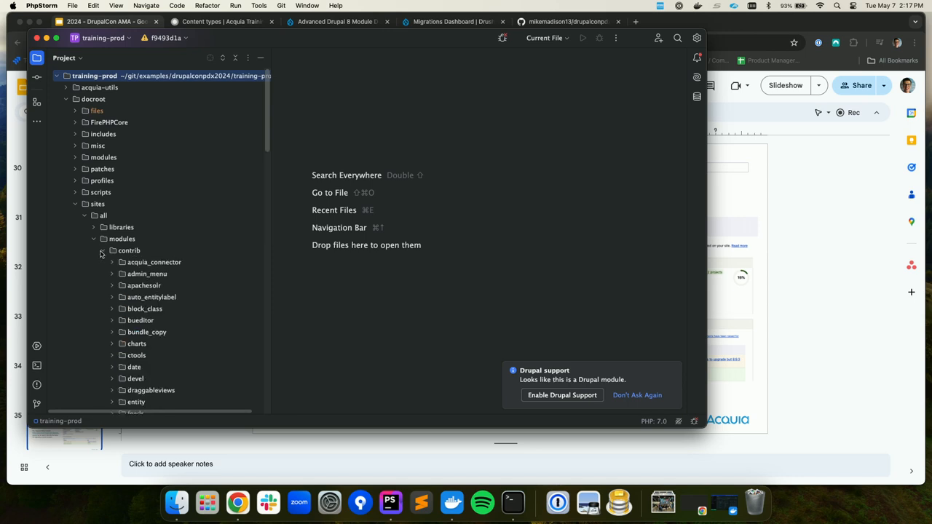
pyautogui.scroll(-3)
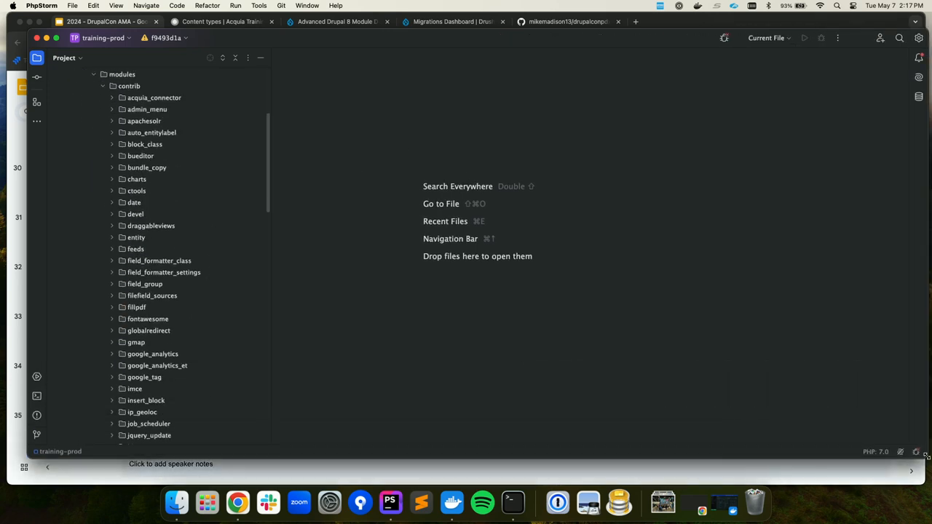
# Step: Point out the acquia_connector, date and entity module folders, then return to the browser presentation
pyautogui.click(154, 96)
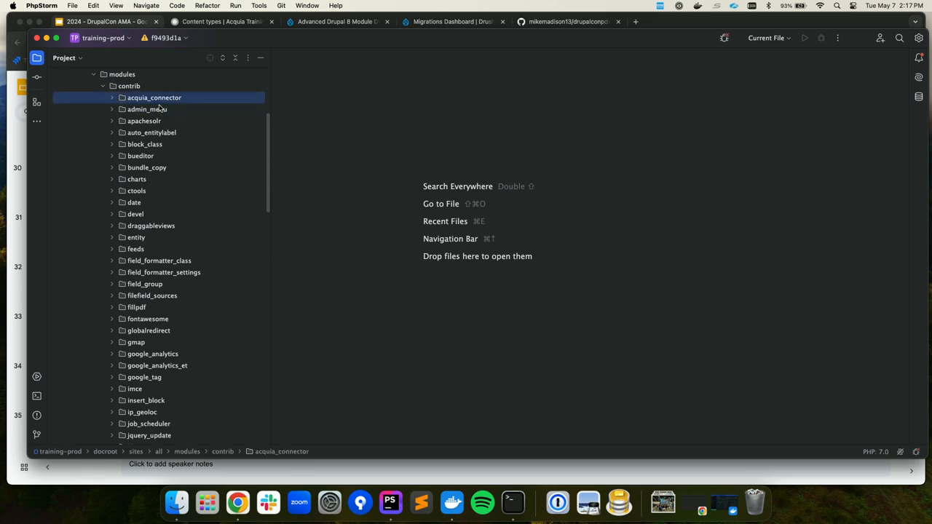
pyautogui.moveTo(172, 120)
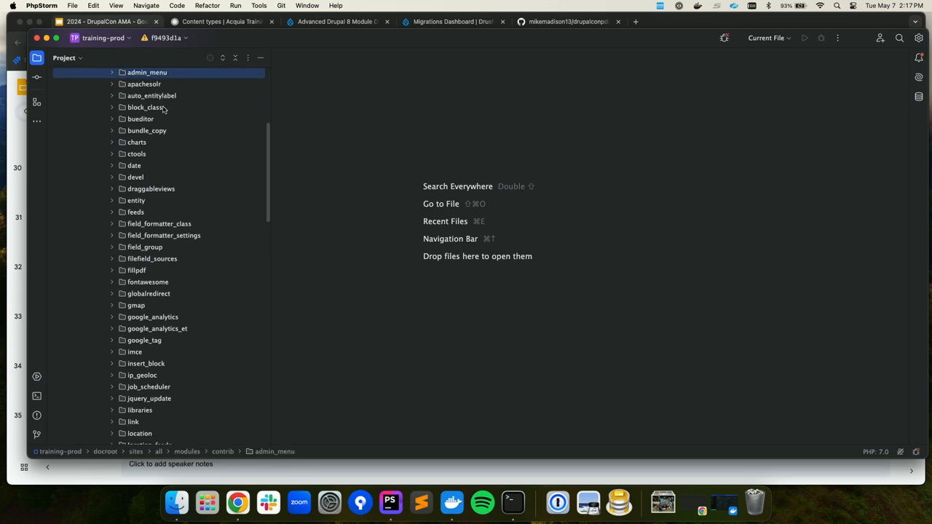
pyautogui.click(134, 166)
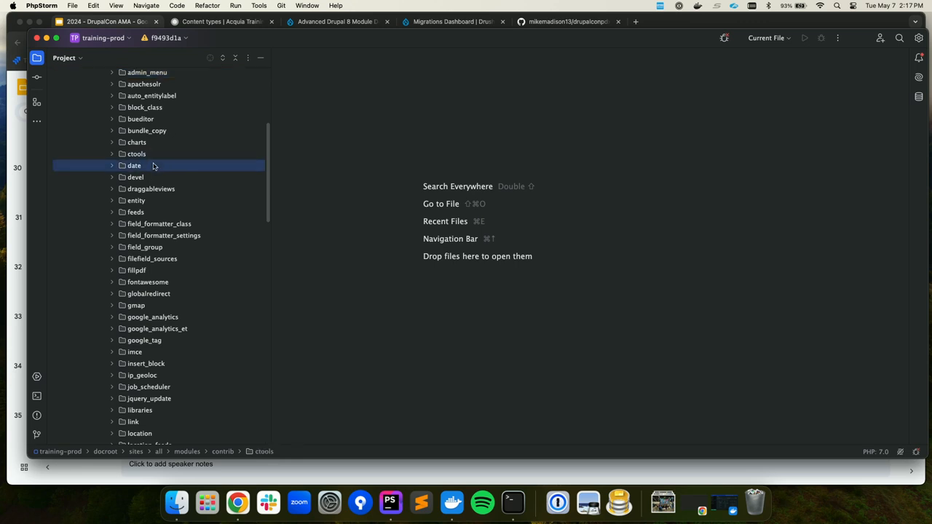
pyautogui.click(136, 201)
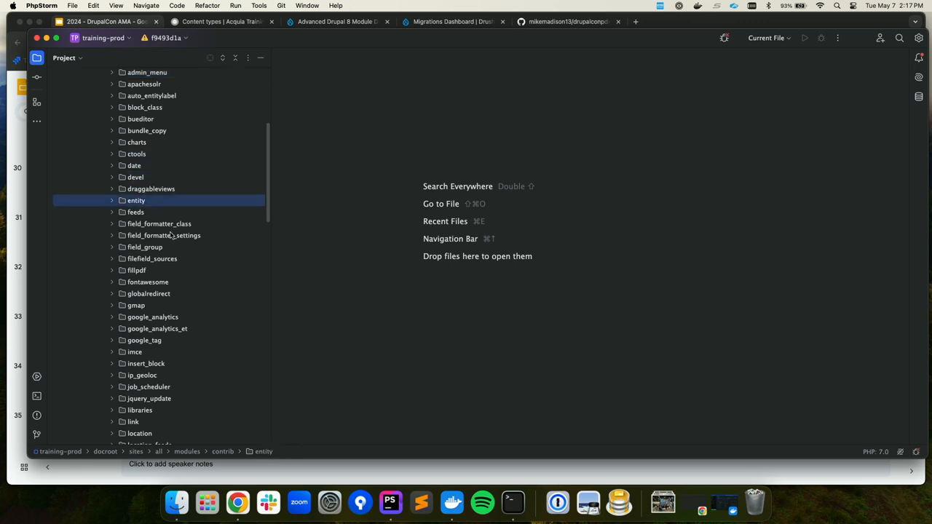
pyautogui.scroll(-3)
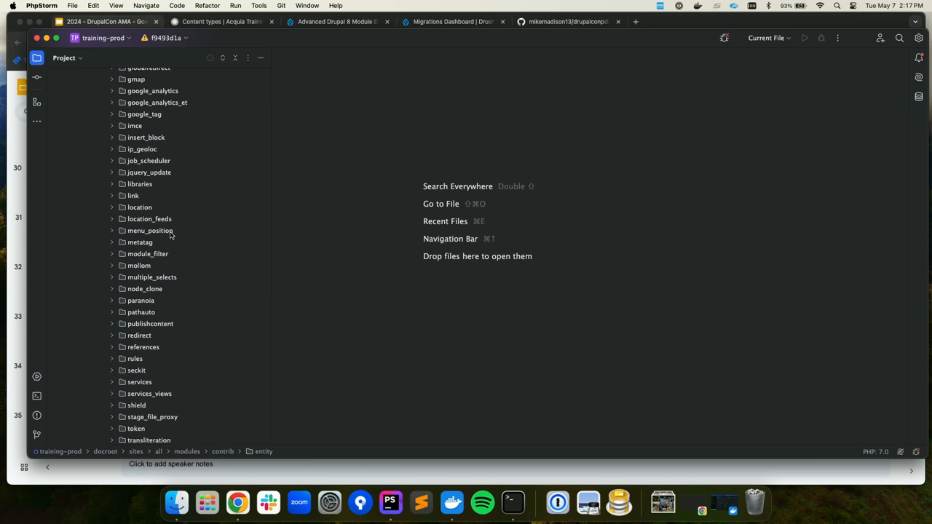
pyautogui.moveTo(168, 265)
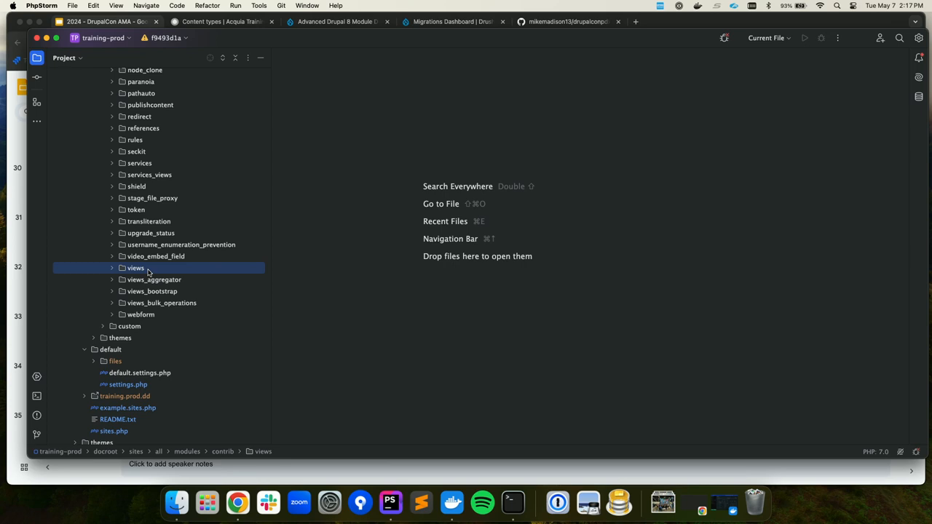
pyautogui.moveTo(198, 396)
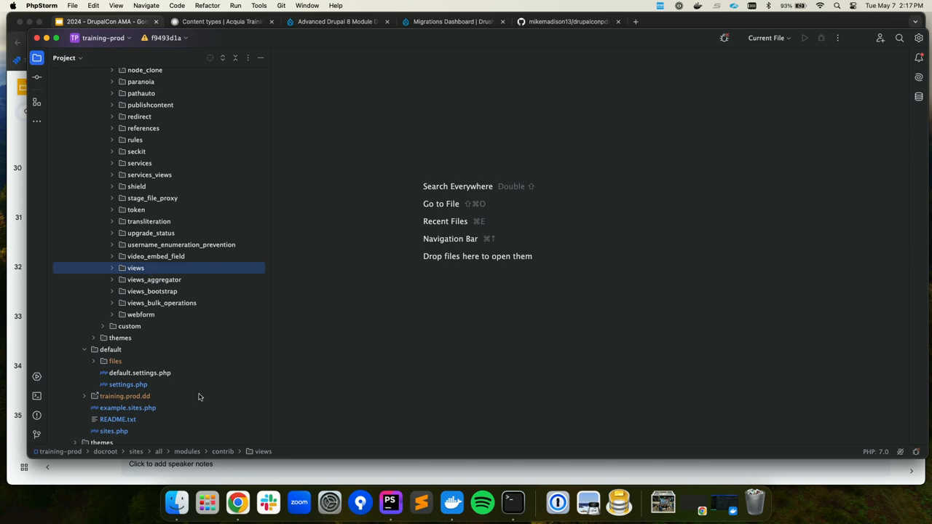
pyautogui.click(238, 501)
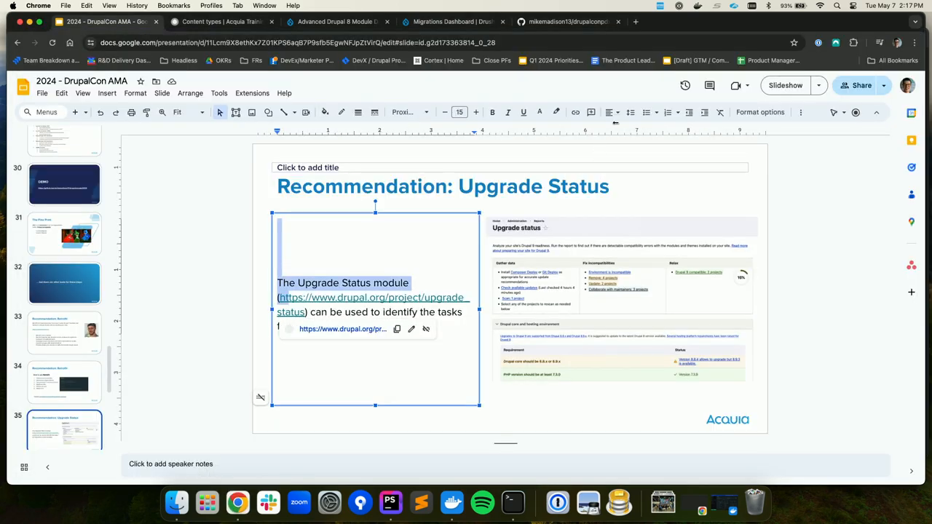
pyautogui.click(787, 84)
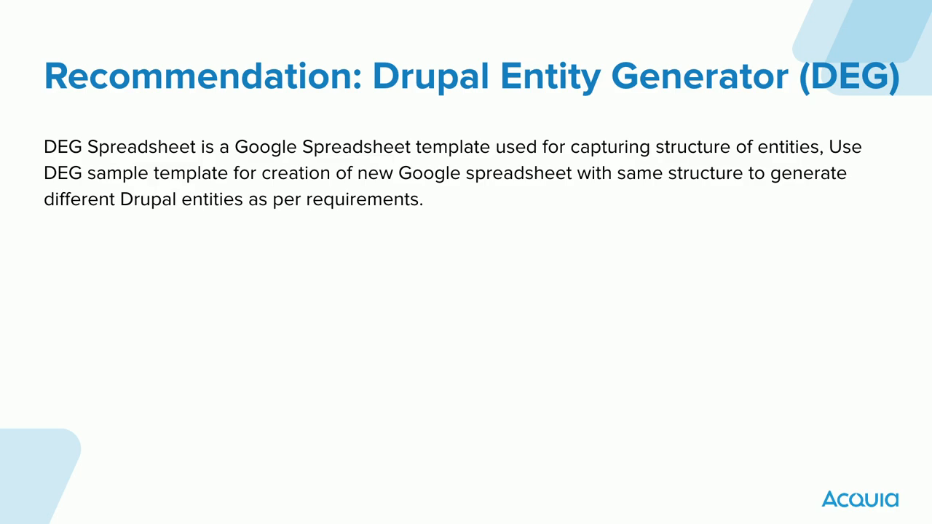
# Step: Advance the slideshow to the closing Q&A slide
pyautogui.press('Right')
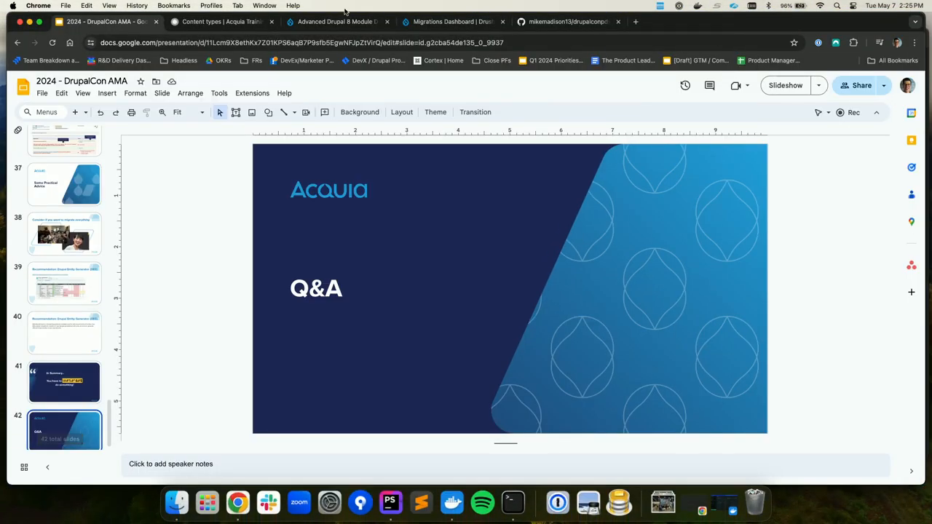
# Step: Return to the migrations dashboard listing Event and URL aliases in progress at 82.20% imported
pyautogui.click(452, 22)
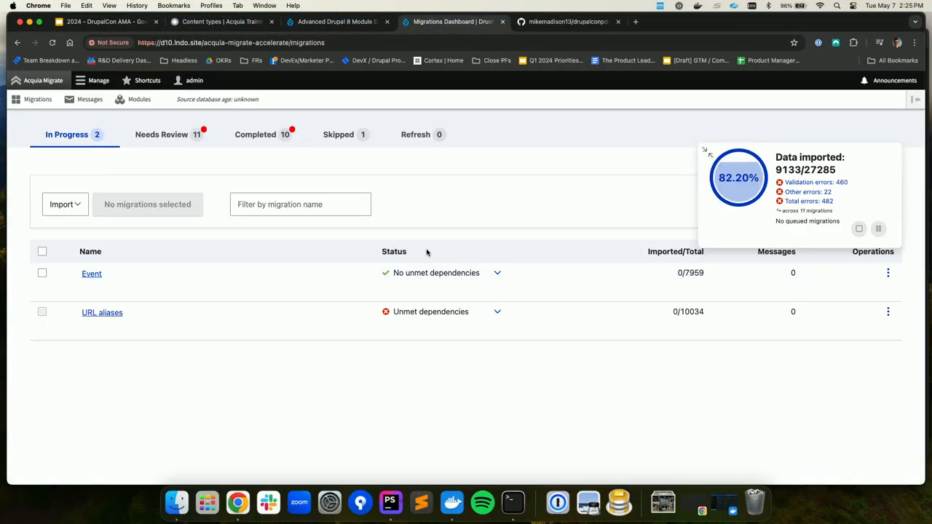
pyautogui.moveTo(632, 276)
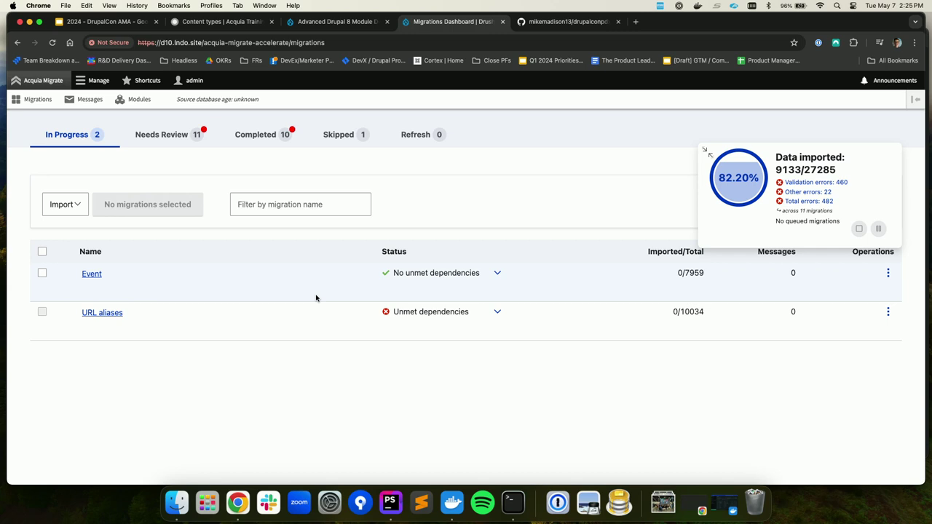
pyautogui.moveTo(266, 276)
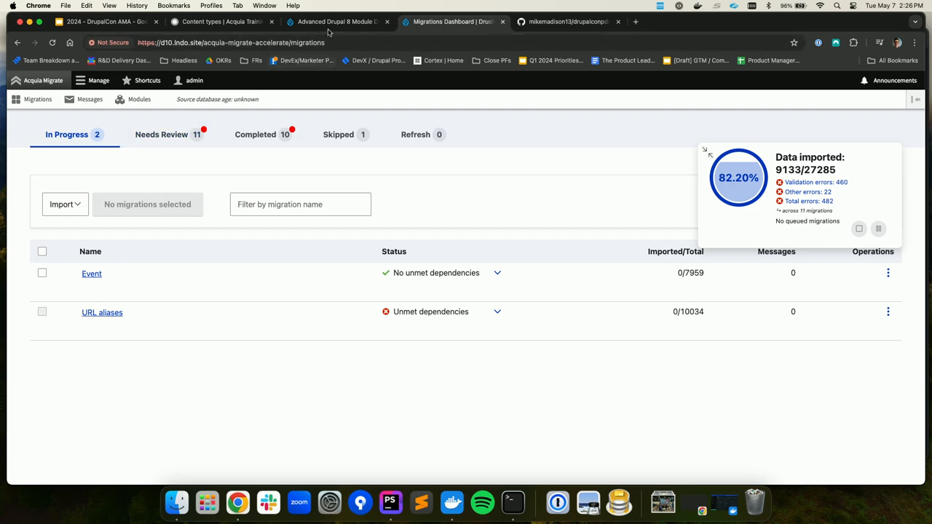
pyautogui.click(335, 22)
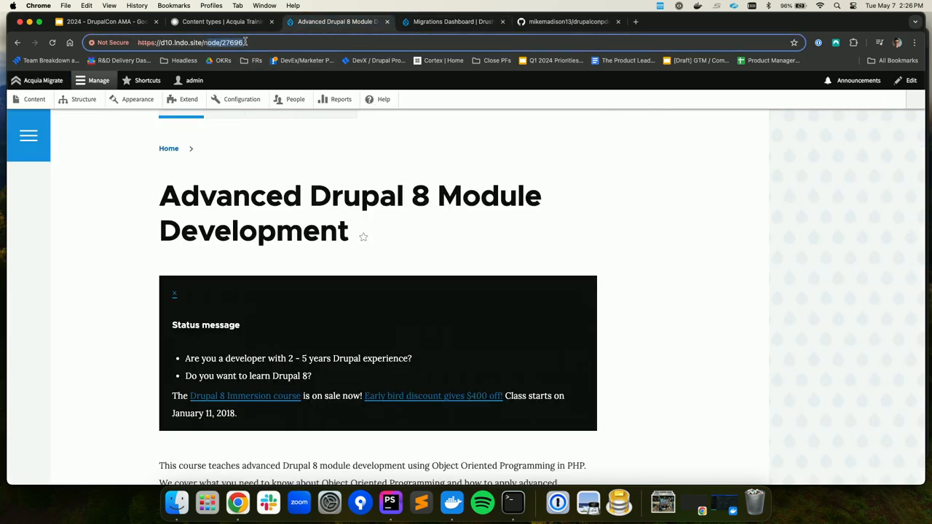
pyautogui.click(219, 21)
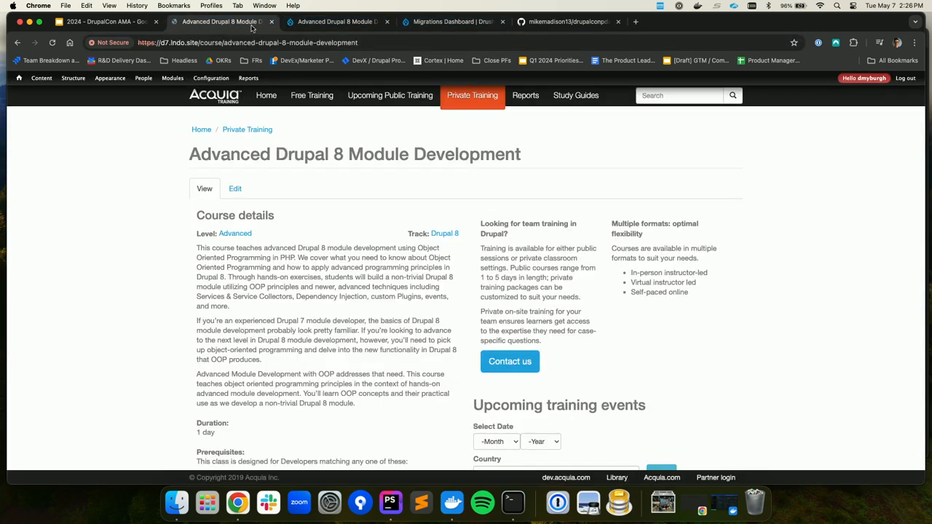
pyautogui.click(338, 21)
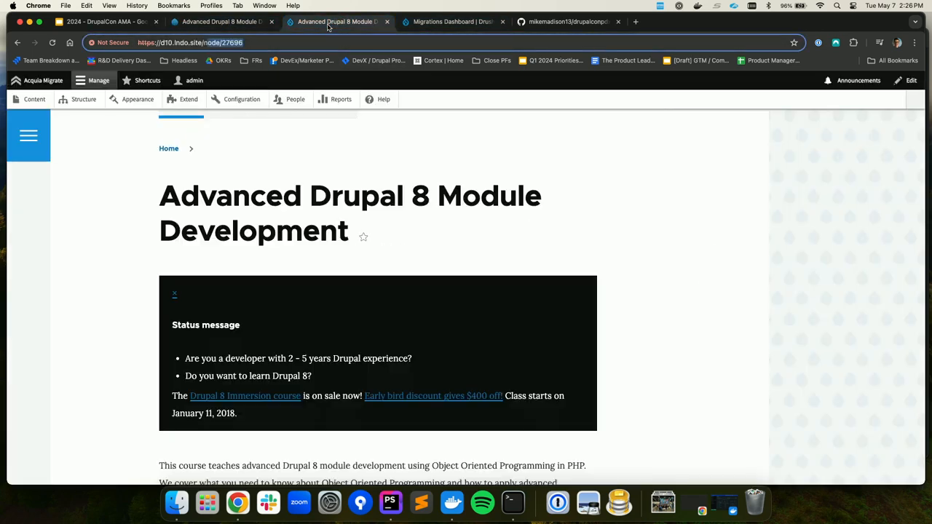
pyautogui.scroll(-3)
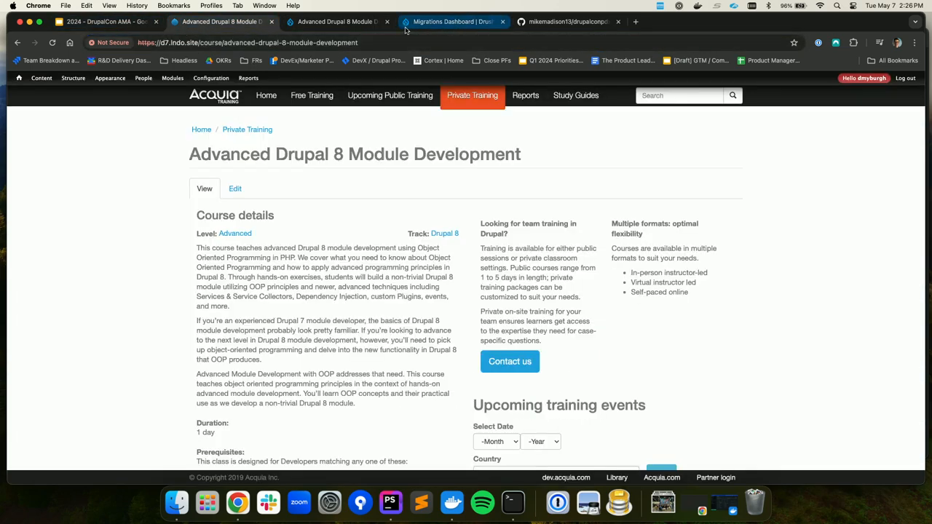
pyautogui.click(452, 22)
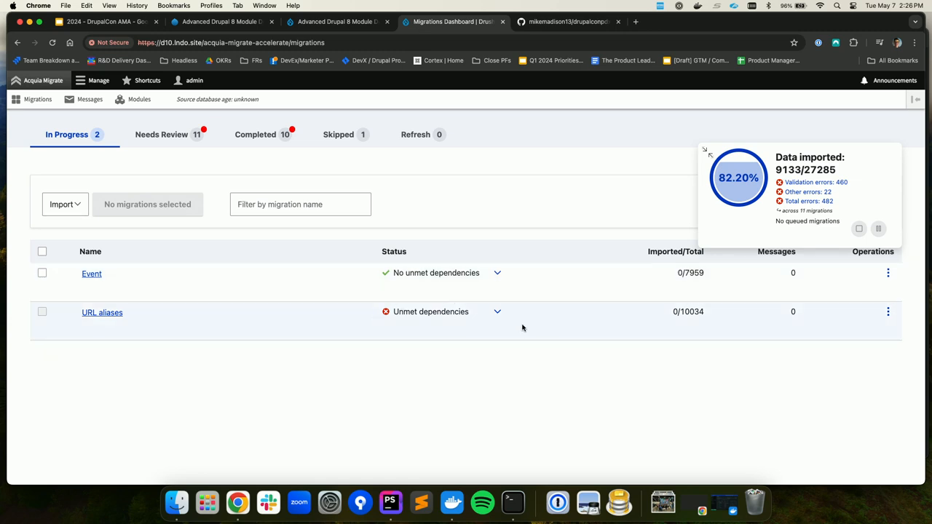
# Step: List the unmet dependencies of URL aliases, revealing Event as still not imported
pyautogui.click(498, 311)
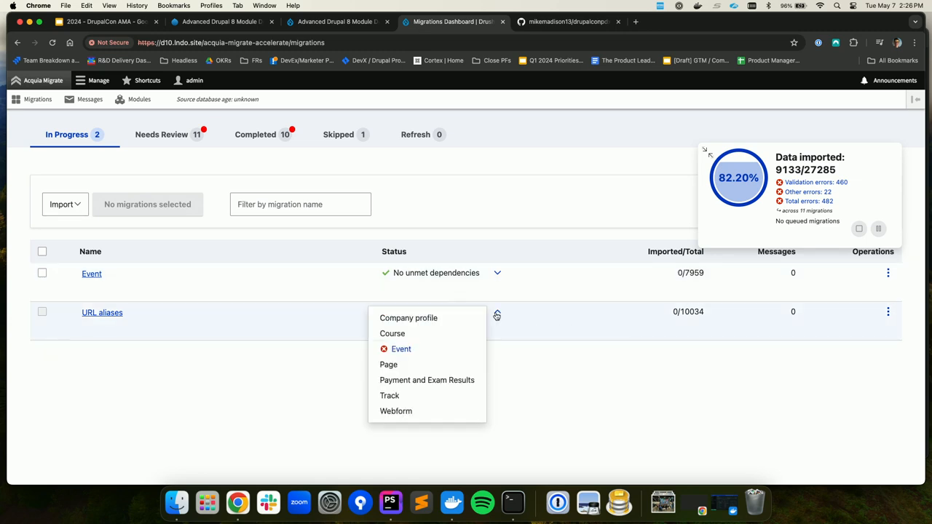
pyautogui.moveTo(421, 357)
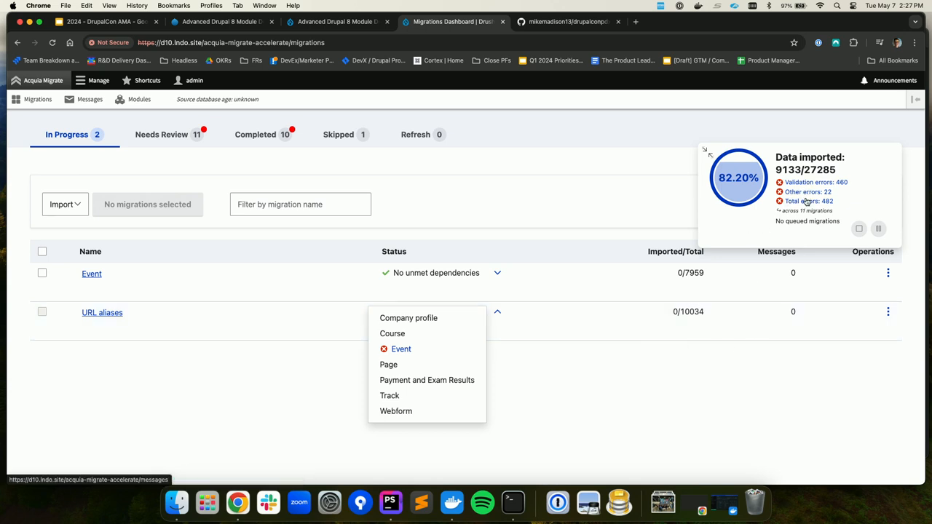
# Step: View the validation error messages and check the Severity and Type filter options
pyautogui.click(810, 182)
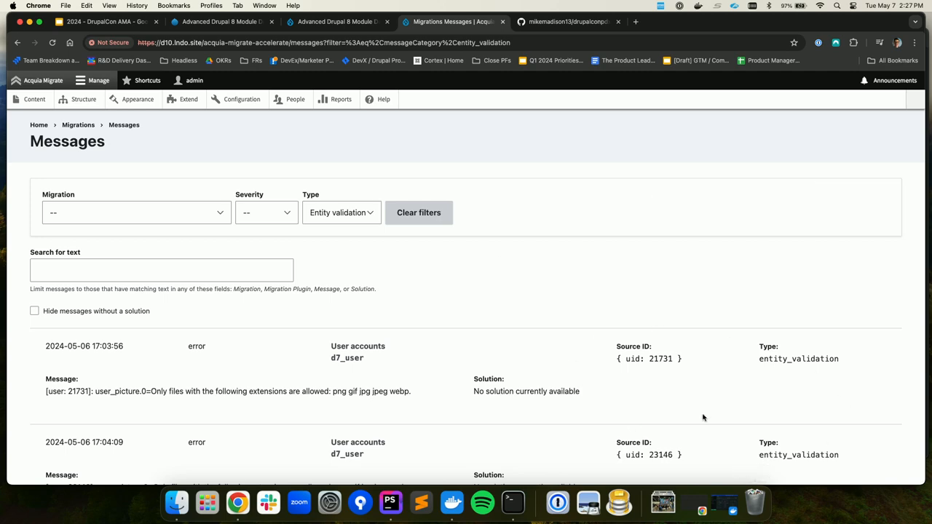
pyautogui.scroll(-3)
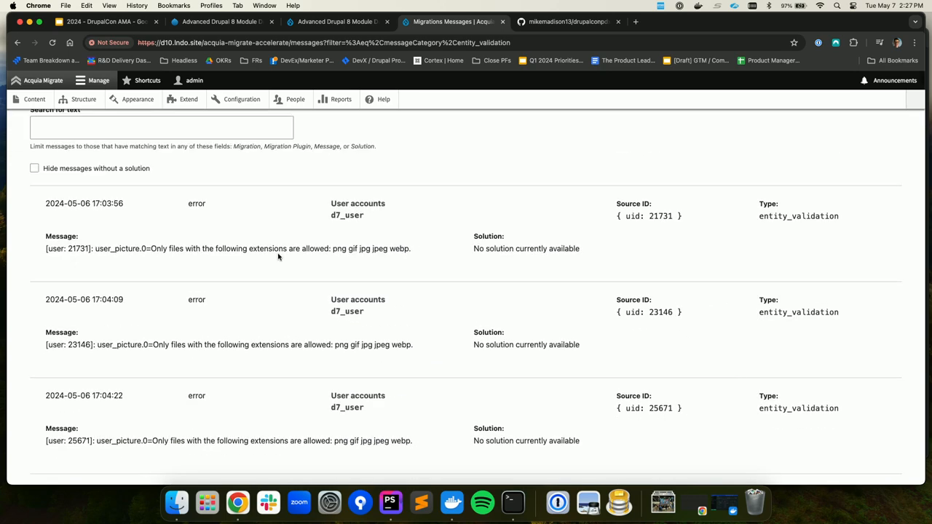
pyautogui.click(263, 204)
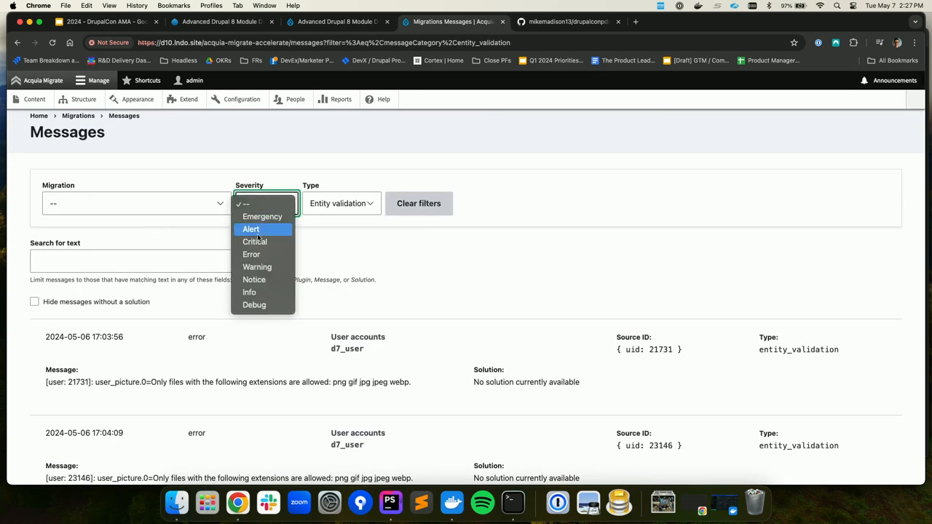
pyautogui.click(340, 203)
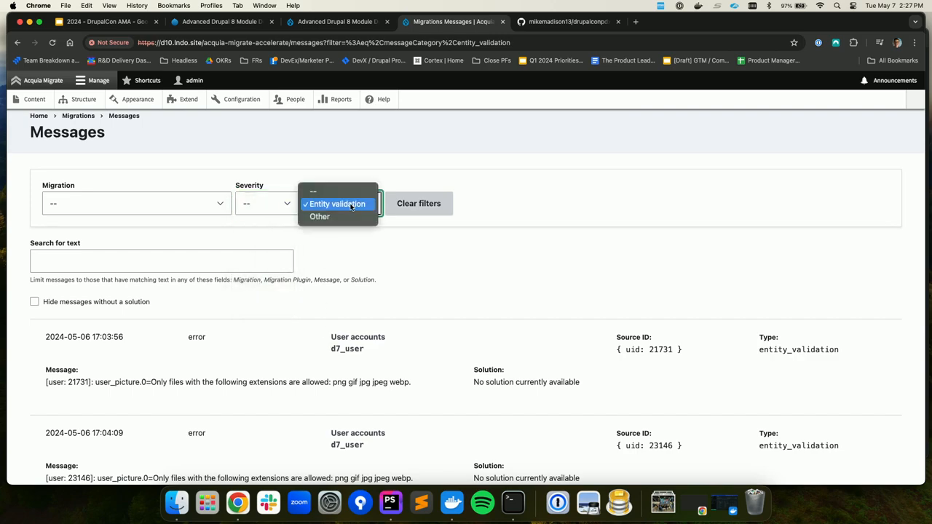
# Step: Browse the entity validation list and highlight a Company profile invalid body format message
pyautogui.scroll(-3)
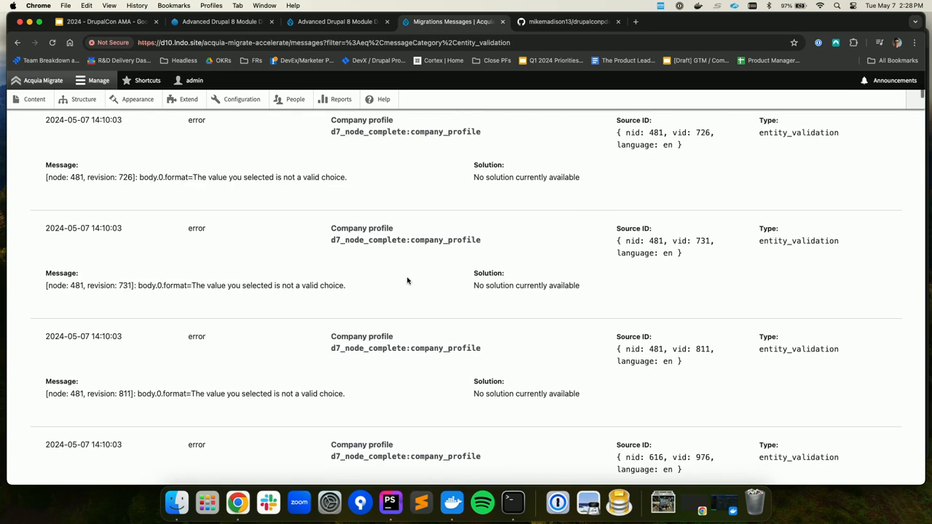
pyautogui.scroll(-3)
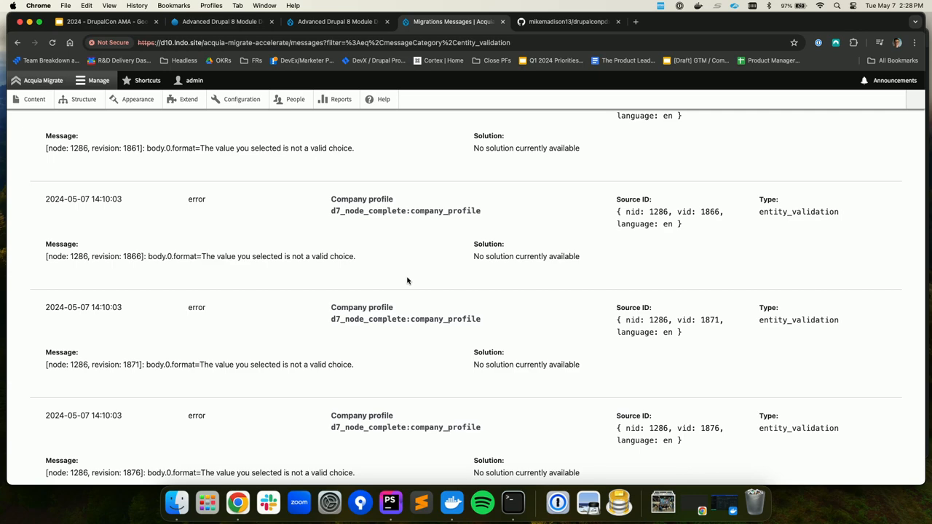
pyautogui.moveTo(153, 253)
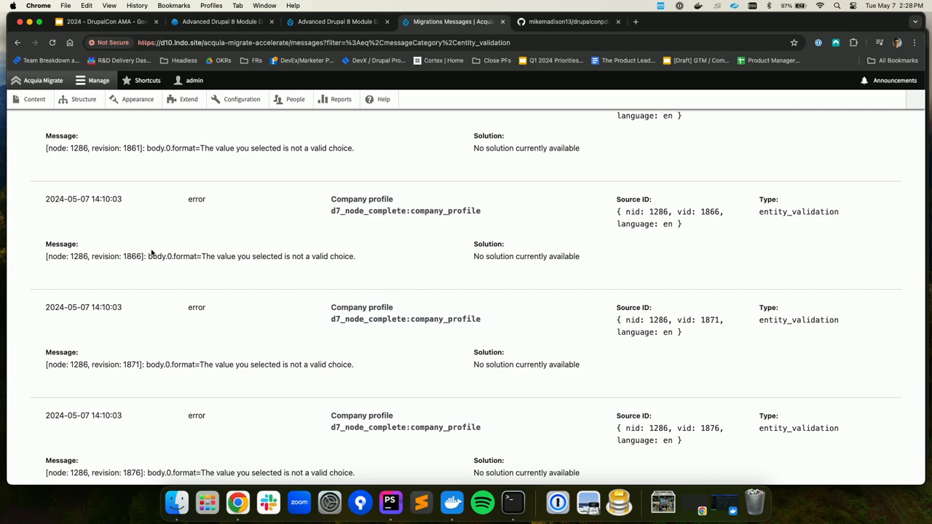
pyautogui.scroll(-3)
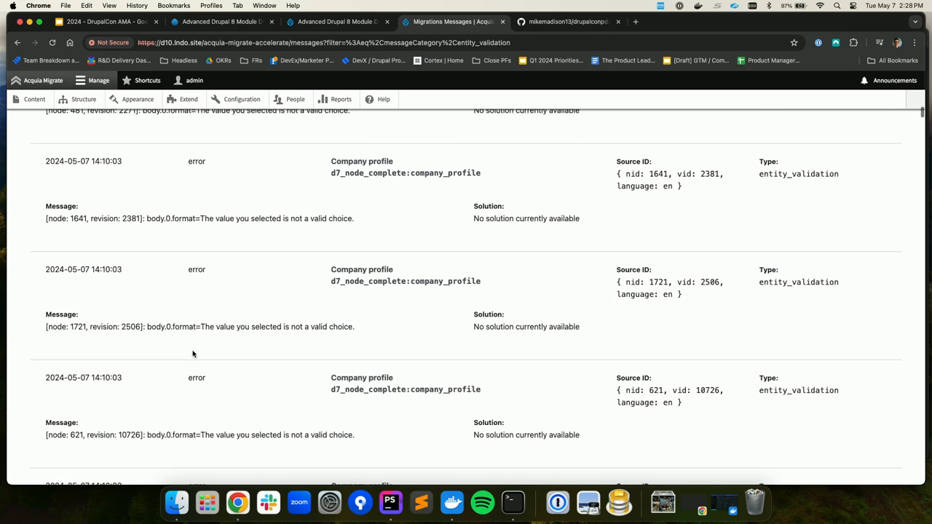
pyautogui.scroll(-3)
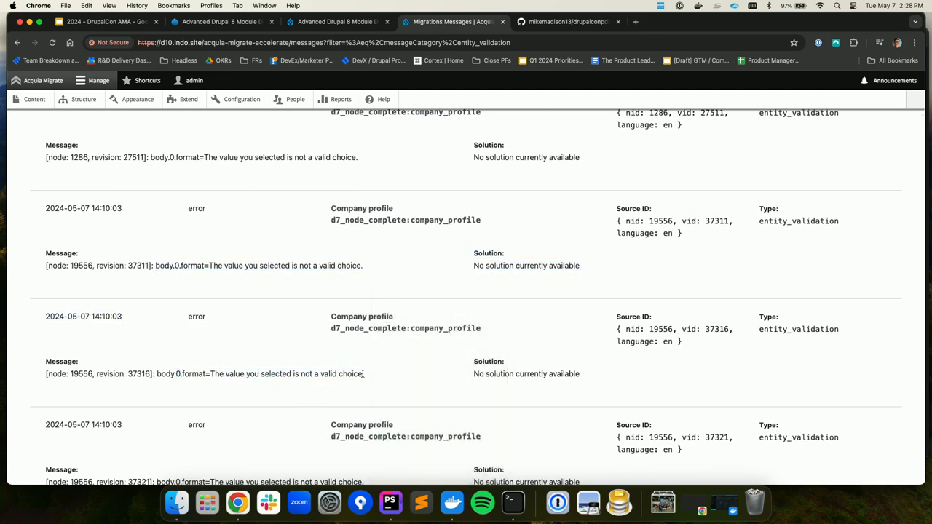
pyautogui.tripleClick(204, 372)
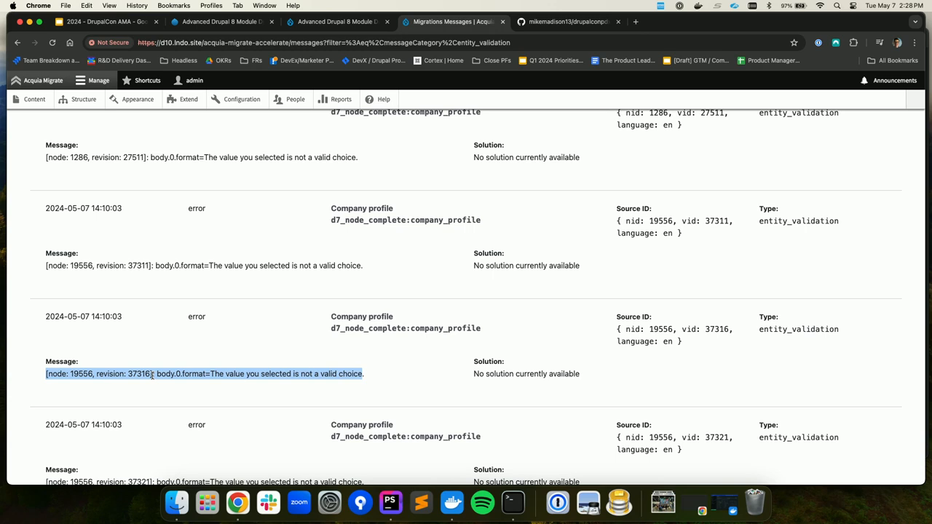
pyautogui.click(158, 372)
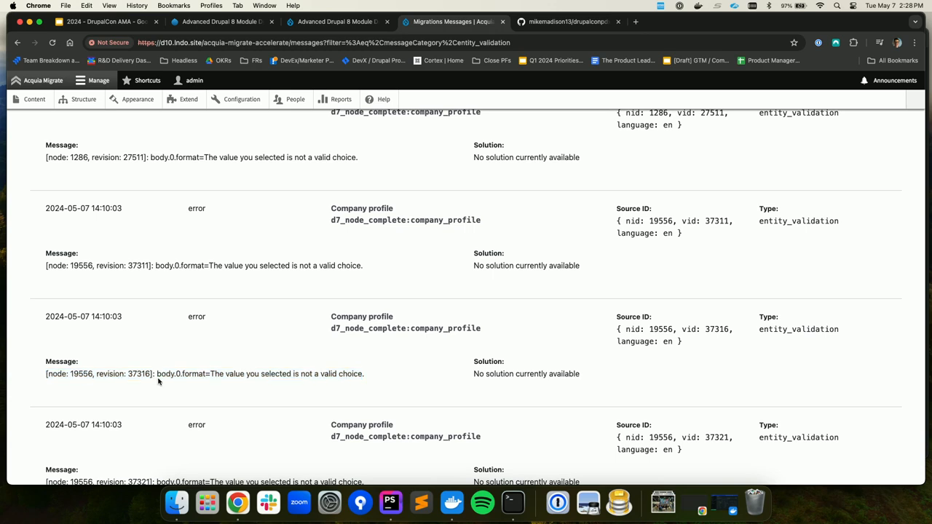
pyautogui.moveTo(262, 393)
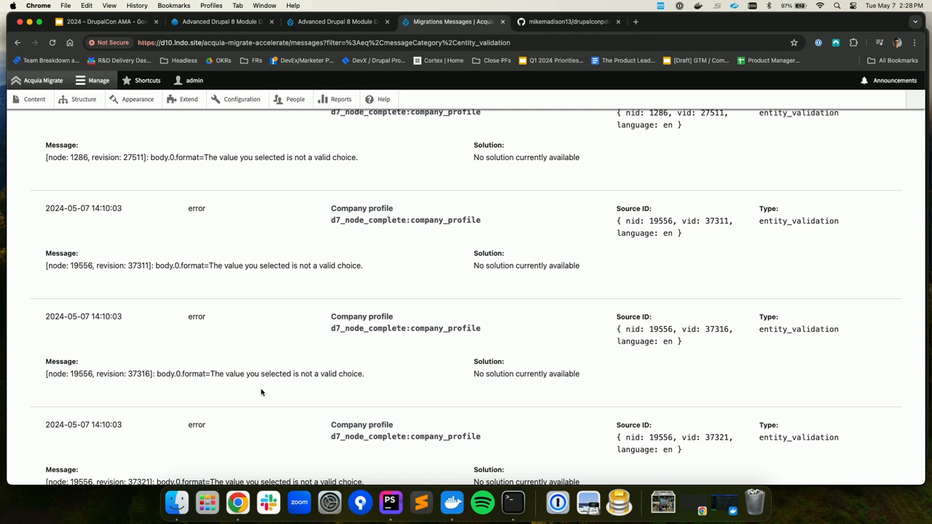
pyautogui.moveTo(274, 397)
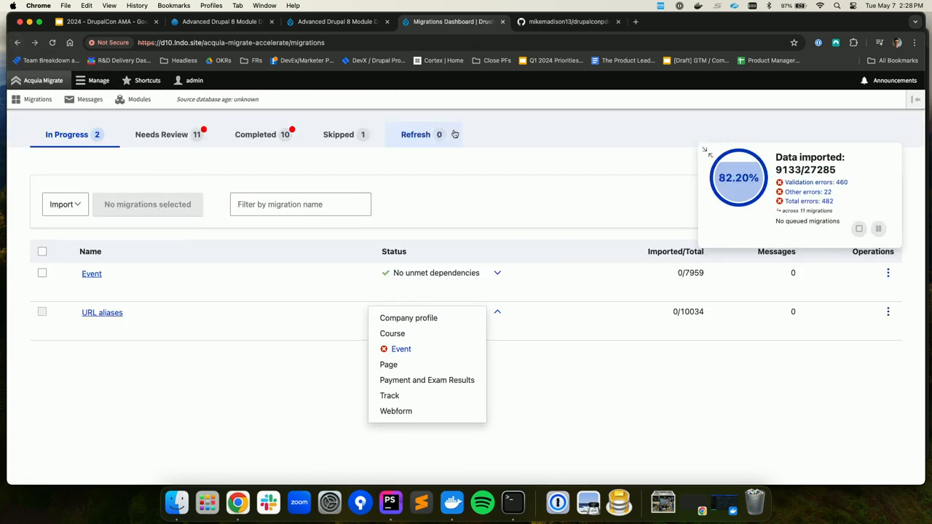
# Step: Browse the Other-type menu link path failures, then filter Type back to Entity validation showing user picture extension errors
pyautogui.click(809, 192)
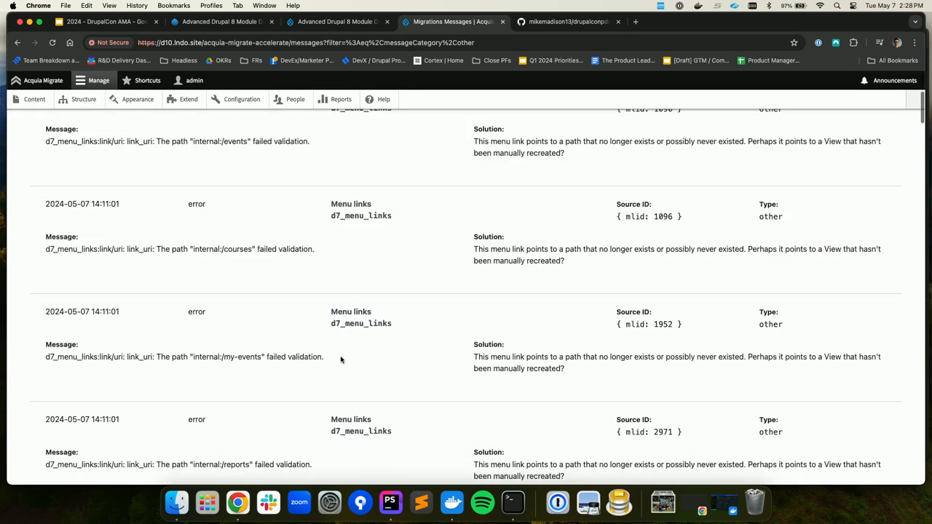
pyautogui.scroll(-3)
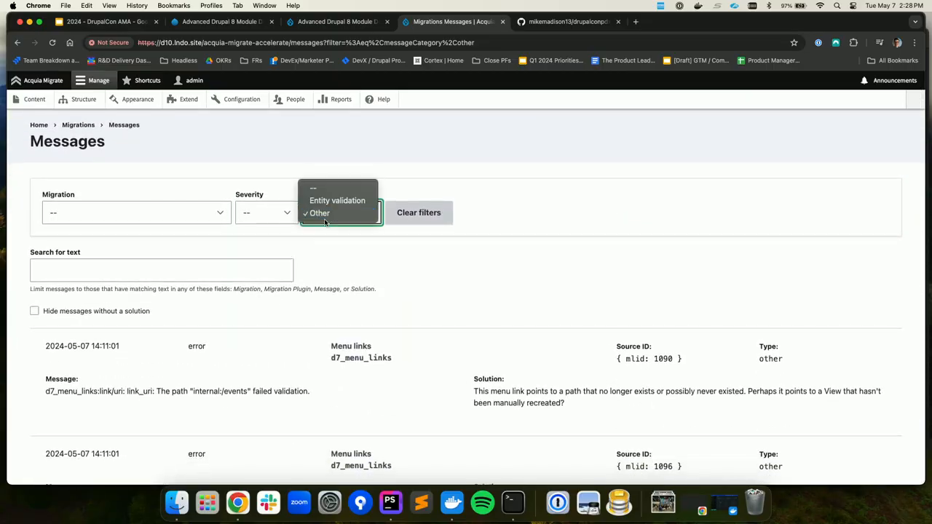
pyautogui.click(319, 213)
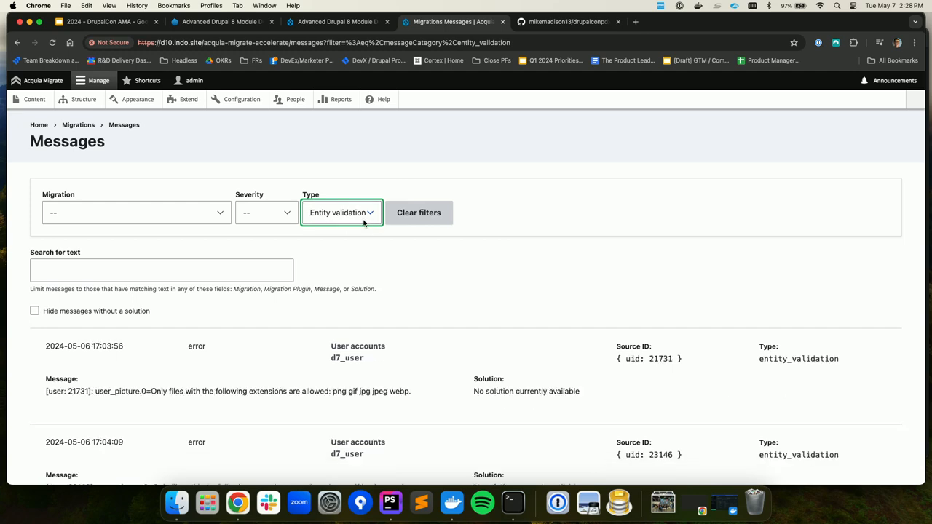
pyautogui.scroll(-3)
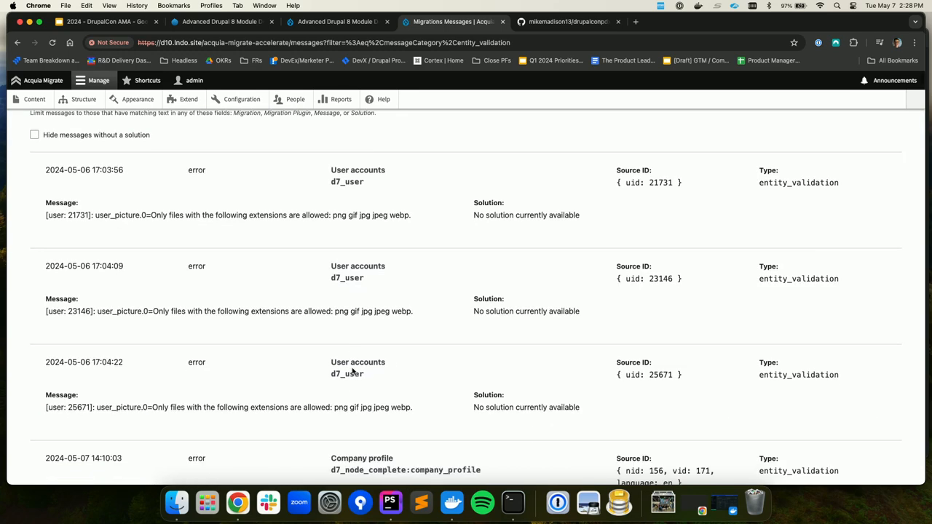
pyautogui.scroll(3)
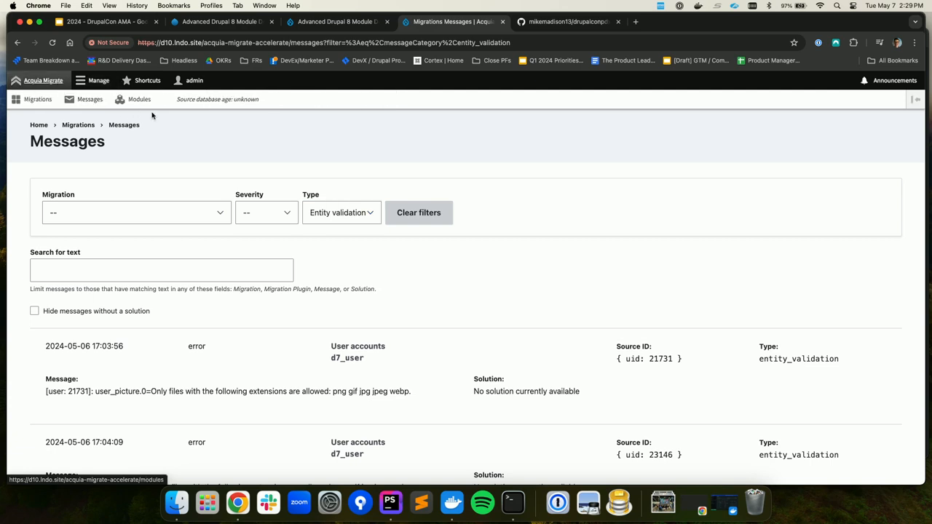
# Step: Show the Skipped migrations on the dashboard, listing only Private files
pyautogui.click(38, 99)
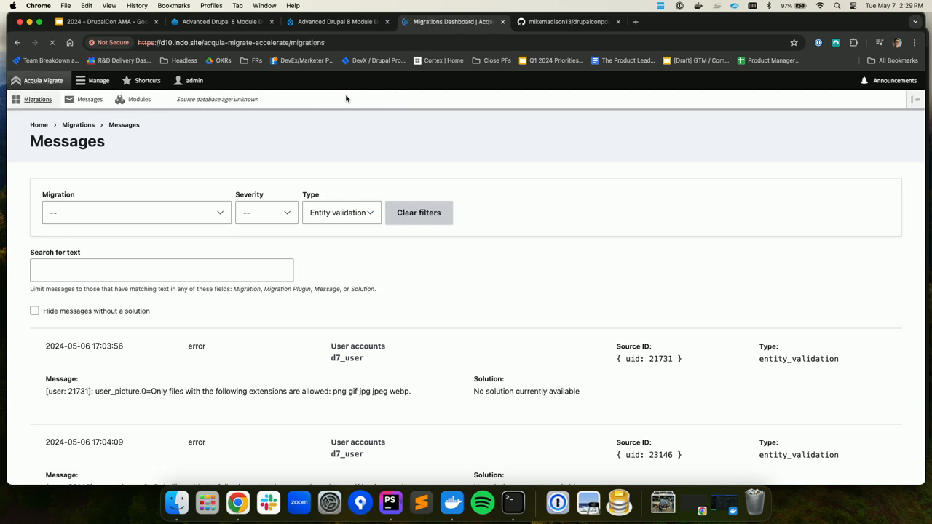
pyautogui.moveTo(390, 283)
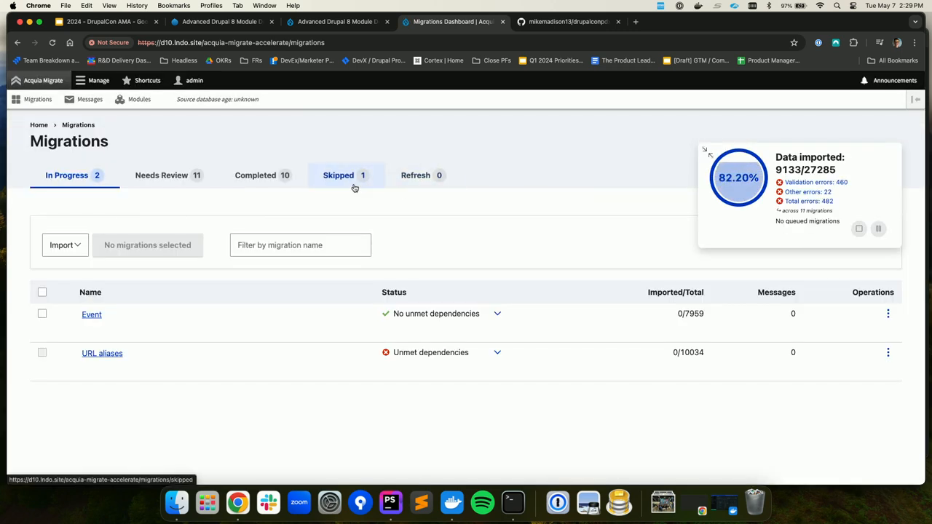
pyautogui.click(338, 175)
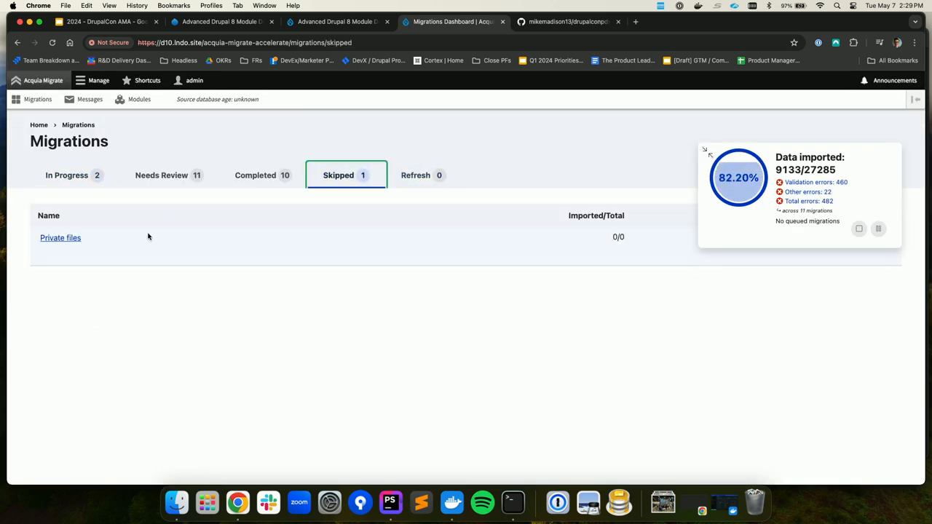
pyautogui.moveTo(248, 365)
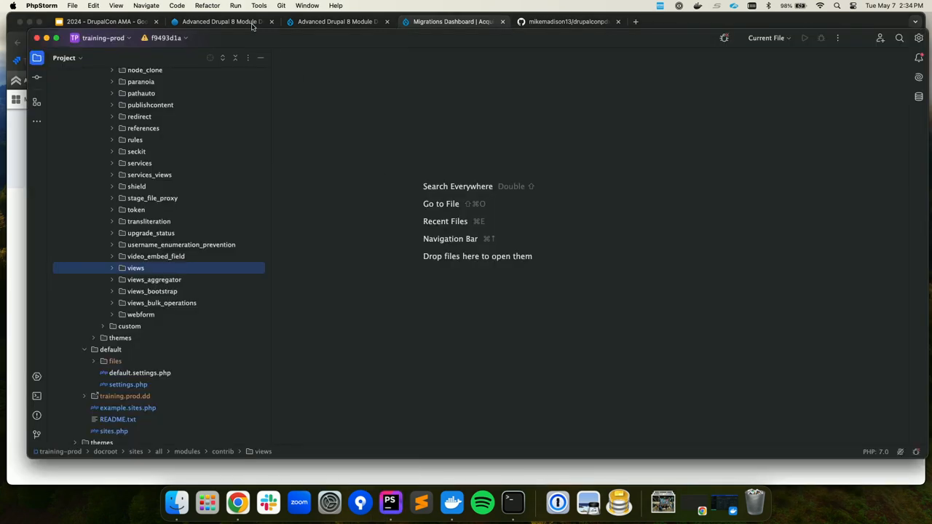
# Step: Load the recent d10 project in a new window at local.settings.php's migrate_source_base_path line
pyautogui.click(73, 5)
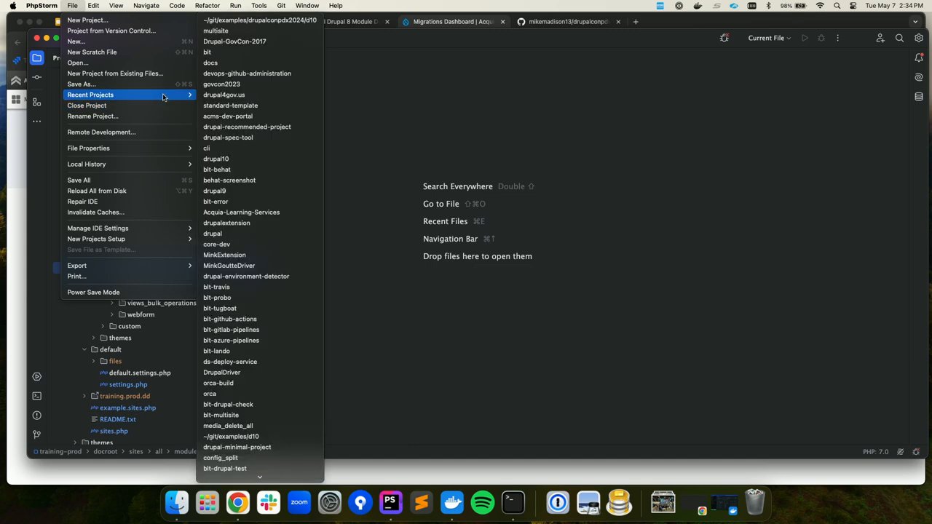
pyautogui.moveTo(260, 21)
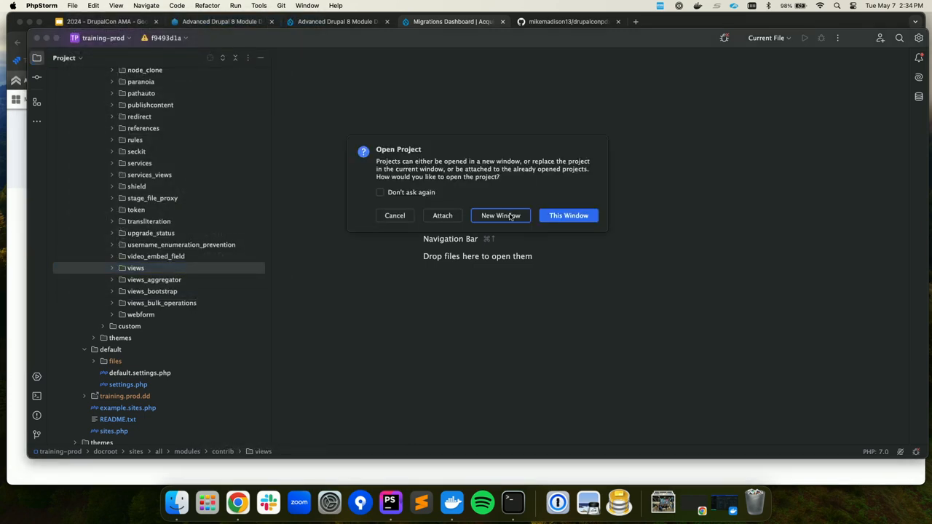
pyautogui.click(501, 215)
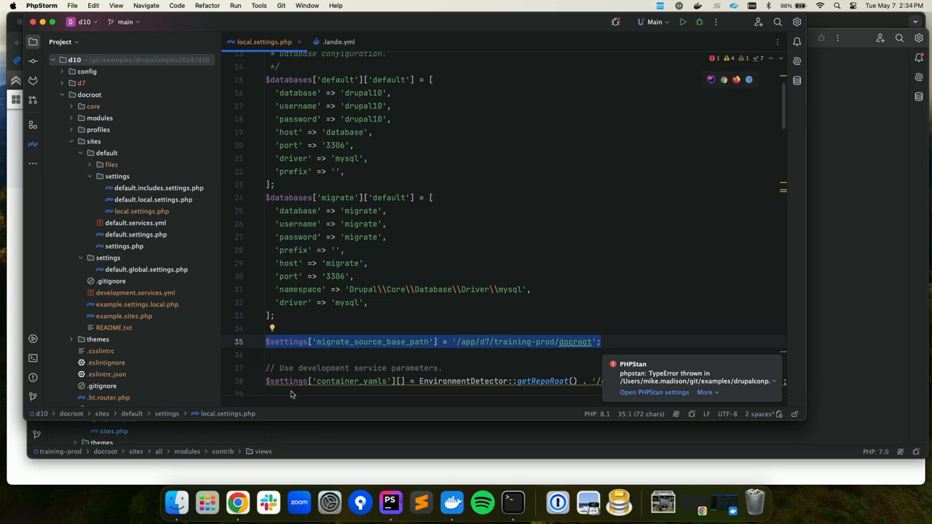
pyautogui.moveTo(394, 372)
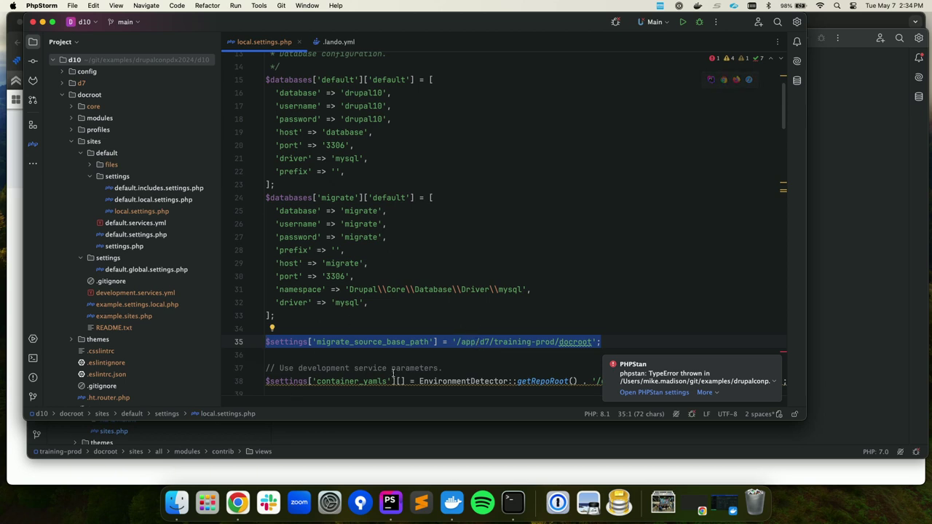